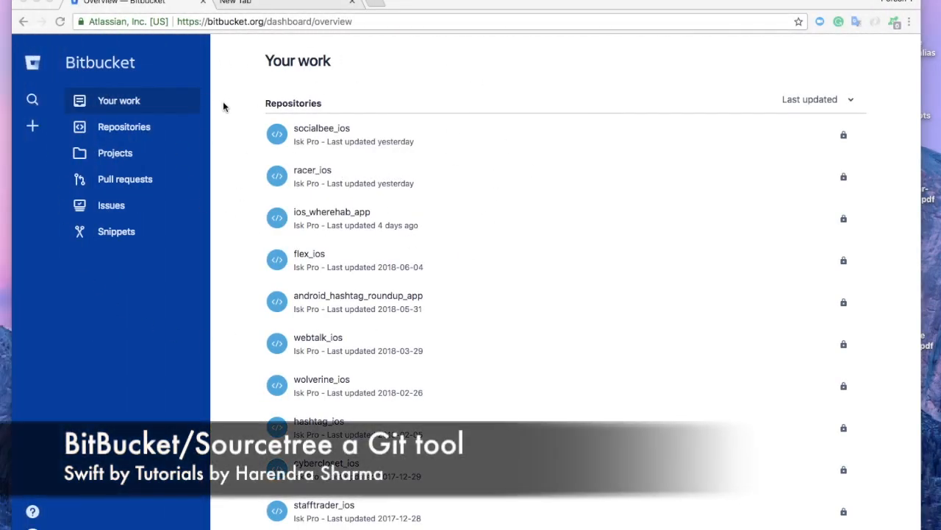
# - Select and deselect the dashboard web address, then open and close repository search
pyautogui.click(265, 21)
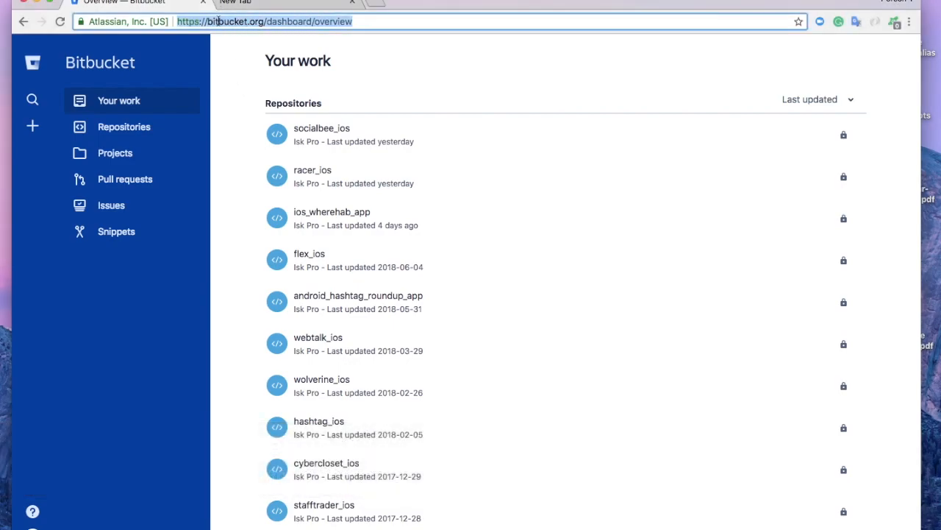
pyautogui.click(268, 23)
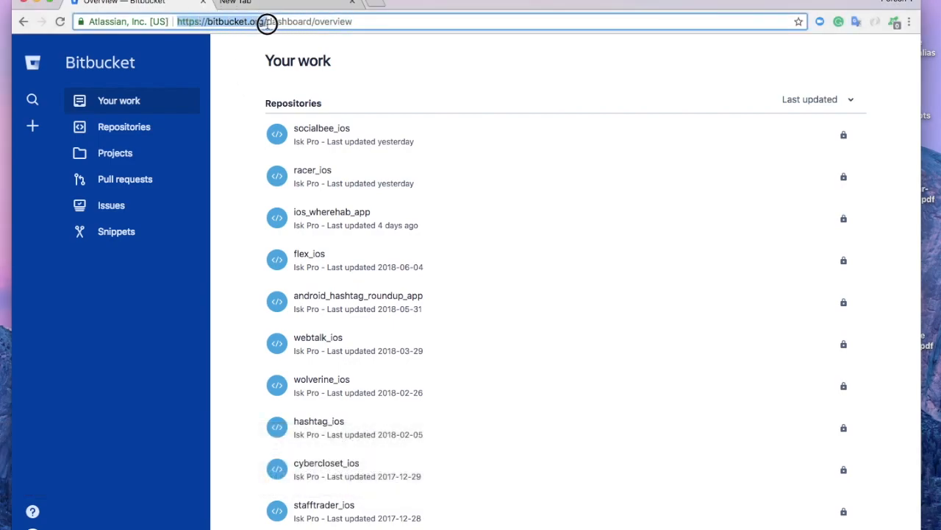
pyautogui.click(272, 22)
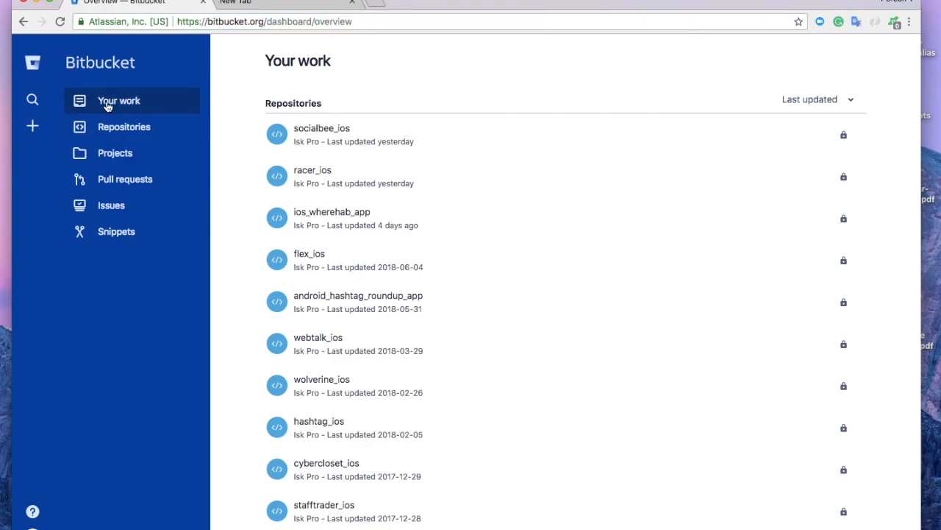
pyautogui.moveTo(32, 61)
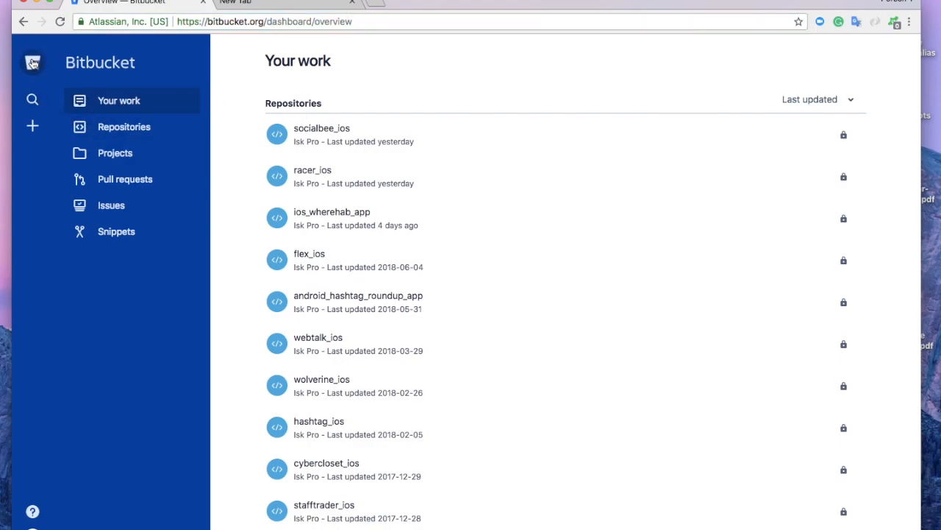
pyautogui.moveTo(32, 100)
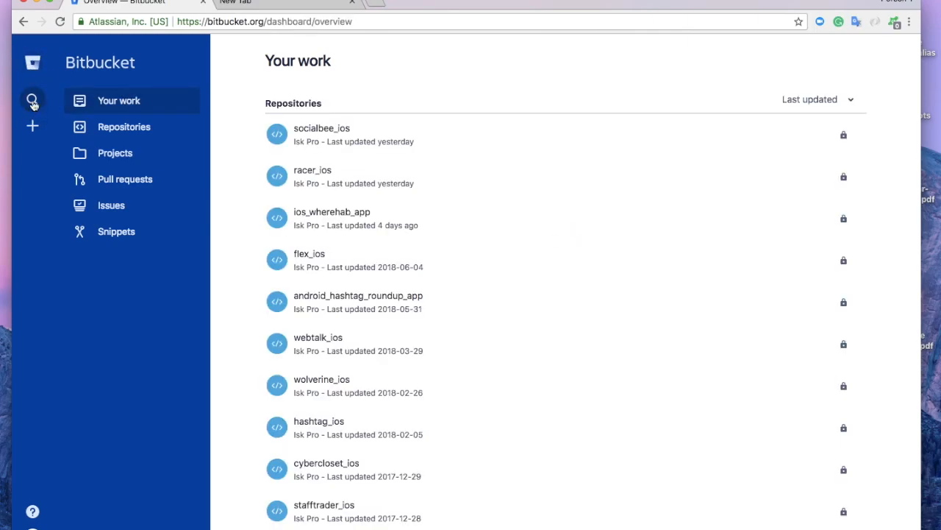
pyautogui.click(32, 100)
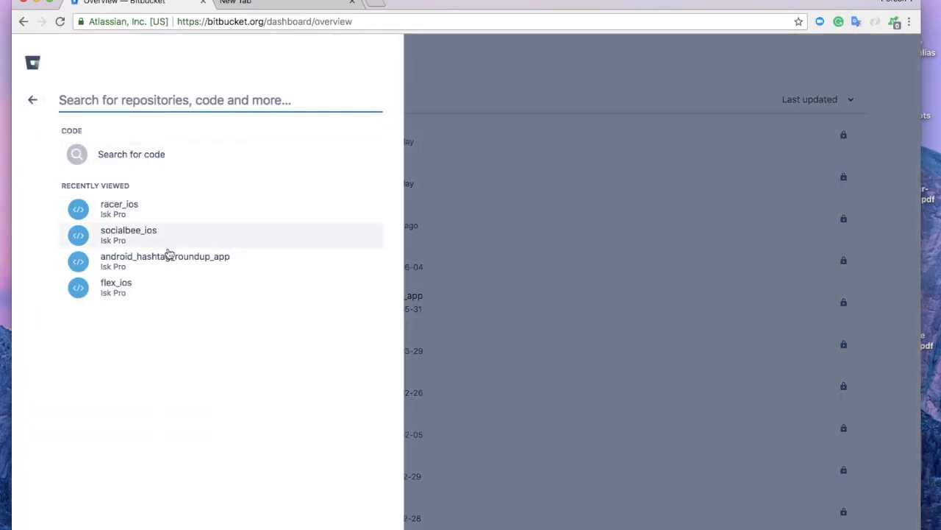
pyautogui.moveTo(165, 97)
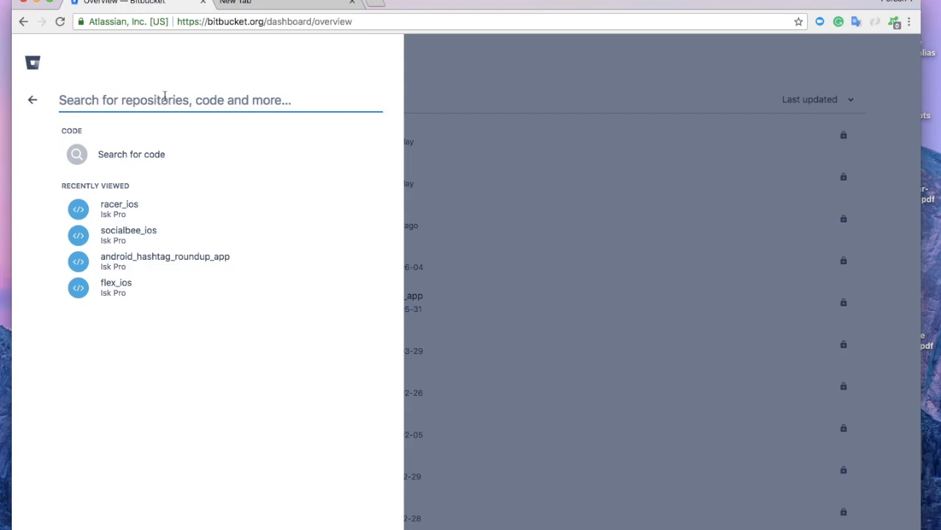
pyautogui.click(33, 99)
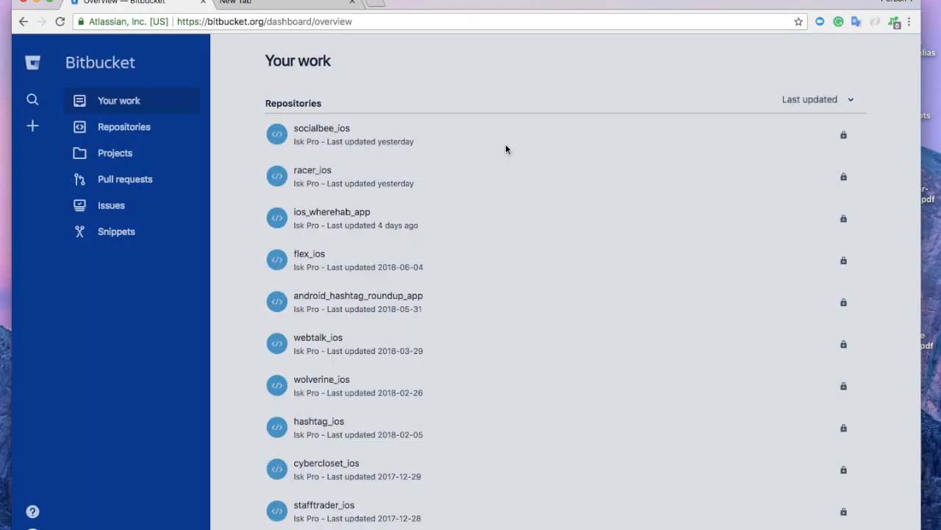
# - Visit the Projects, Pull requests and Issues dashboards in turn, finishing on Snippets
pyautogui.click(115, 153)
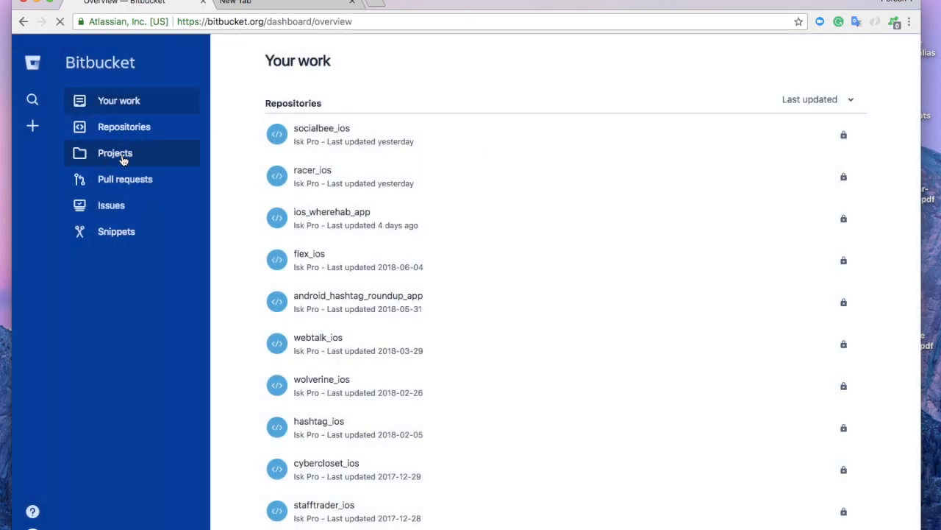
pyautogui.click(115, 153)
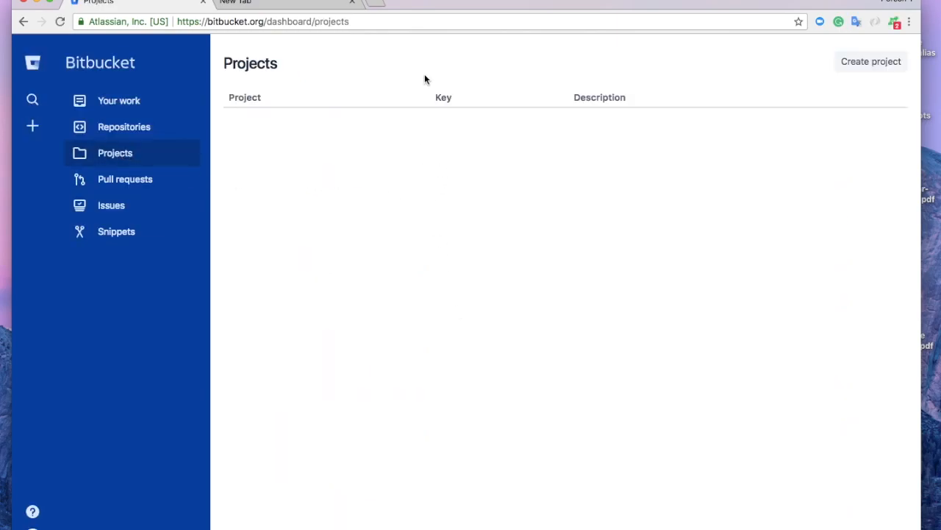
pyautogui.click(125, 179)
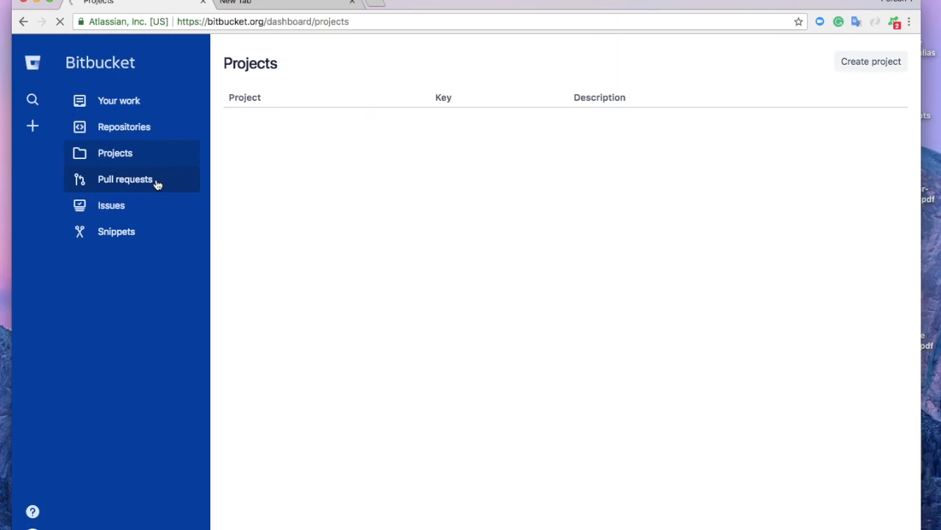
pyautogui.click(125, 178)
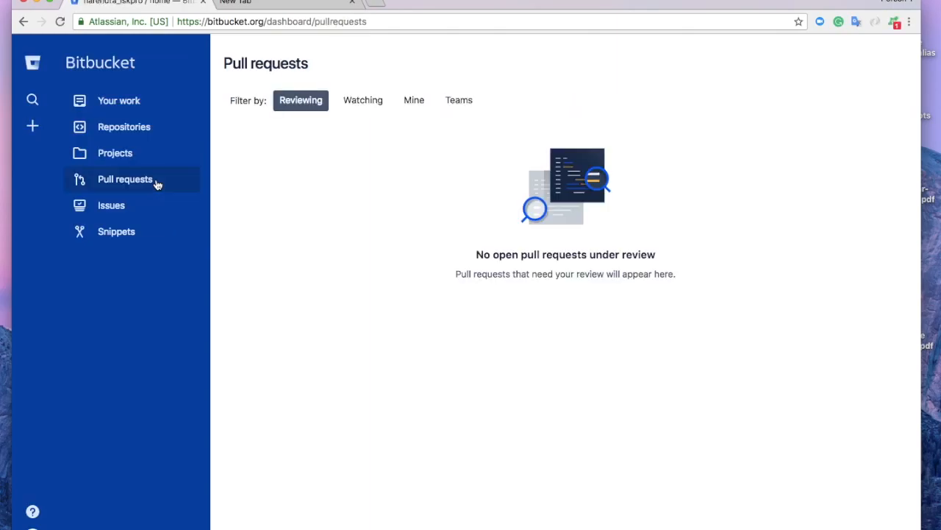
pyautogui.click(111, 205)
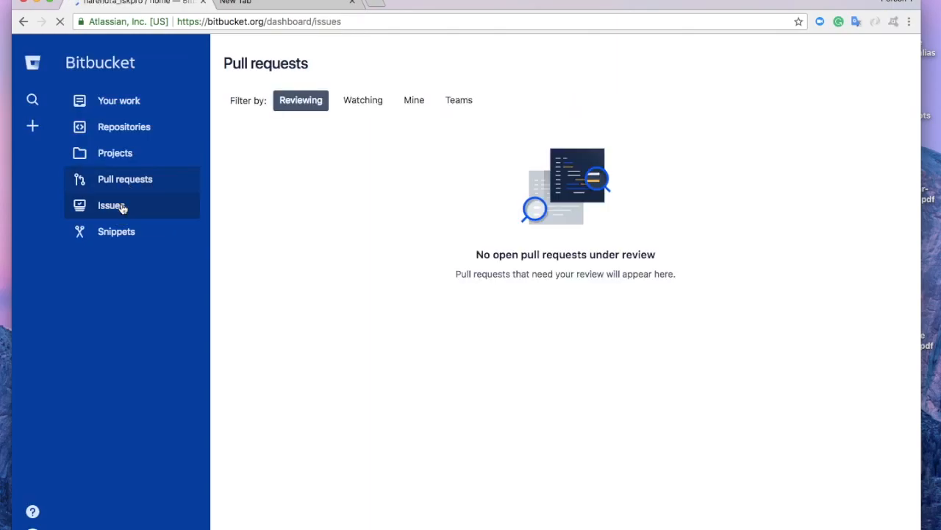
pyautogui.click(111, 205)
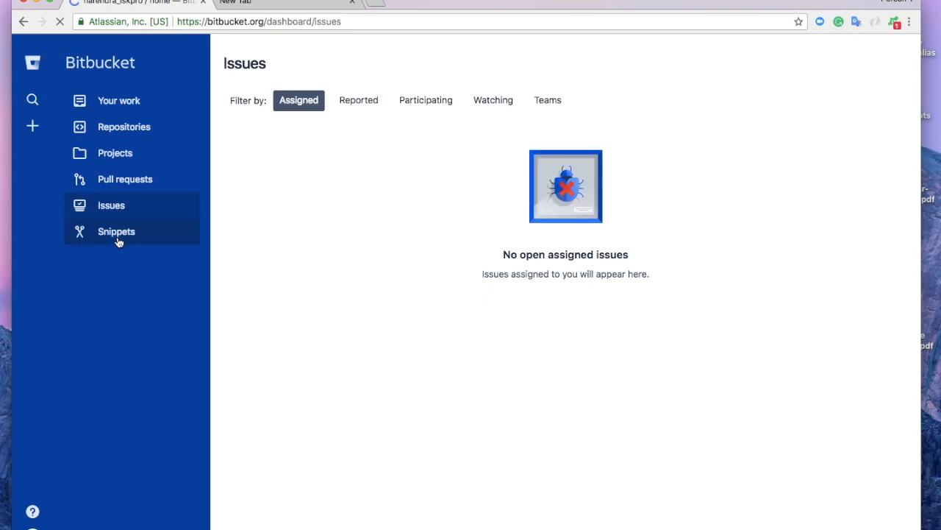
pyautogui.click(116, 231)
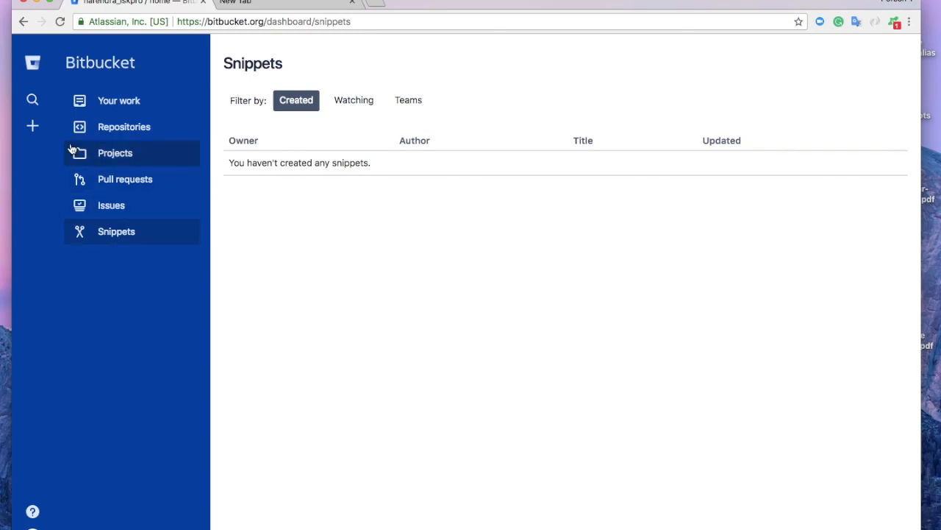
# - Peek at the create menu, open the Repositories list, then choose to create a repository
pyautogui.click(32, 126)
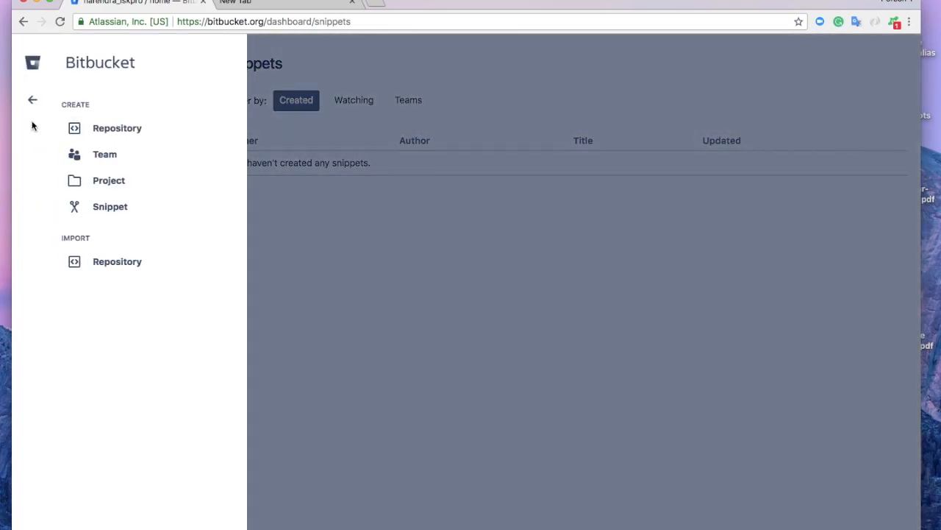
pyautogui.moveTo(120, 158)
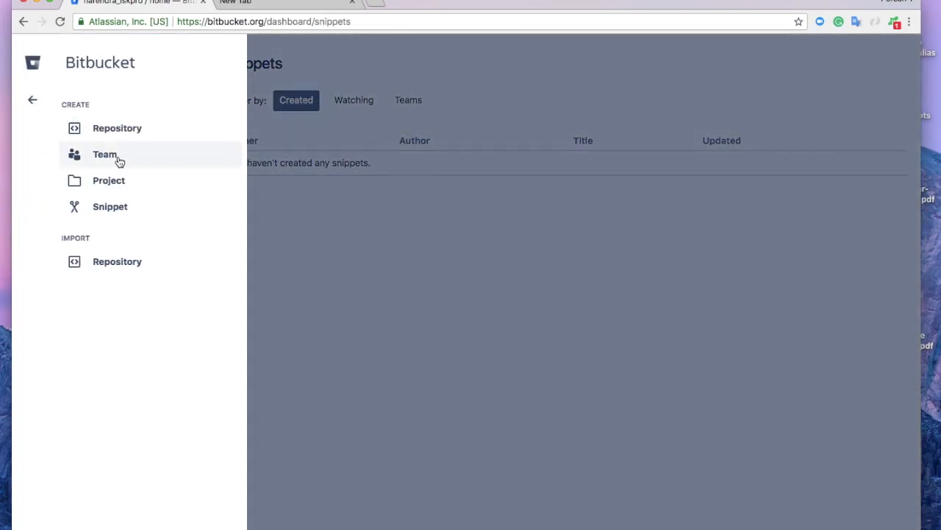
pyautogui.moveTo(144, 127)
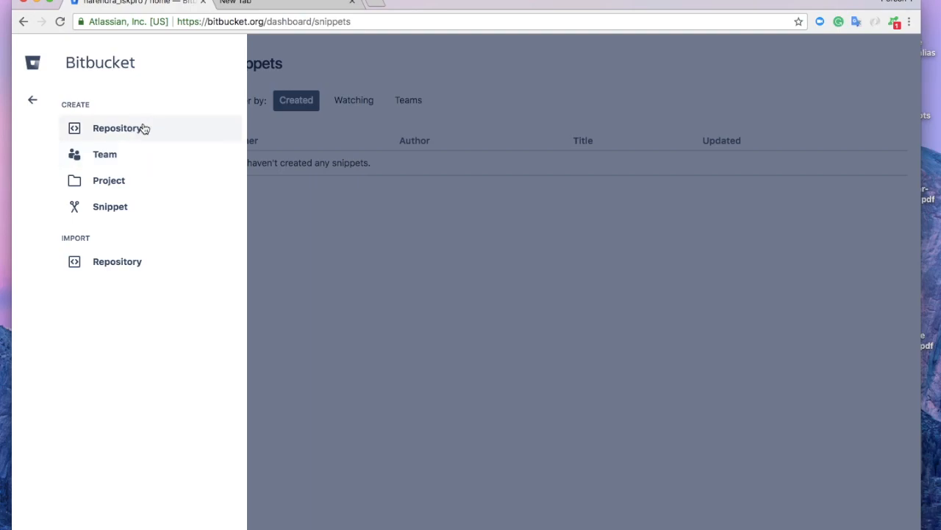
pyautogui.moveTo(102, 264)
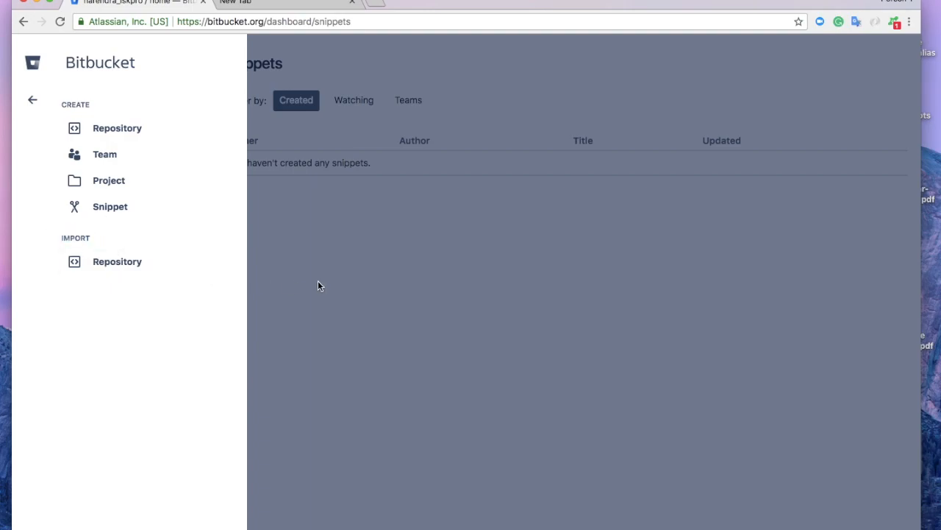
pyautogui.click(32, 99)
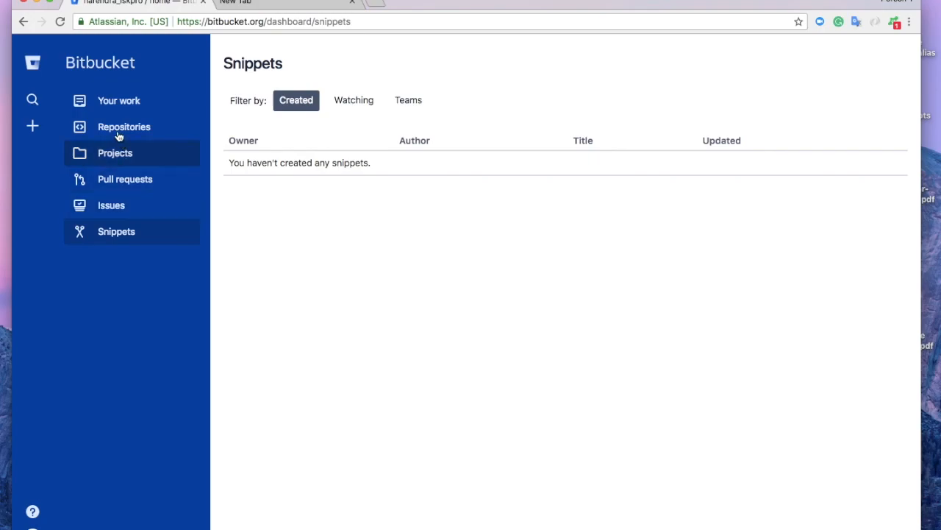
pyautogui.click(124, 127)
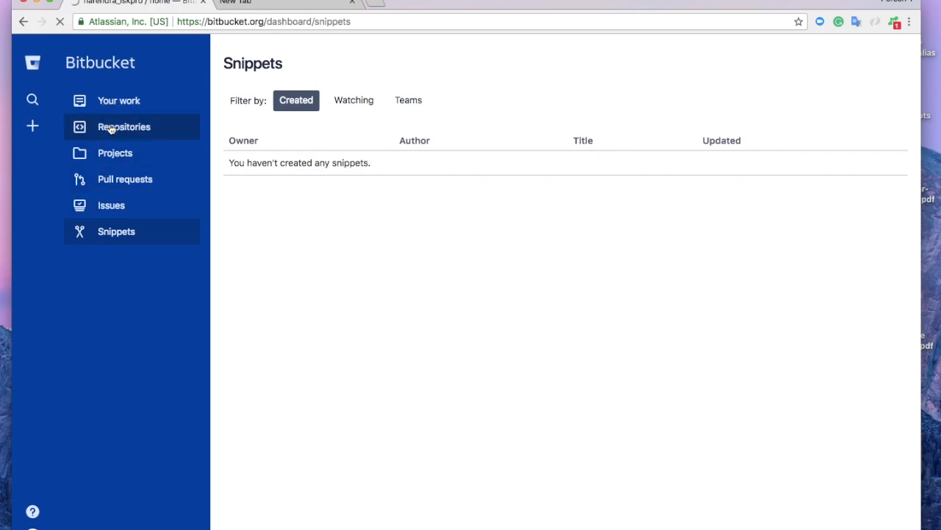
pyautogui.click(124, 127)
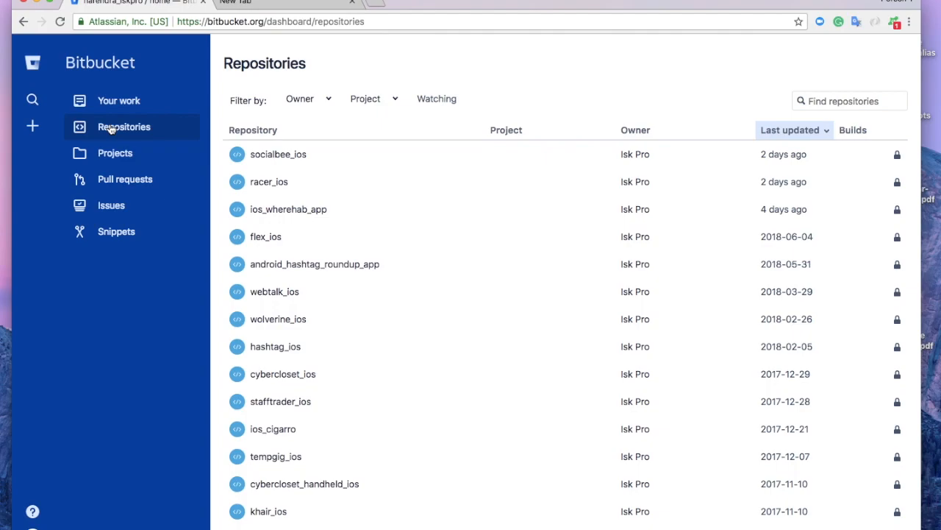
pyautogui.click(32, 125)
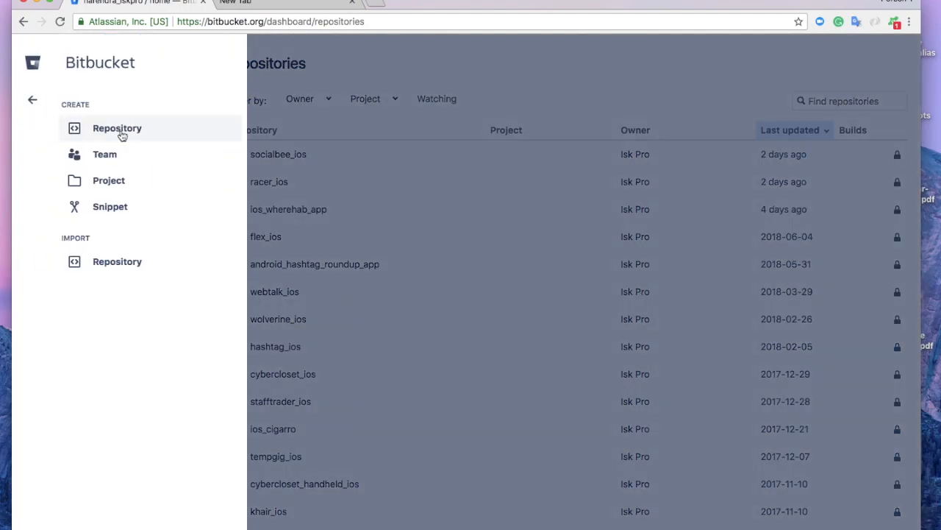
pyautogui.click(117, 128)
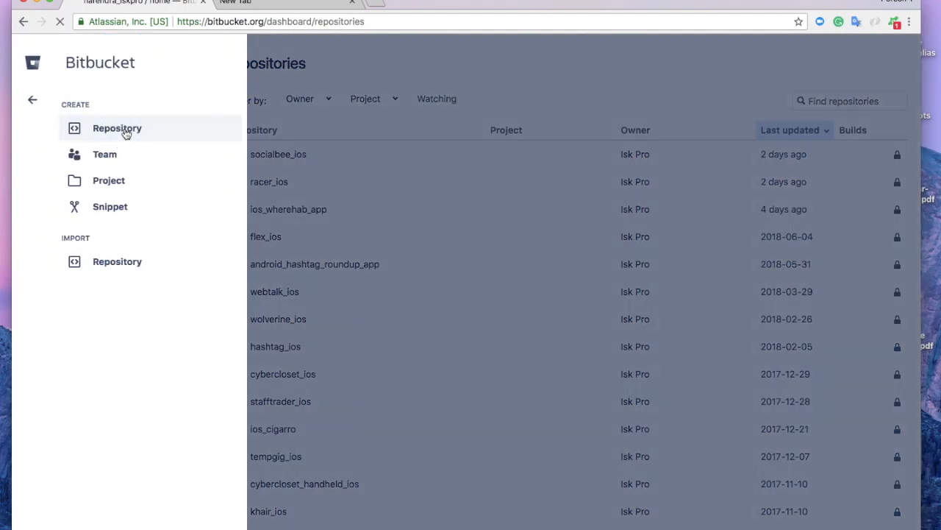
# - On the new repository form, toggle public then back to private, keeping README as No
pyautogui.click(117, 128)
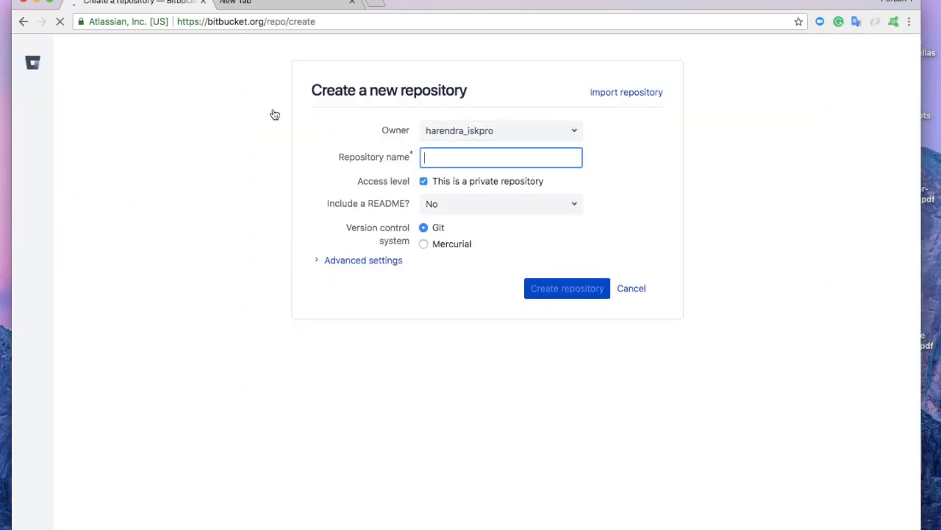
pyautogui.click(500, 130)
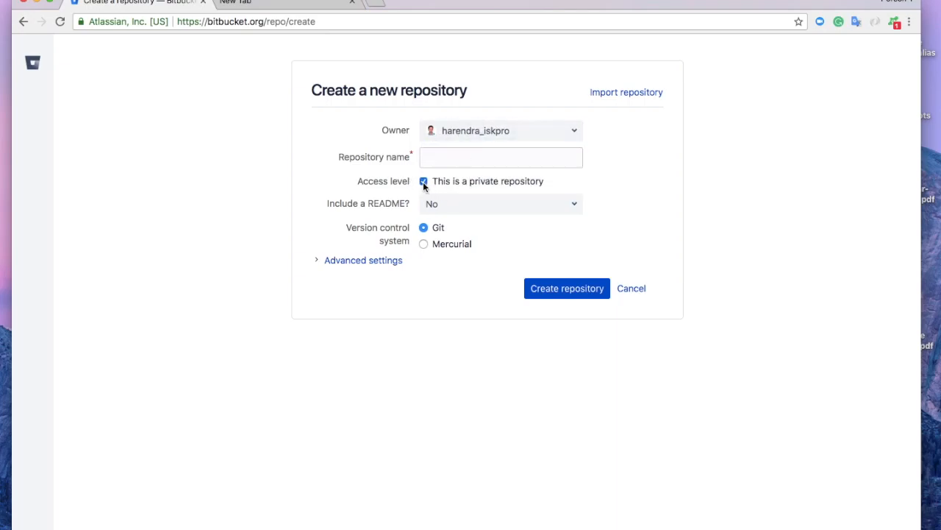
pyautogui.click(424, 181)
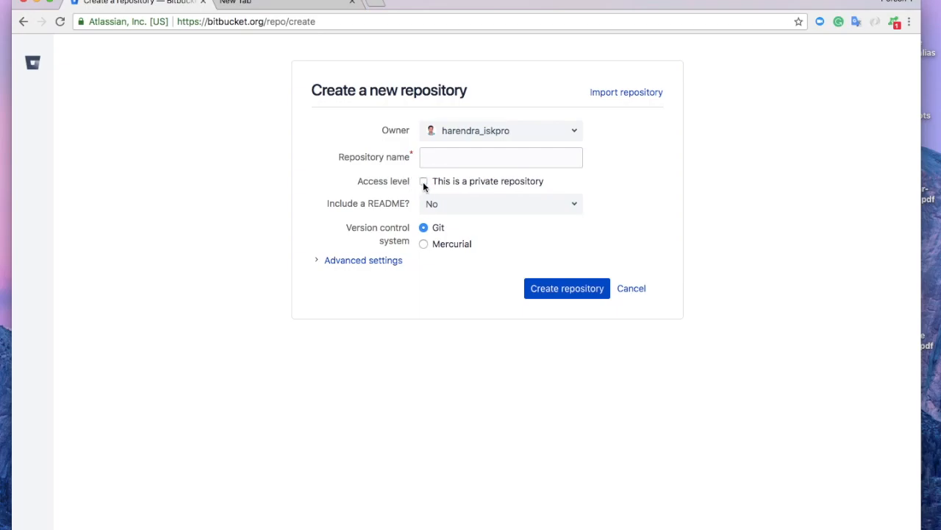
pyautogui.click(423, 181)
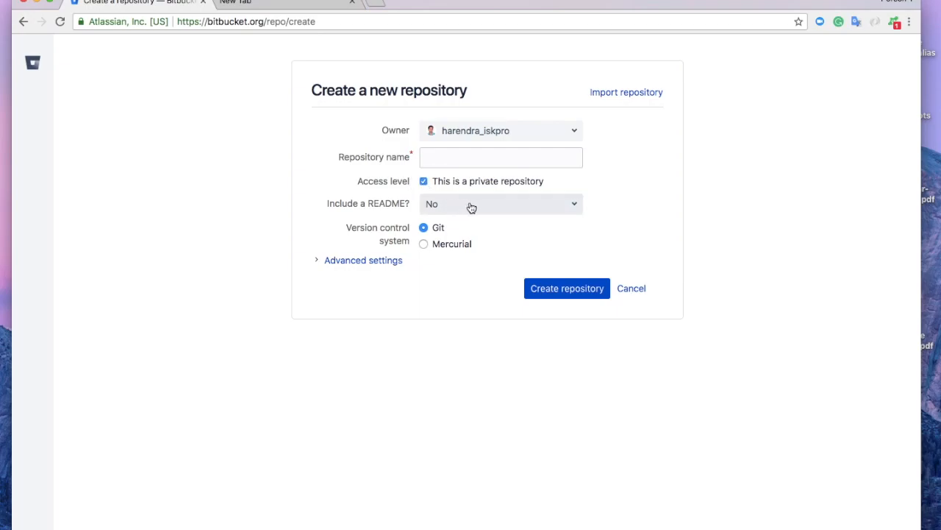
pyautogui.click(500, 204)
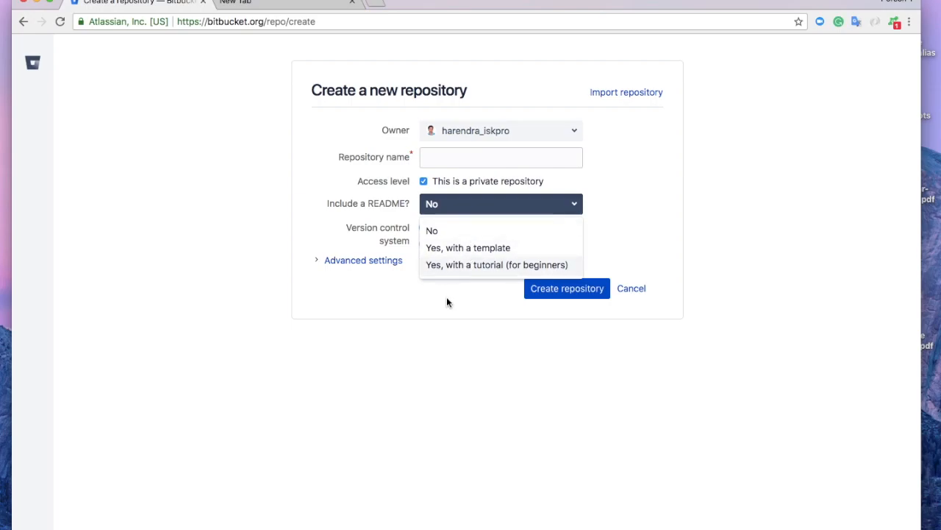
pyautogui.moveTo(494, 247)
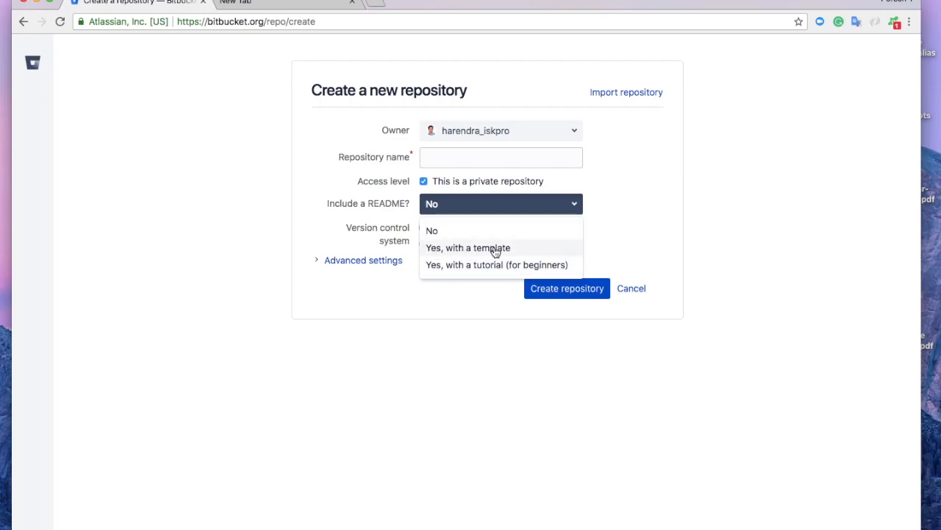
pyautogui.click(432, 230)
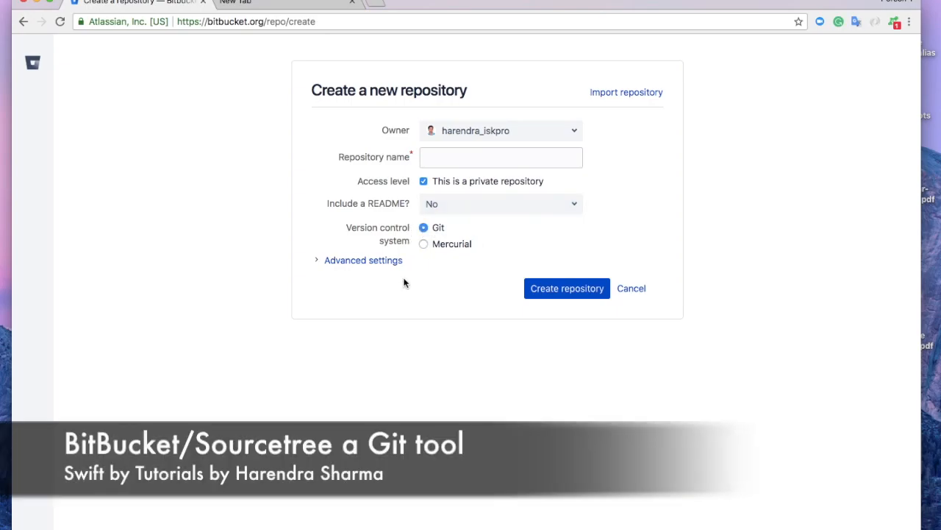
# - Expand Advanced settings and pick Swift as the language by searching 'swi'
pyautogui.click(362, 260)
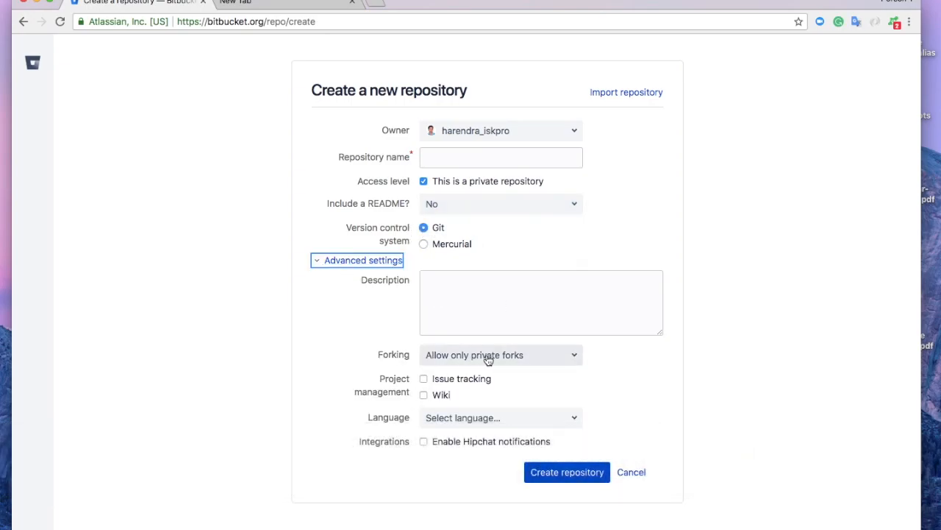
pyautogui.click(500, 417)
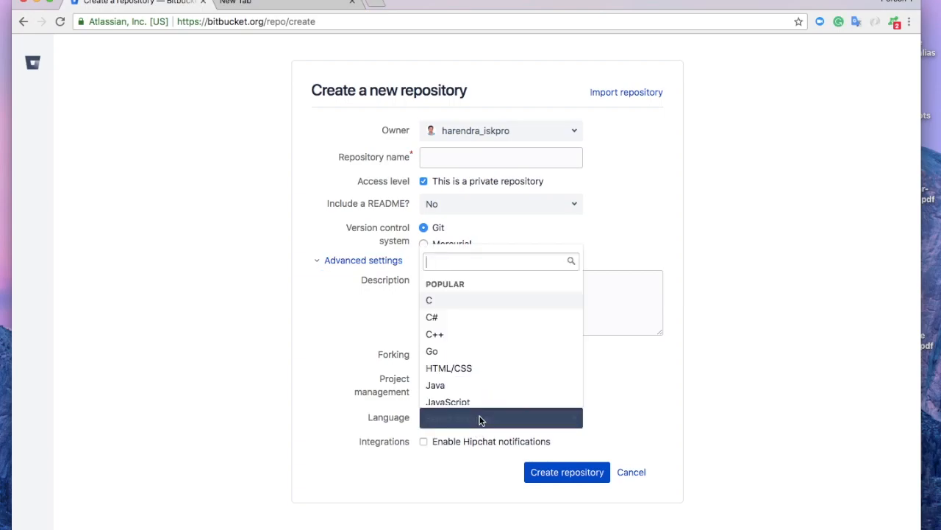
pyautogui.scroll(-3)
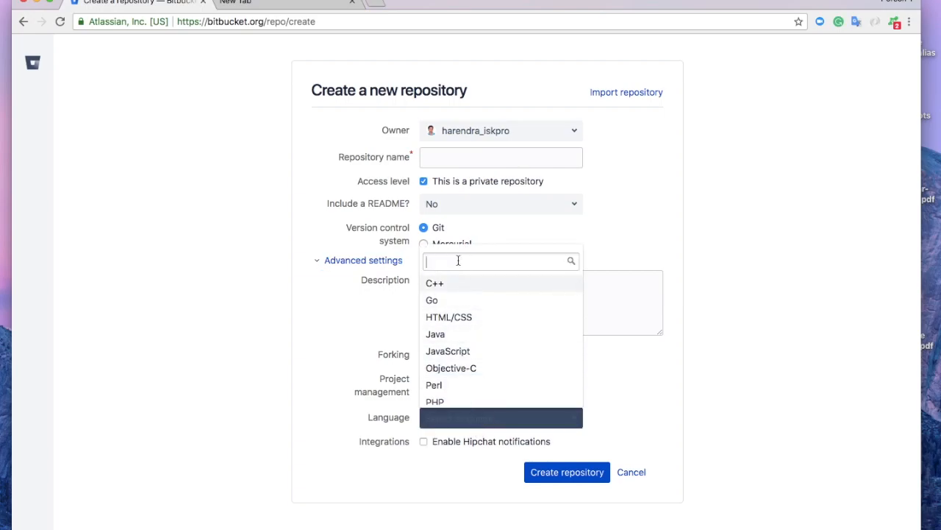
pyautogui.write('swi')
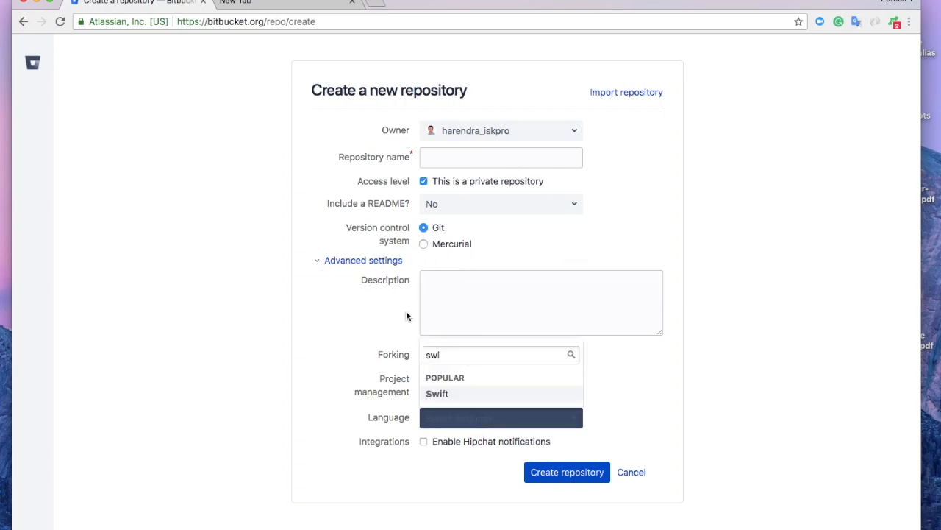
pyautogui.click(437, 393)
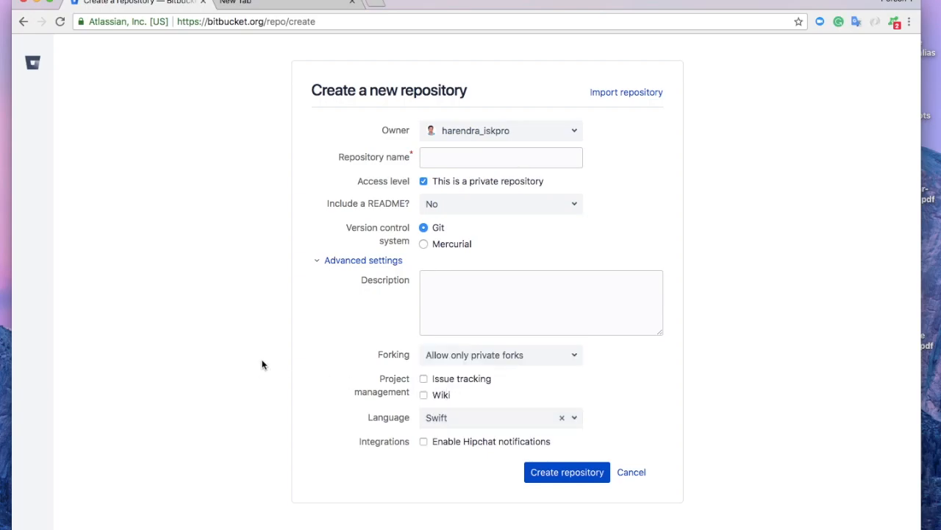
pyautogui.moveTo(569, 473)
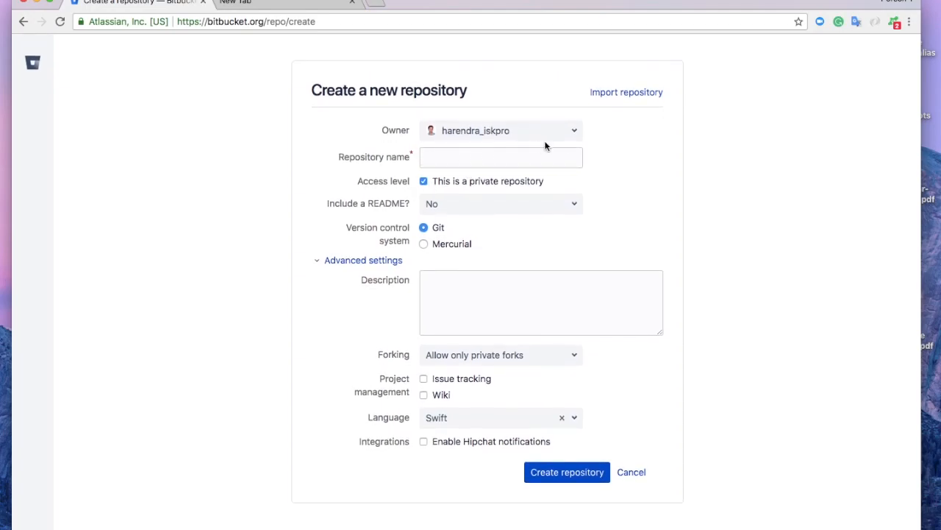
pyautogui.moveTo(190, 78)
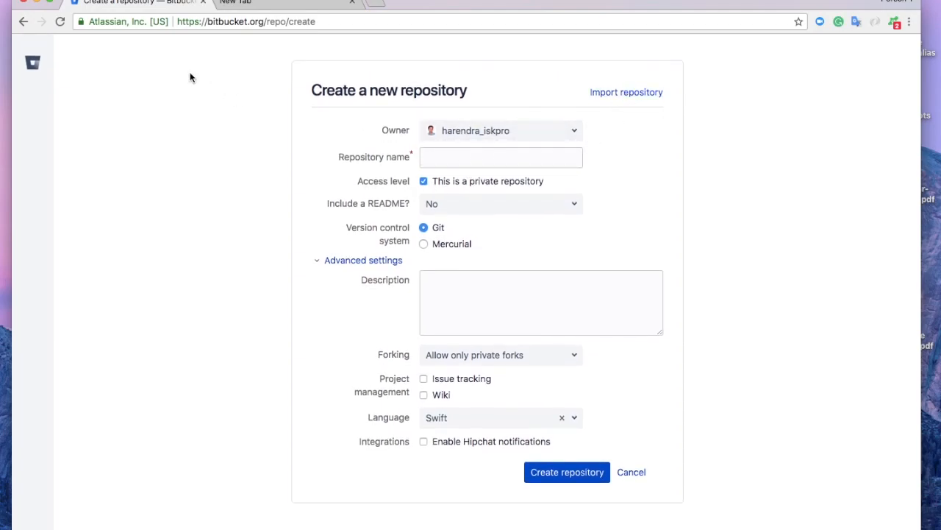
pyautogui.click(32, 62)
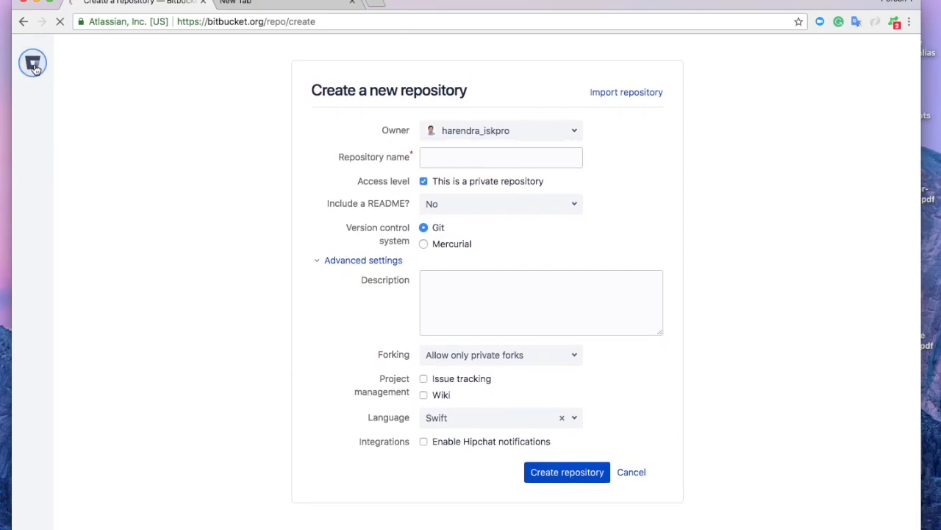
# - Click the sidebar Bitbucket logo to abandon the unfinished repository form
pyautogui.click(32, 62)
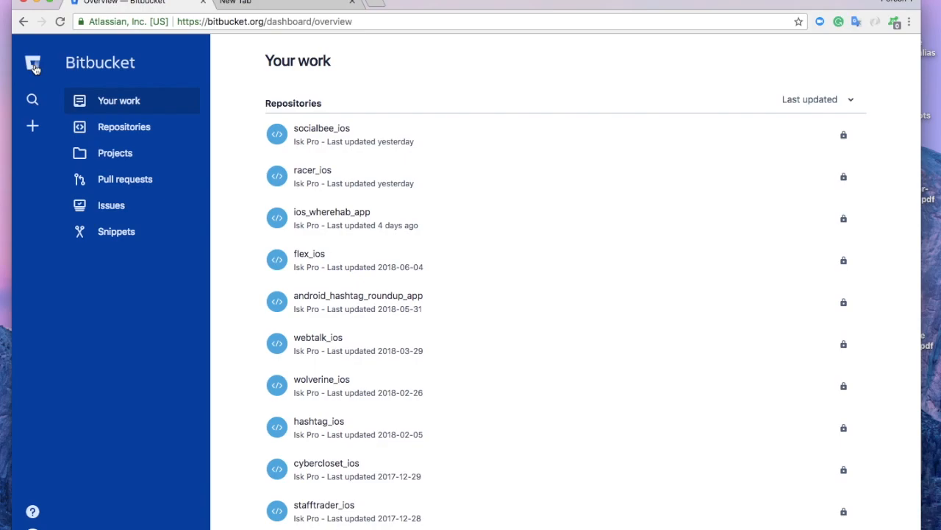
pyautogui.moveTo(258, 199)
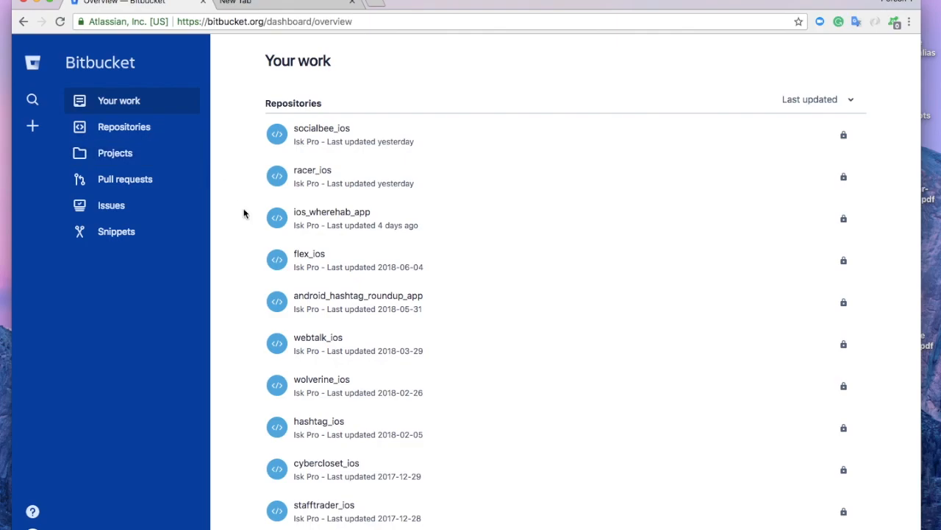
pyautogui.moveTo(151, 219)
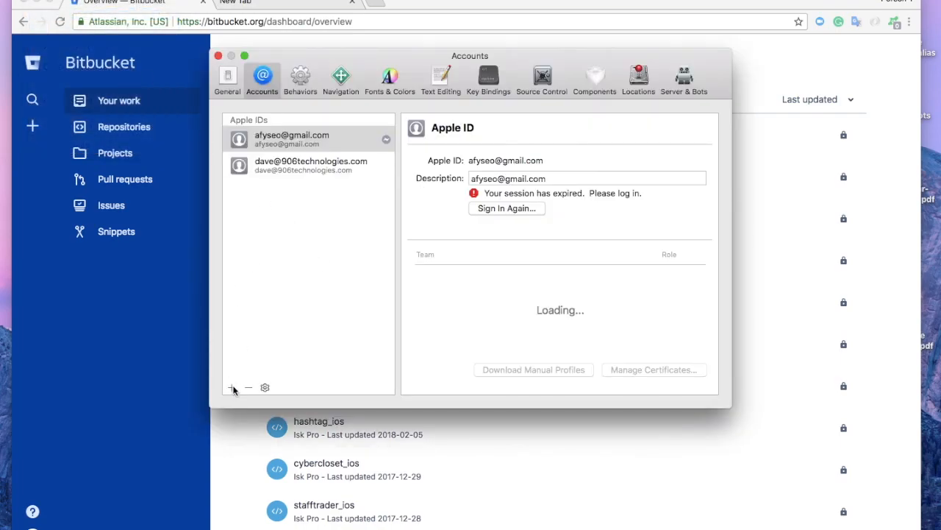
# - Browse Xcode's add-account types including GitHub, cancel, and close Preferences
pyautogui.click(231, 388)
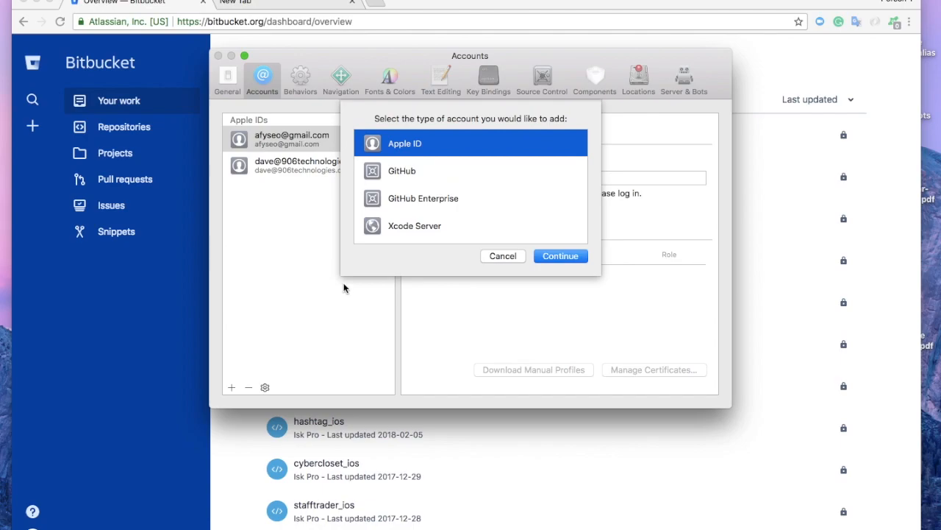
pyautogui.click(401, 171)
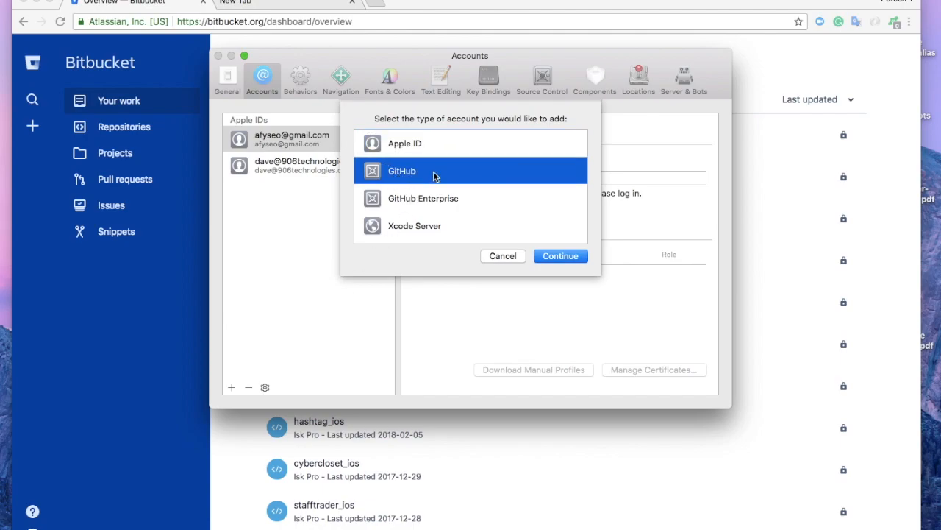
pyautogui.moveTo(411, 175)
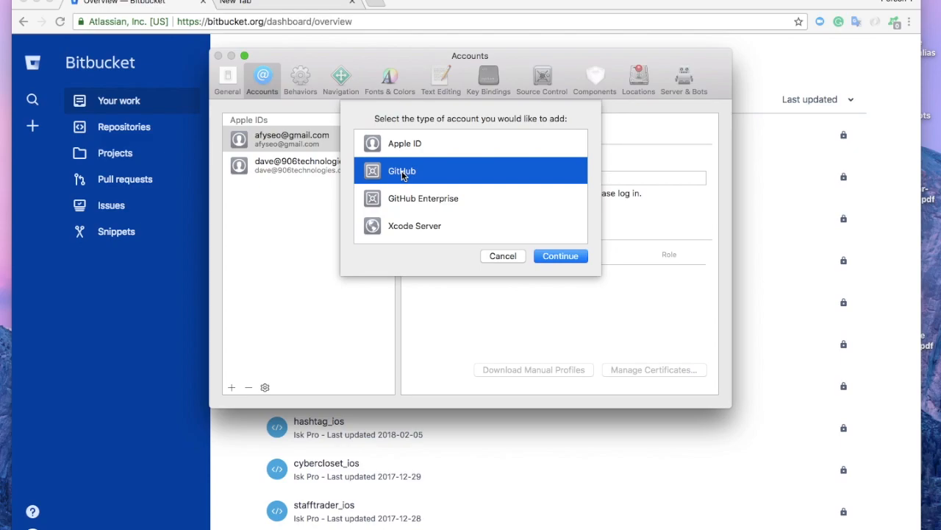
pyautogui.moveTo(422, 182)
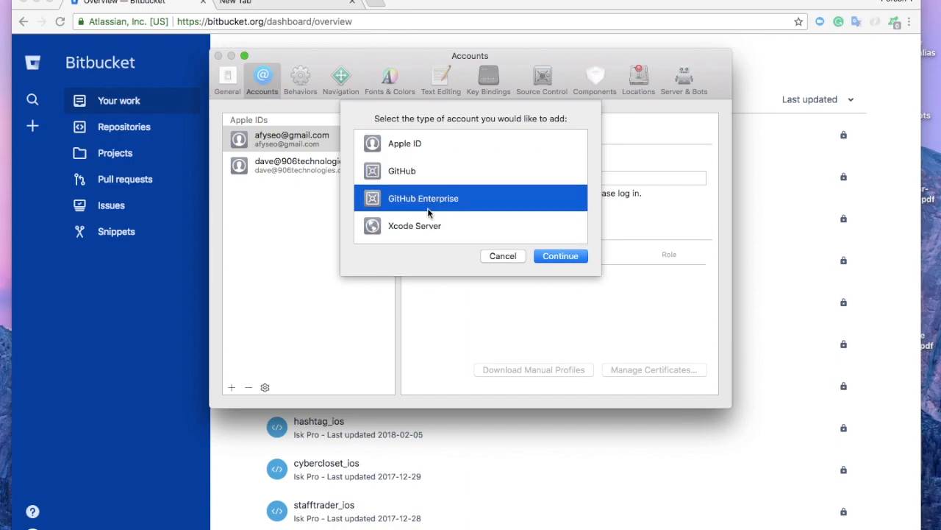
pyautogui.click(502, 255)
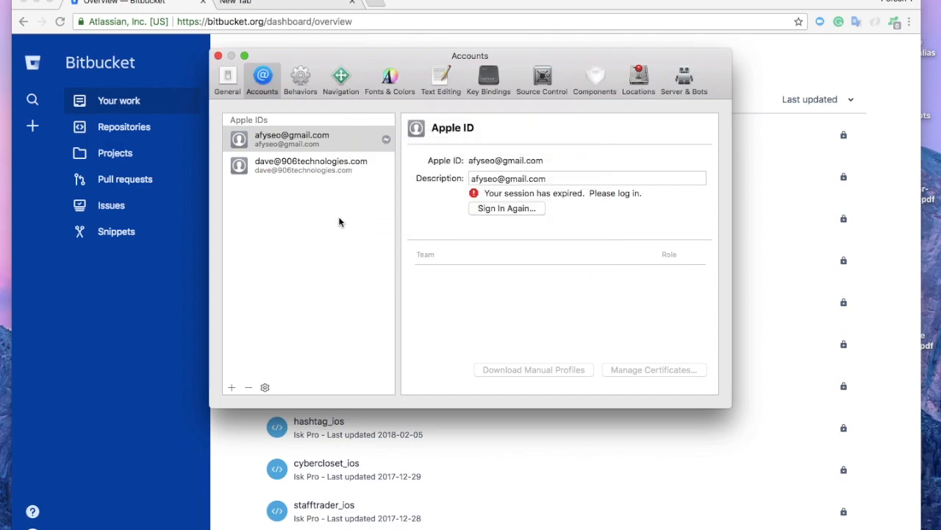
pyautogui.click(223, 55)
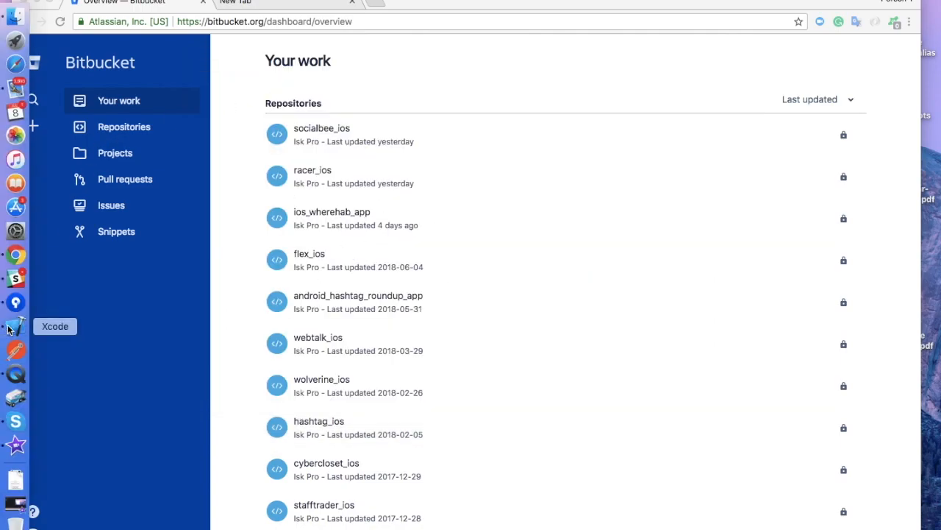
# - Launch Xcode, review GoogleMLWithCocoaPods' Source Control menu, then switch back to Bitbucket
pyautogui.click(10, 326)
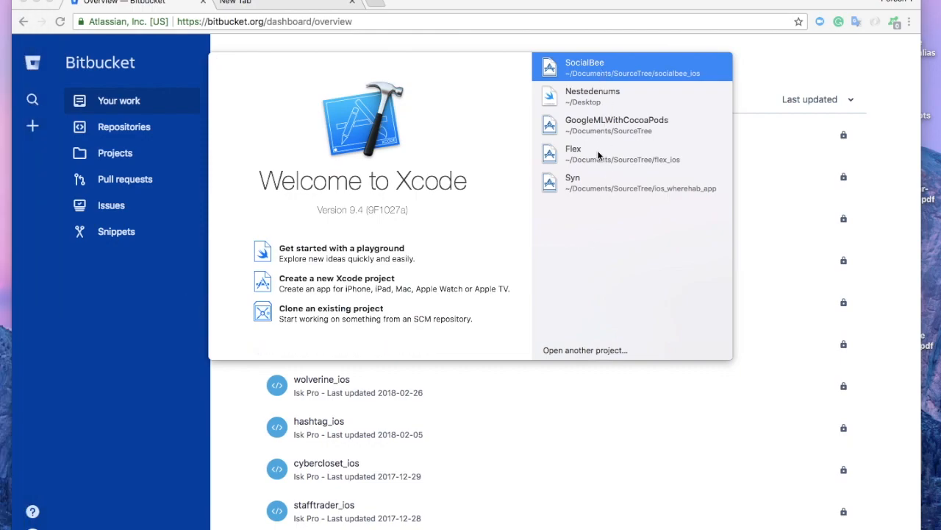
pyautogui.moveTo(601, 133)
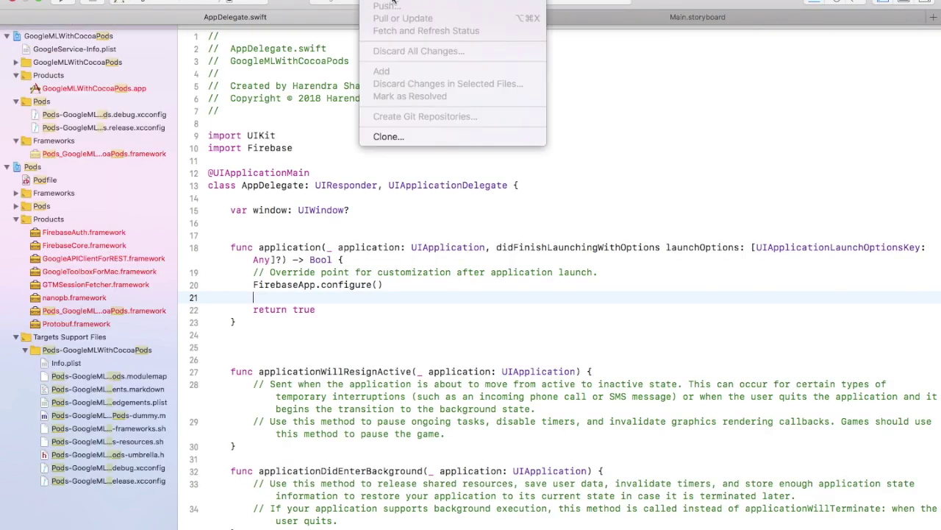
pyautogui.moveTo(388, 117)
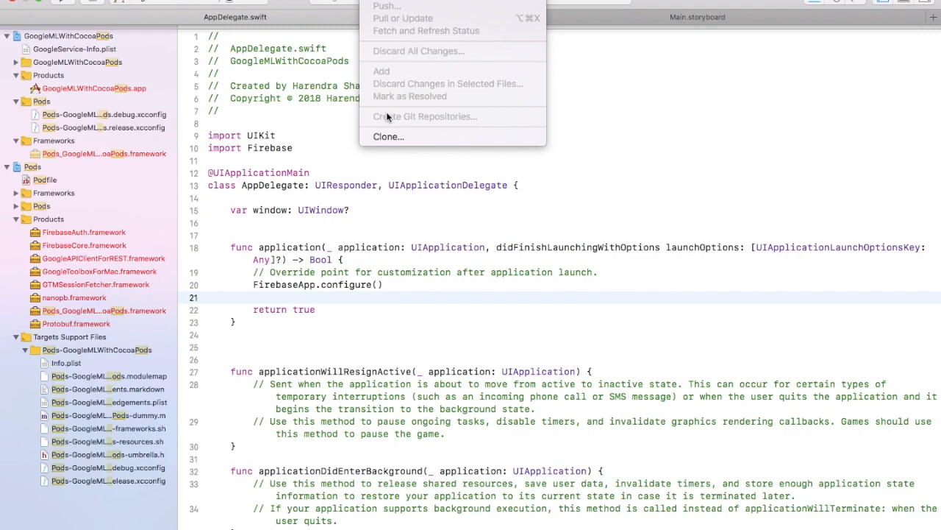
pyautogui.click(419, 167)
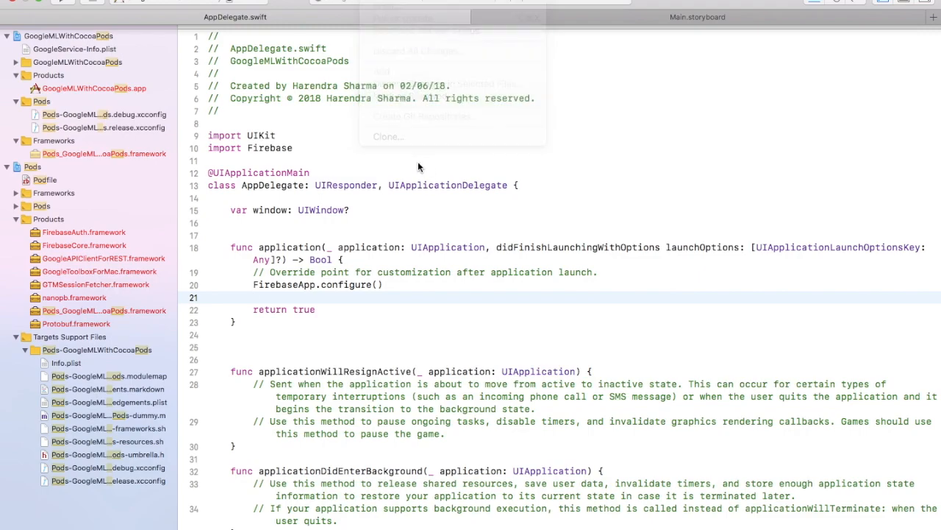
pyautogui.click(416, 161)
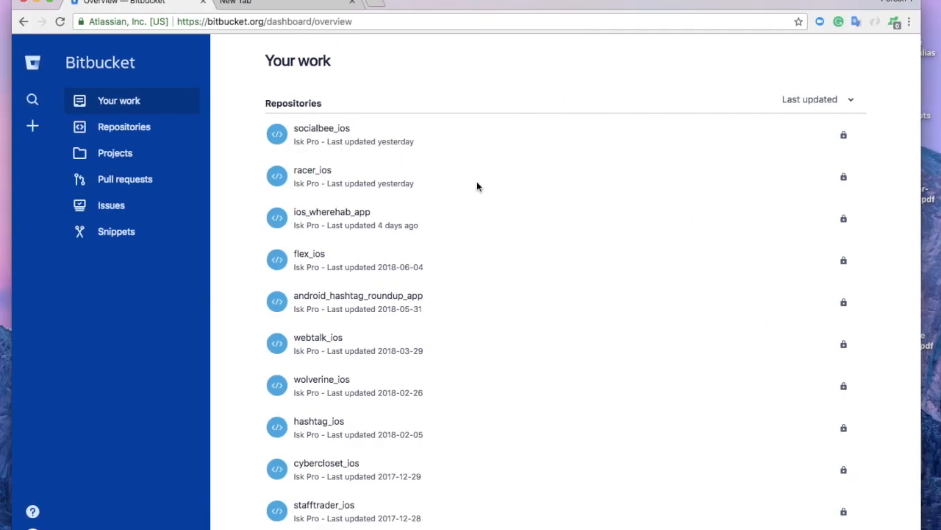
pyautogui.moveTo(417, 143)
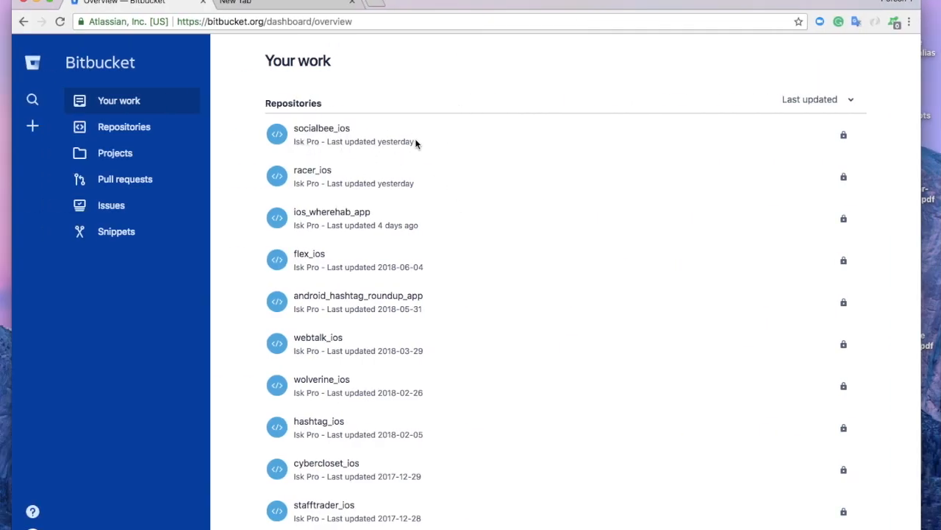
pyautogui.moveTo(24, 6)
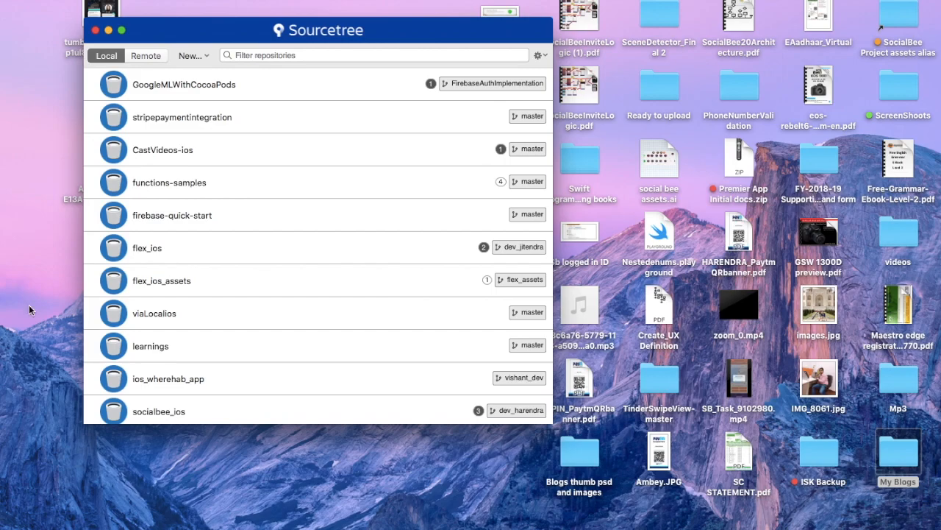
pyautogui.moveTo(300, 175)
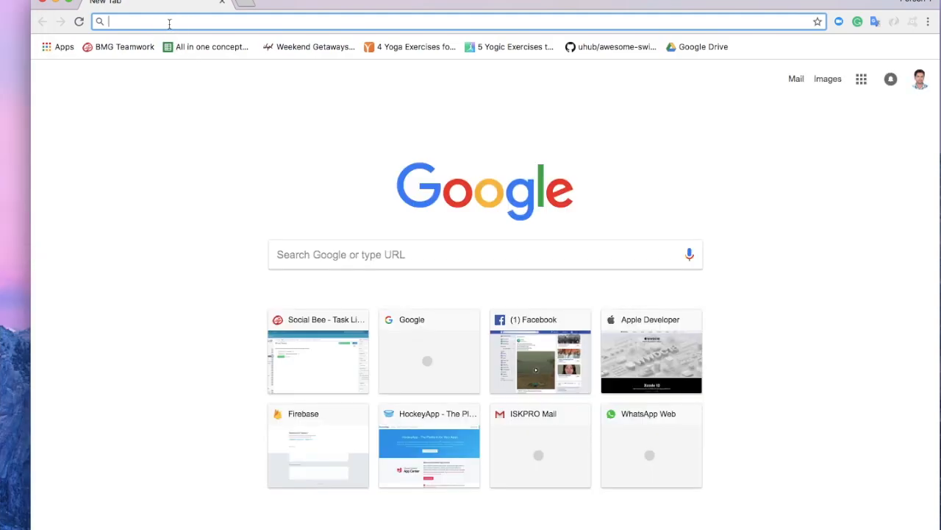
# - Search 'download sourcetree for mac' and request the Mac download from sourcetreeapp.com
pyautogui.write('fdownload sourcetree f')
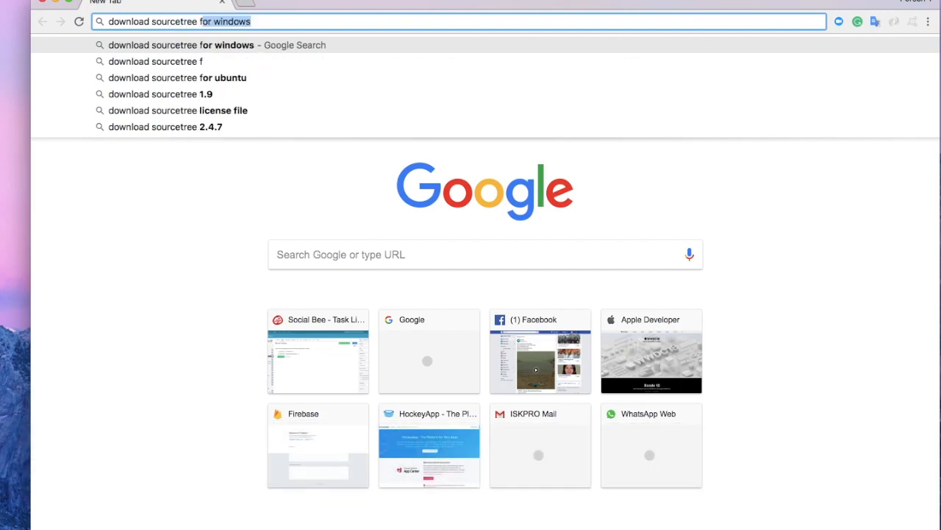
pyautogui.press('Backspace')
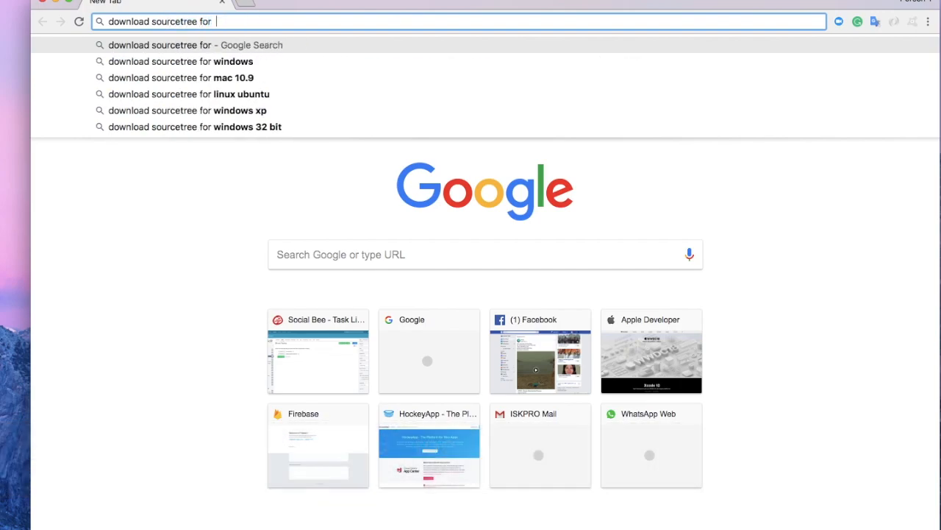
pyautogui.write('ma')
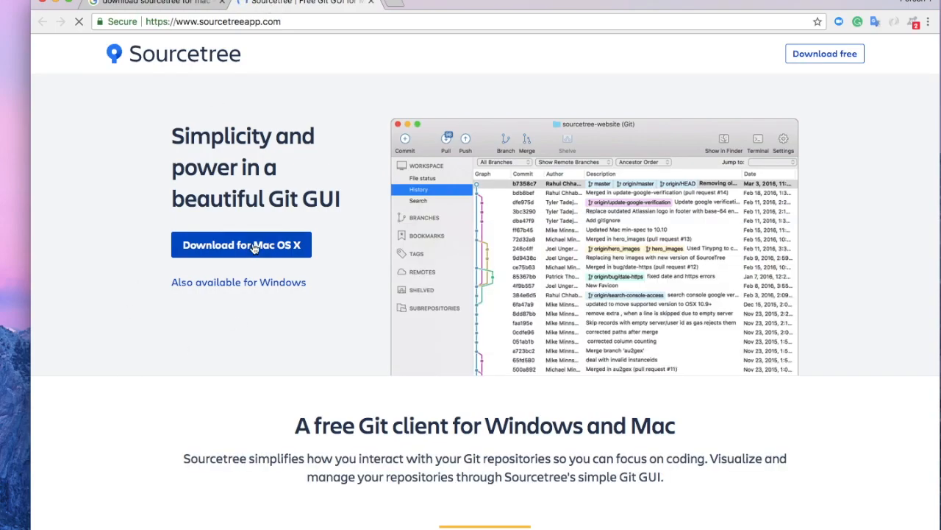
pyautogui.click(213, 22)
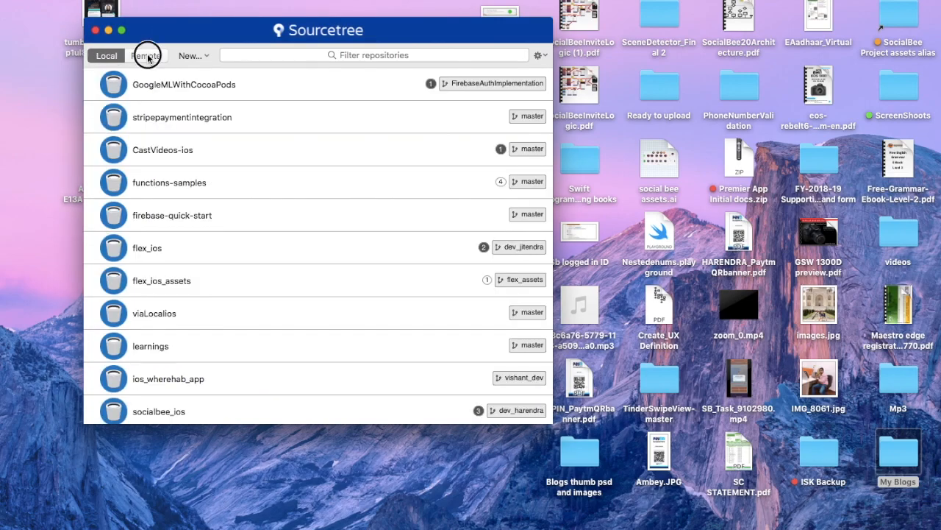
pyautogui.click(81, 6)
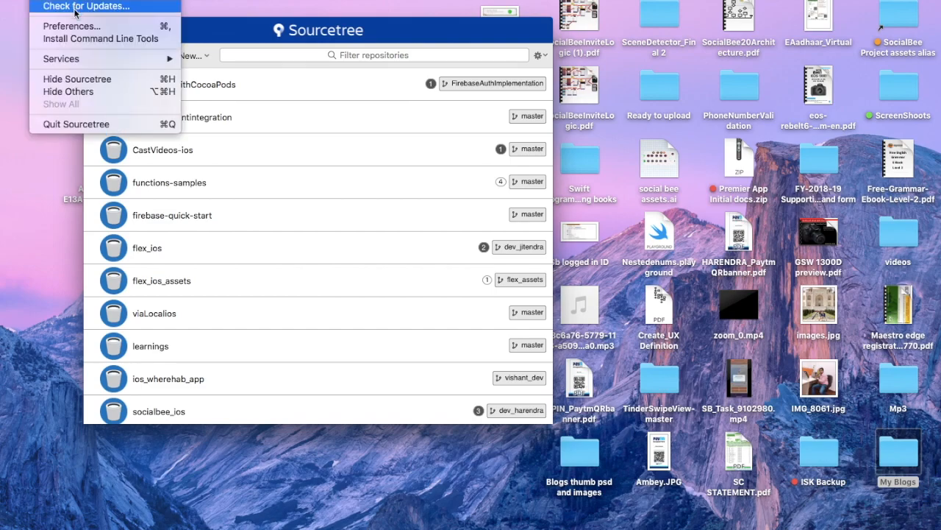
pyautogui.click(65, 28)
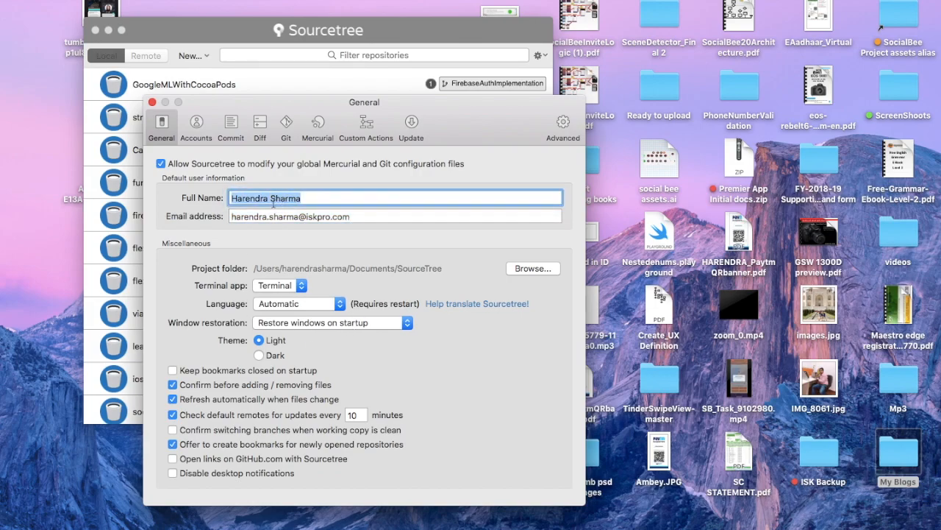
pyautogui.click(195, 125)
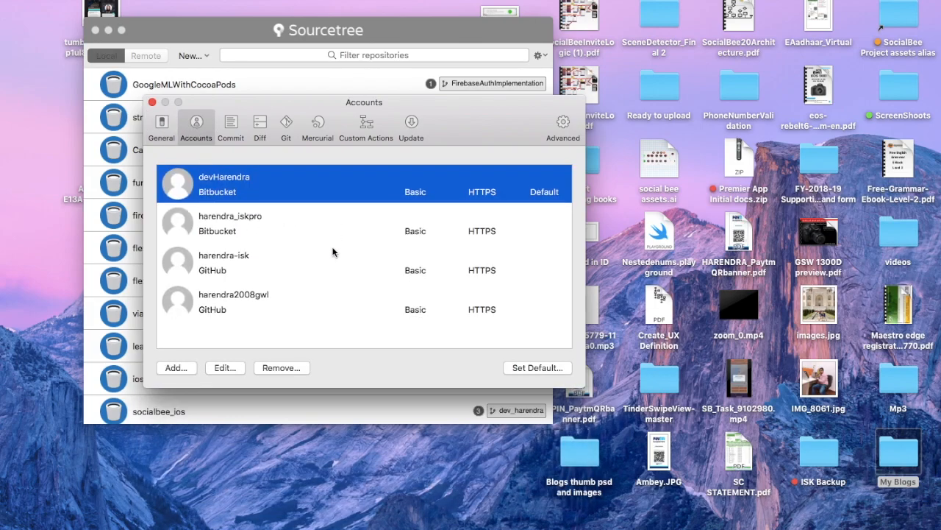
pyautogui.moveTo(253, 195)
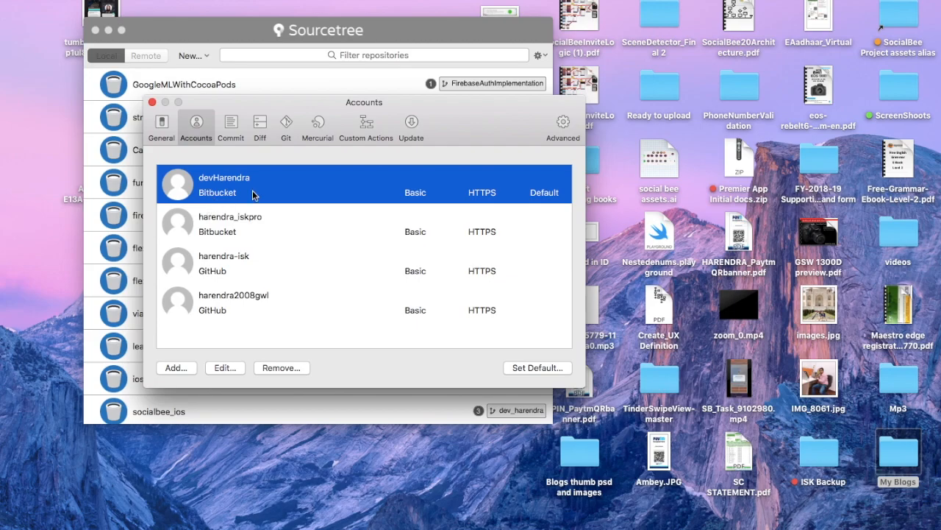
pyautogui.click(214, 223)
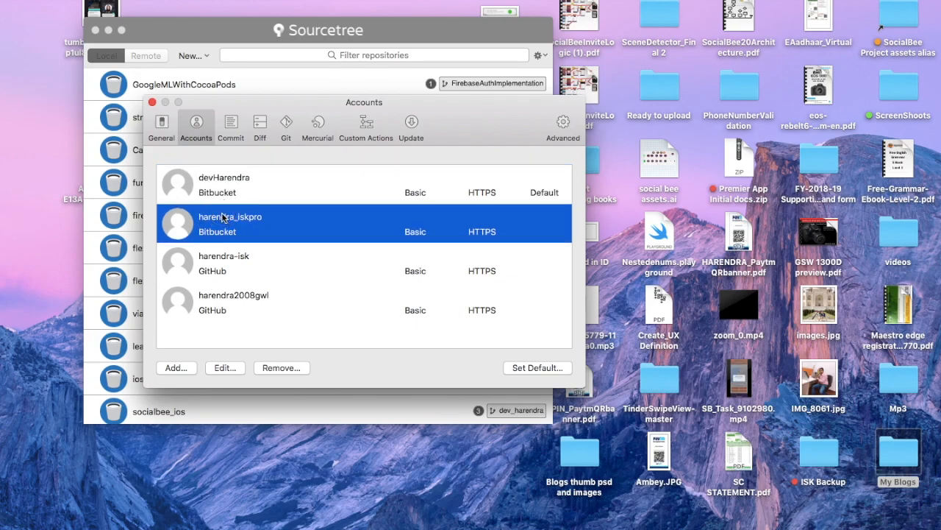
pyautogui.click(224, 263)
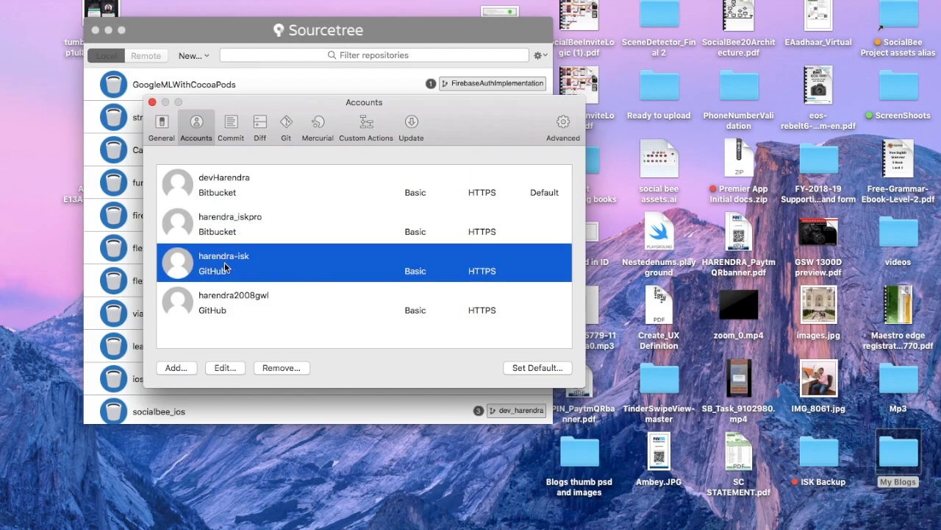
pyautogui.click(234, 302)
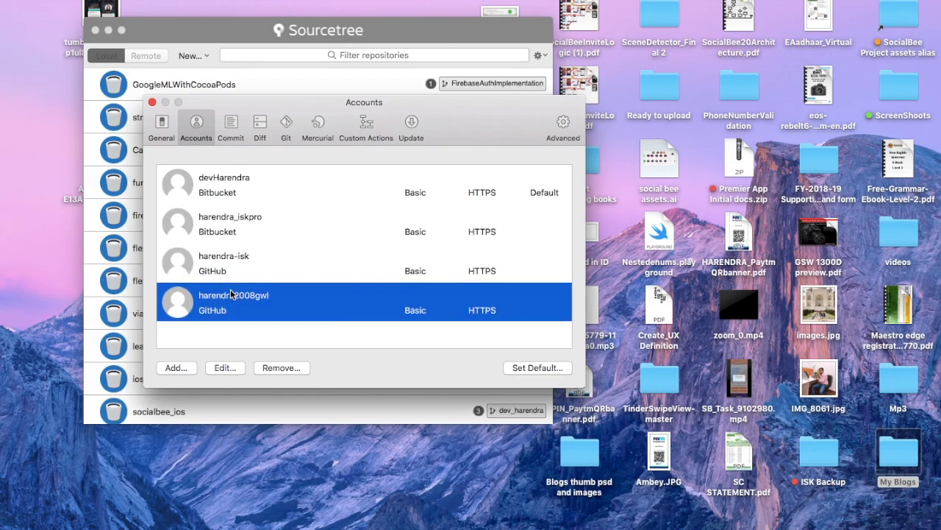
pyautogui.click(230, 125)
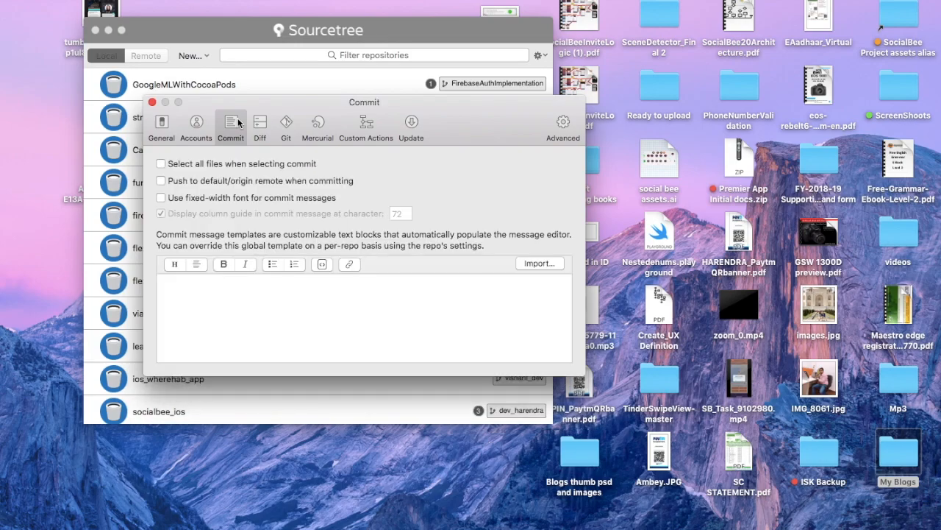
pyautogui.click(317, 125)
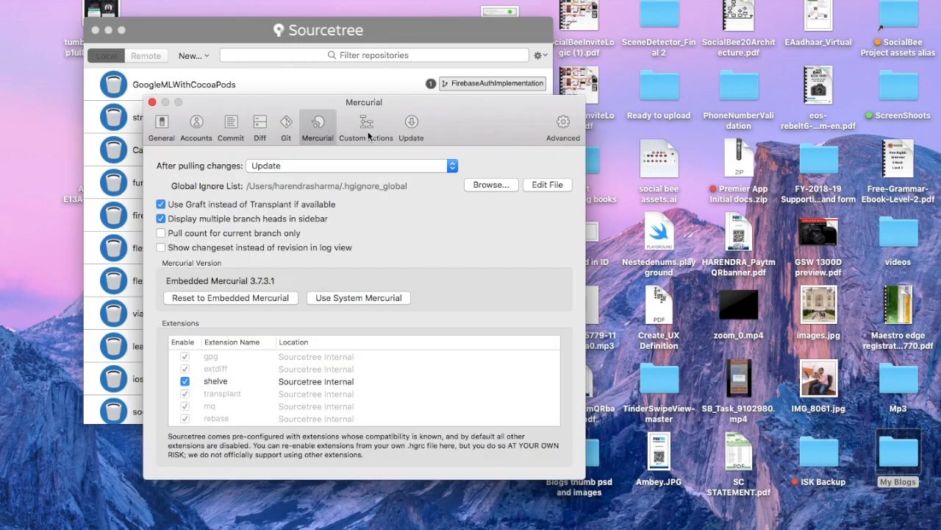
pyautogui.click(410, 125)
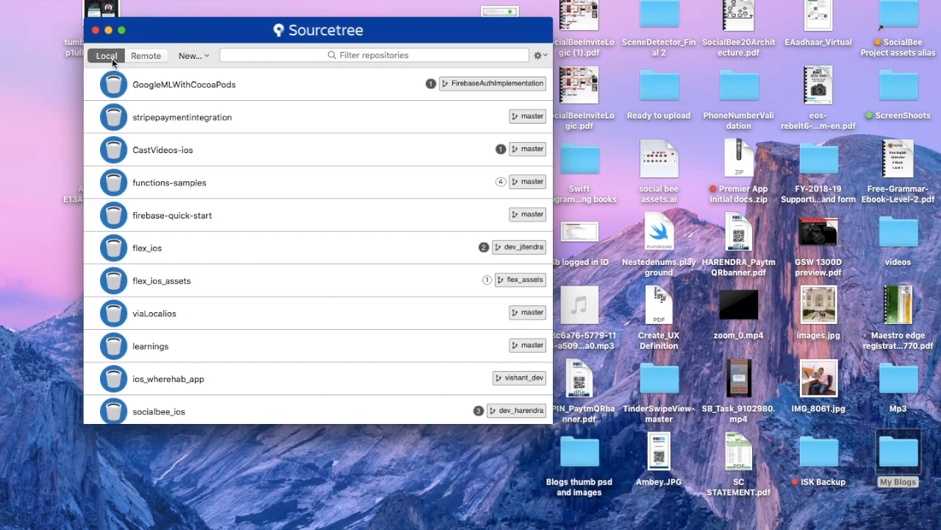
# - Browse the Bitbucket and GitHub account groups under Remote, then start cloning konekz
pyautogui.click(145, 55)
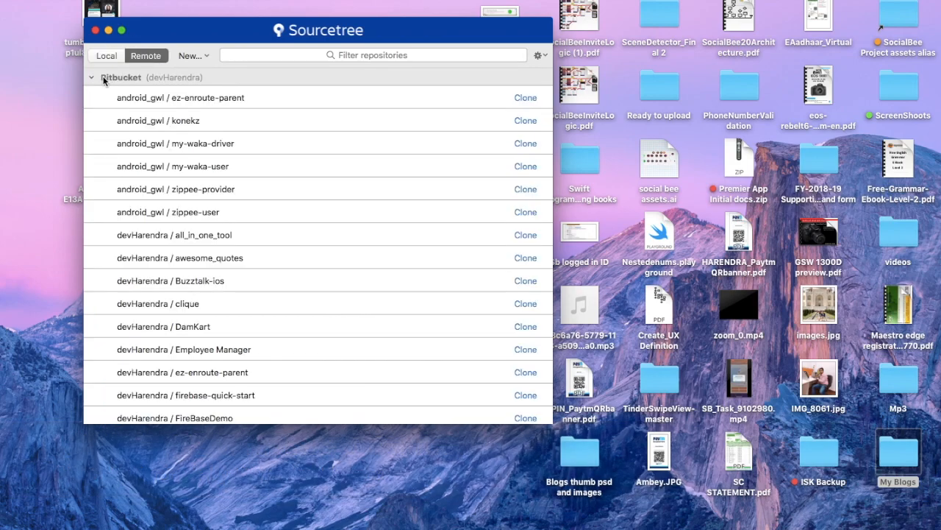
pyautogui.click(93, 77)
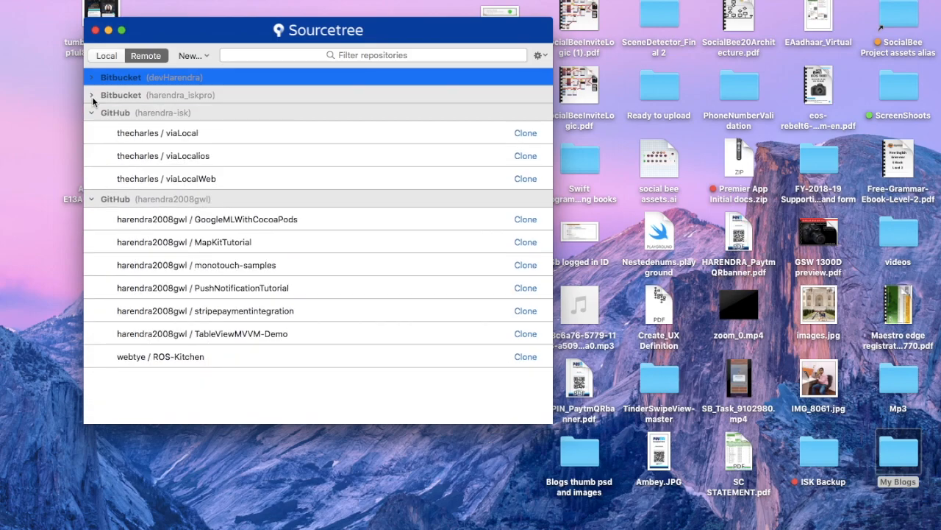
pyautogui.click(91, 113)
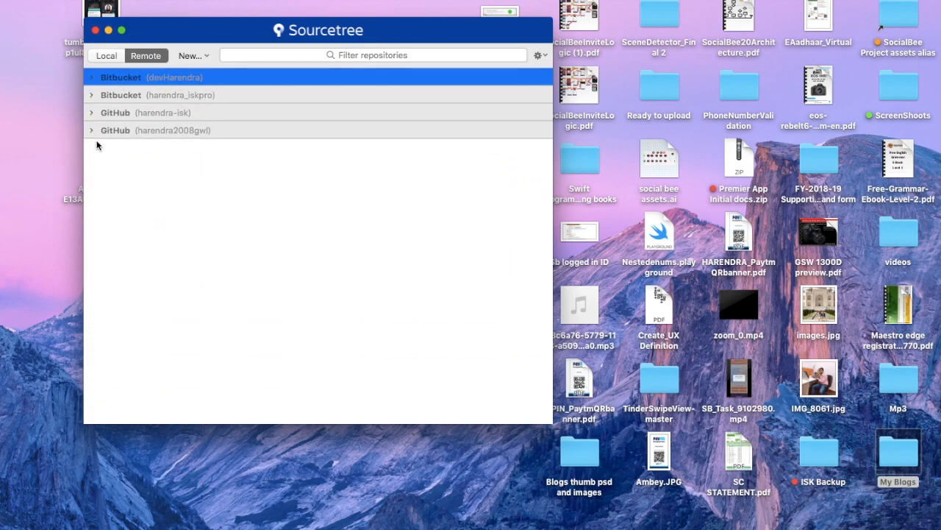
pyautogui.click(92, 130)
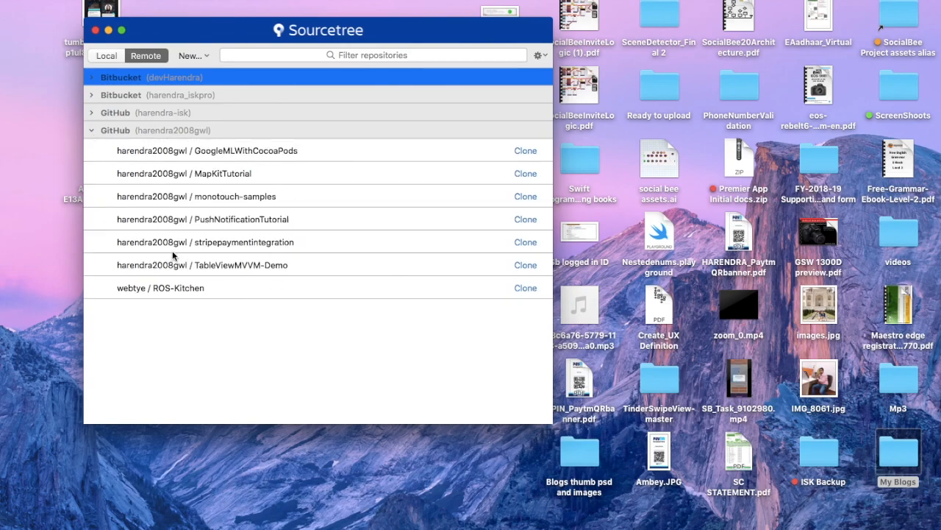
pyautogui.click(93, 130)
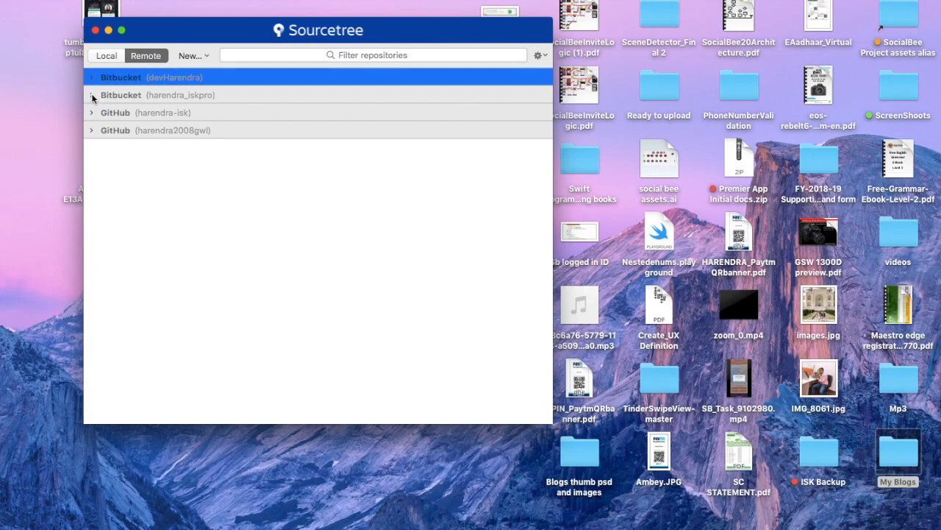
pyautogui.click(93, 77)
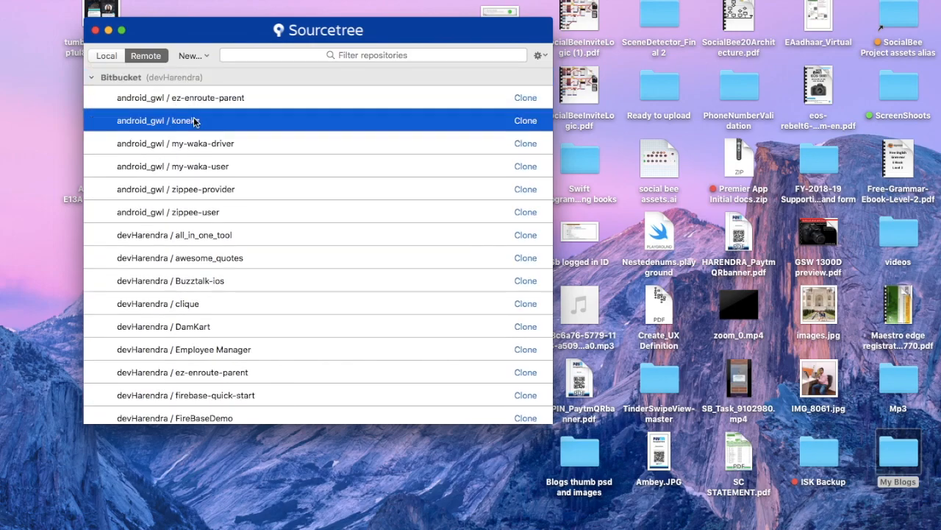
pyautogui.click(526, 120)
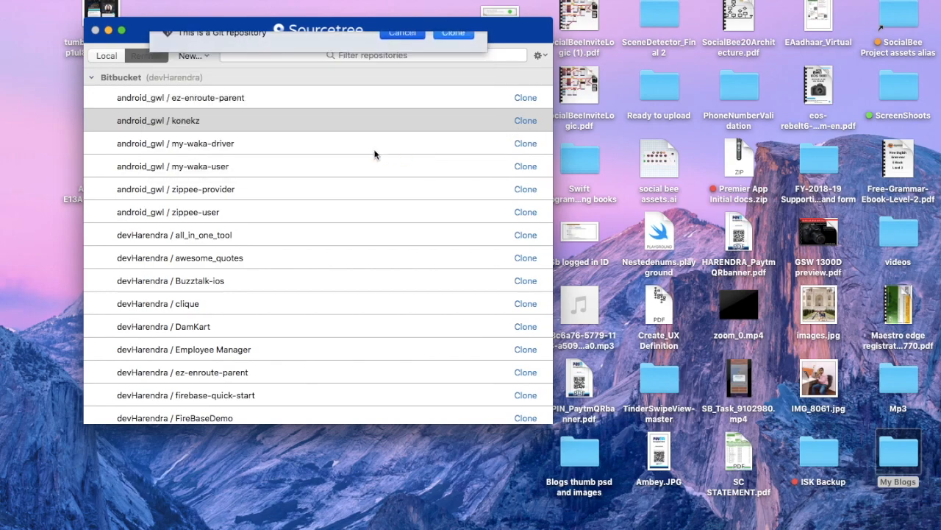
pyautogui.click(106, 55)
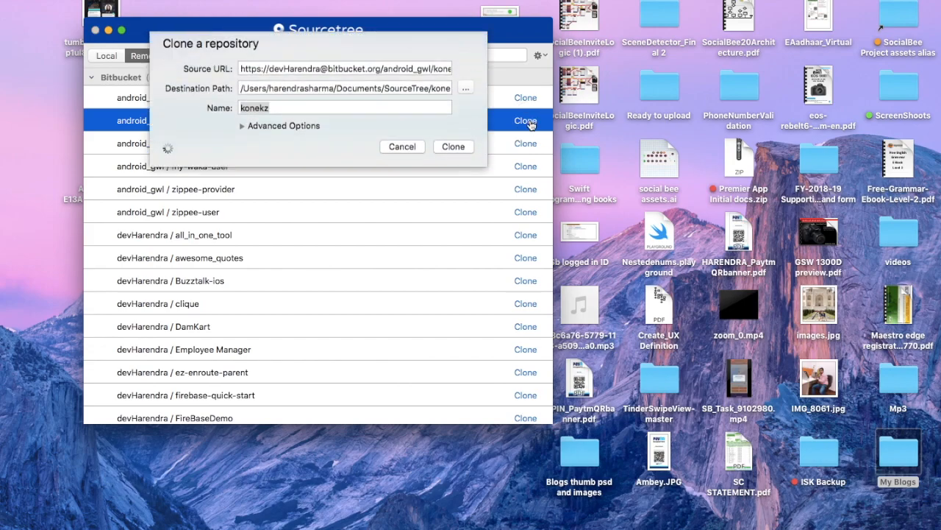
pyautogui.click(344, 116)
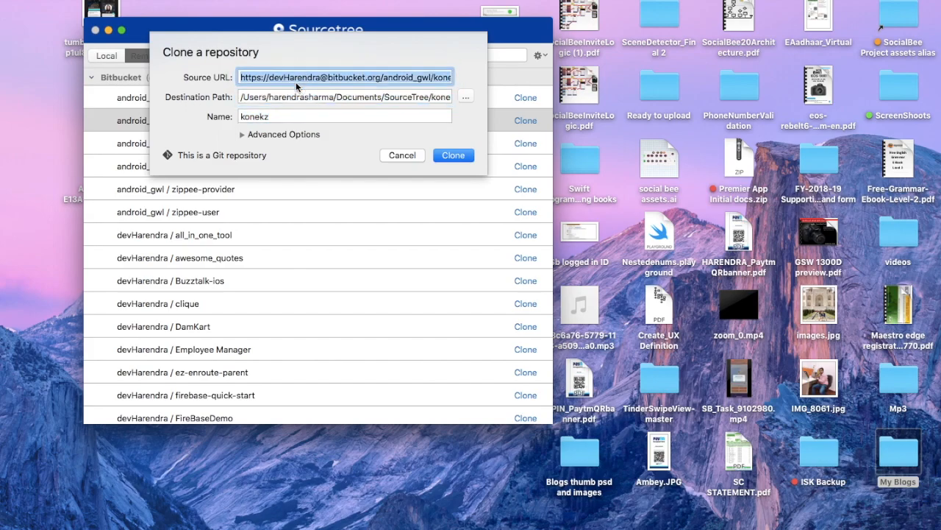
pyautogui.moveTo(410, 171)
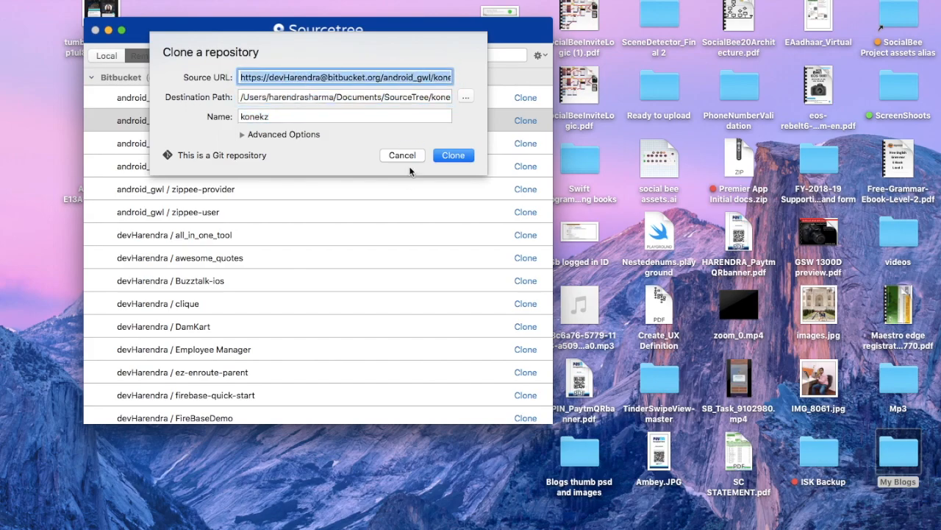
pyautogui.moveTo(379, 87)
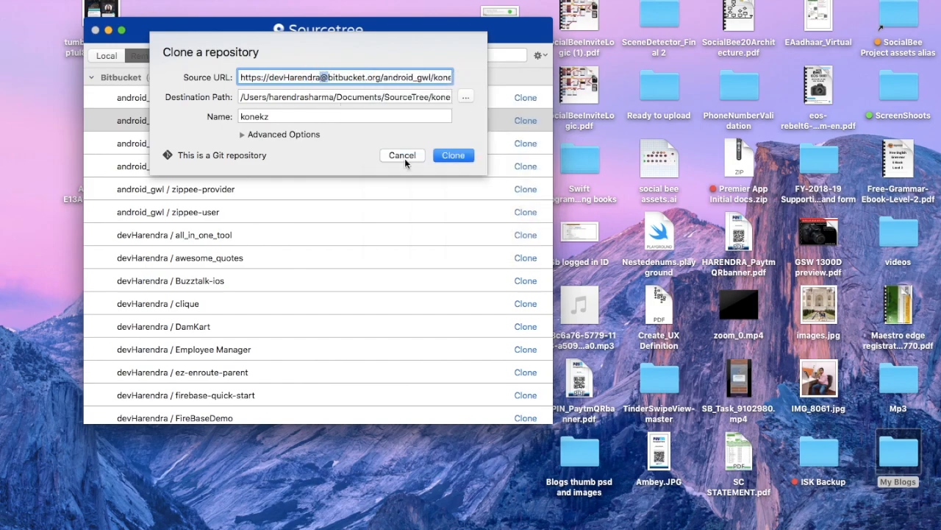
pyautogui.moveTo(412, 167)
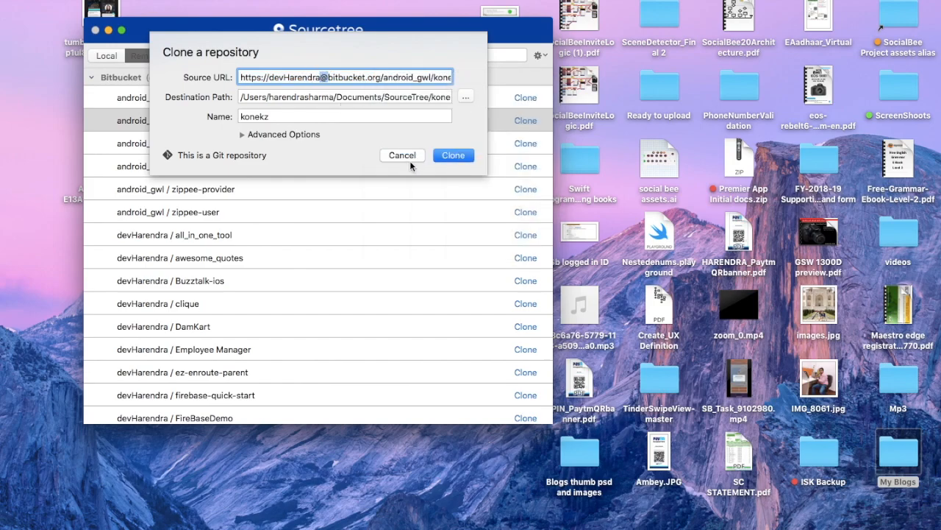
pyautogui.click(403, 155)
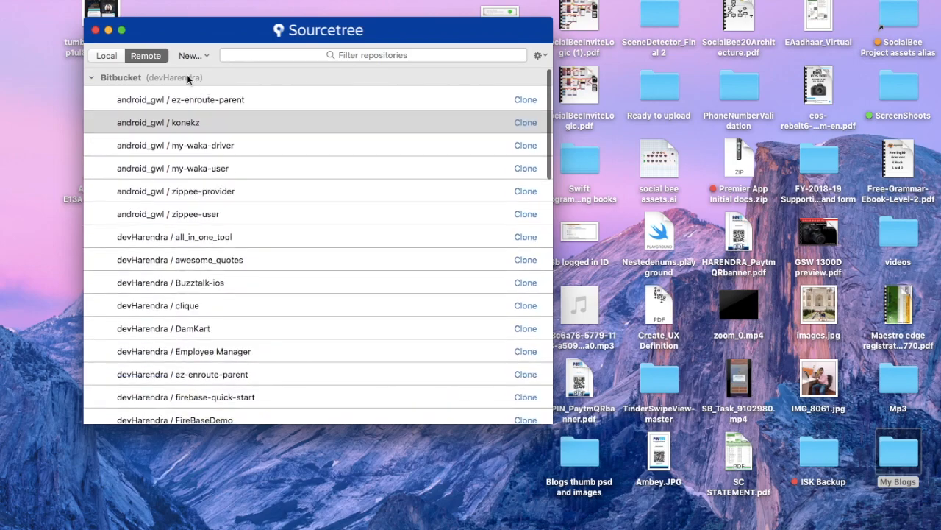
# - Review the create-remote-repository form's account and Git type, cancel it, and reopen New
pyautogui.click(192, 55)
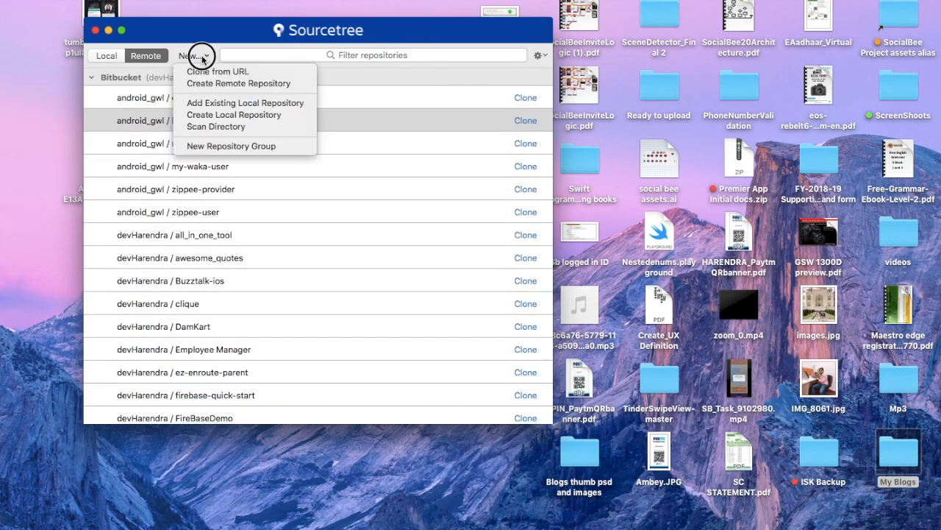
pyautogui.moveTo(228, 74)
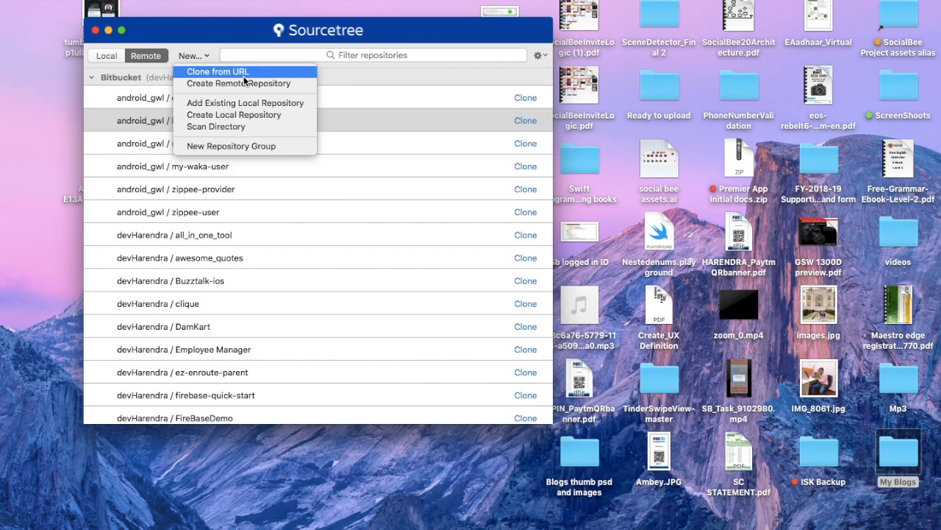
pyautogui.moveTo(237, 77)
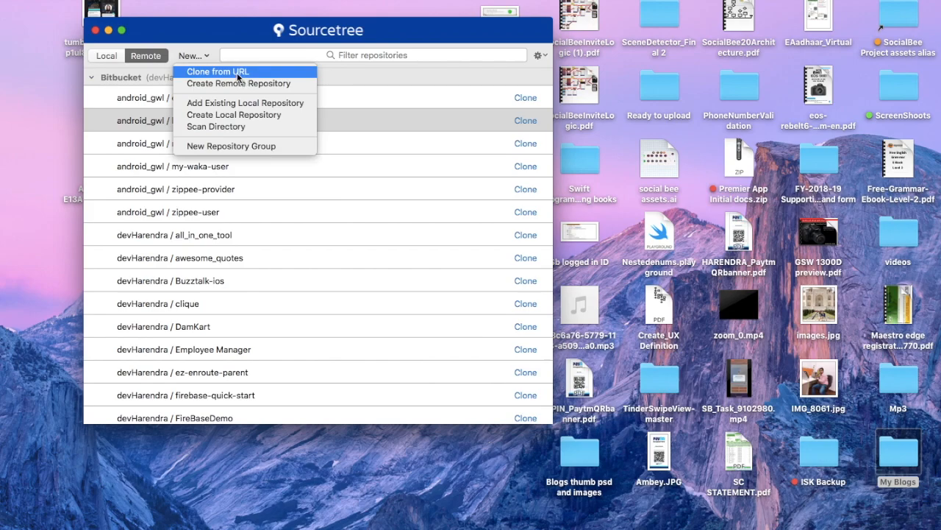
pyautogui.moveTo(225, 87)
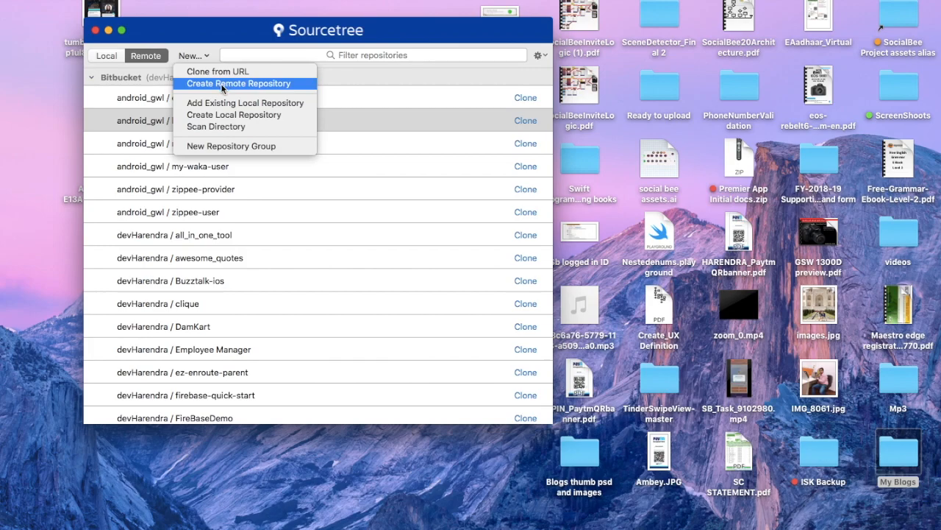
pyautogui.click(238, 83)
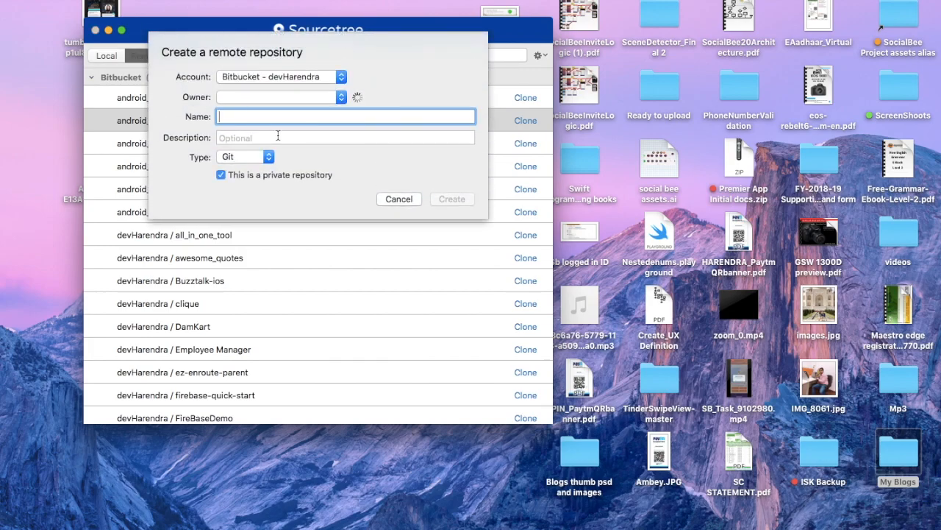
pyautogui.click(281, 76)
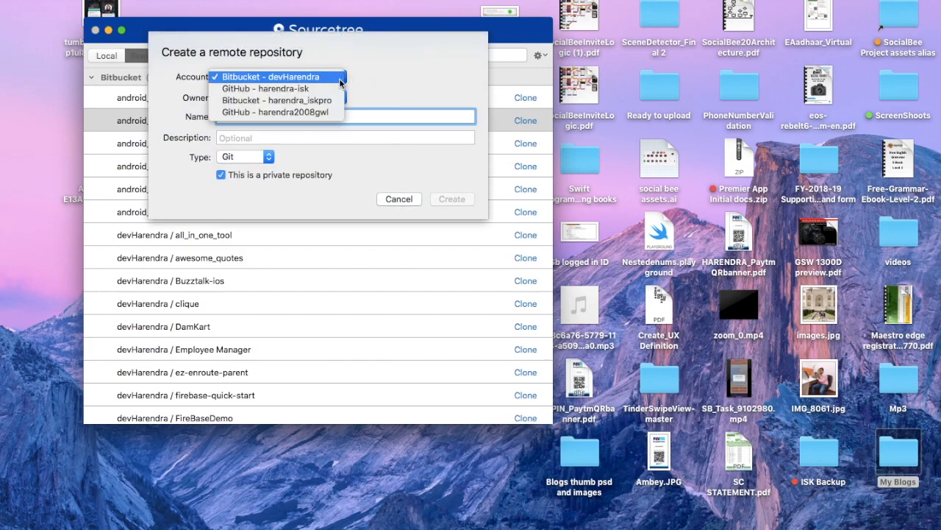
pyautogui.click(278, 76)
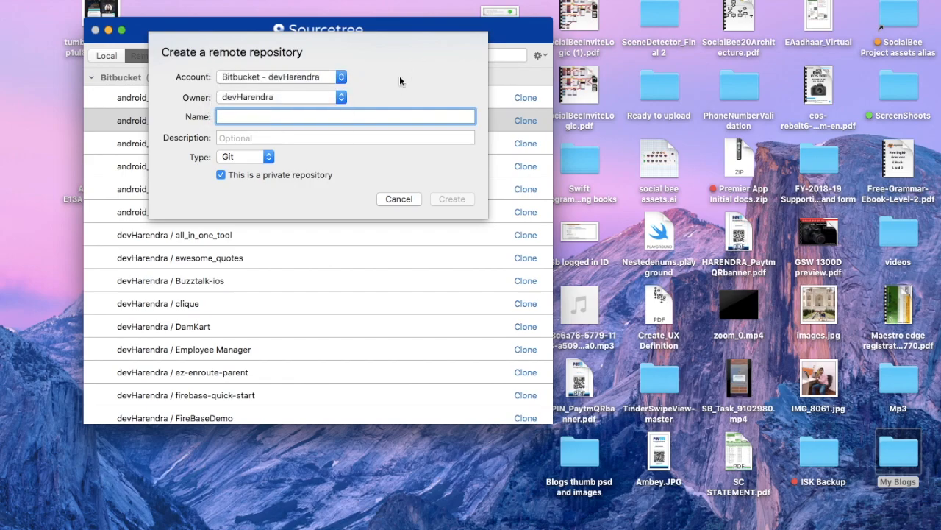
pyautogui.click(245, 156)
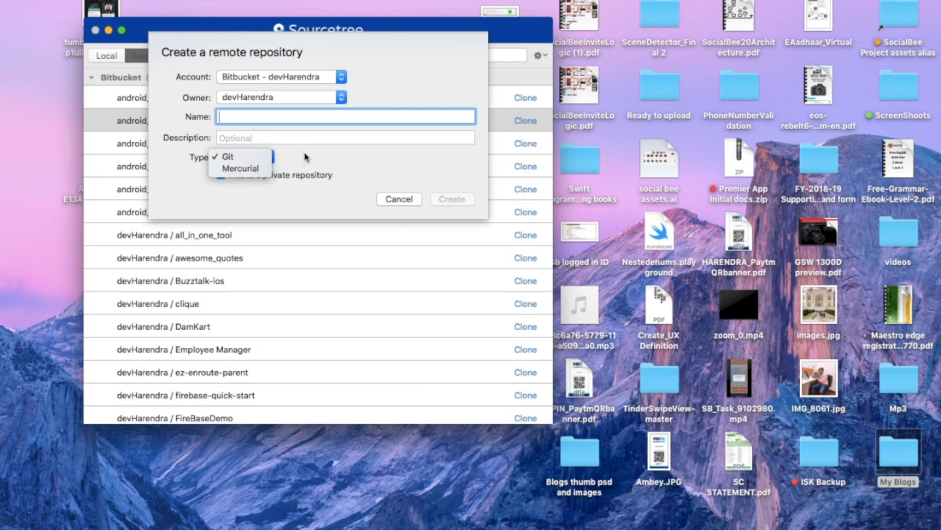
pyautogui.click(227, 156)
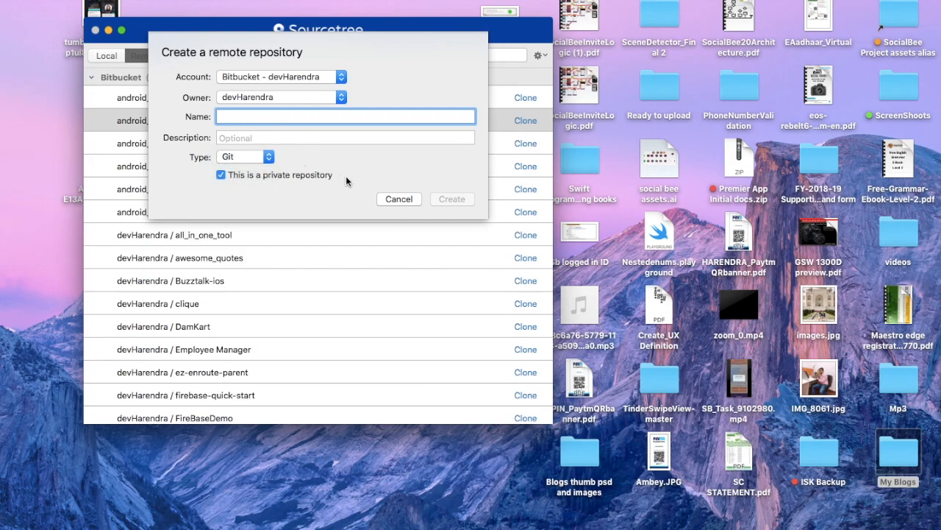
pyautogui.click(399, 198)
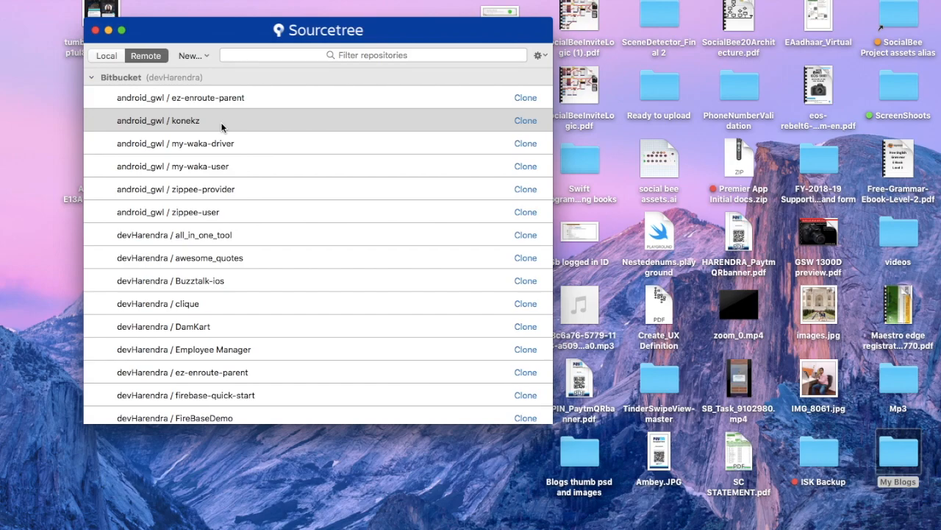
pyautogui.click(192, 56)
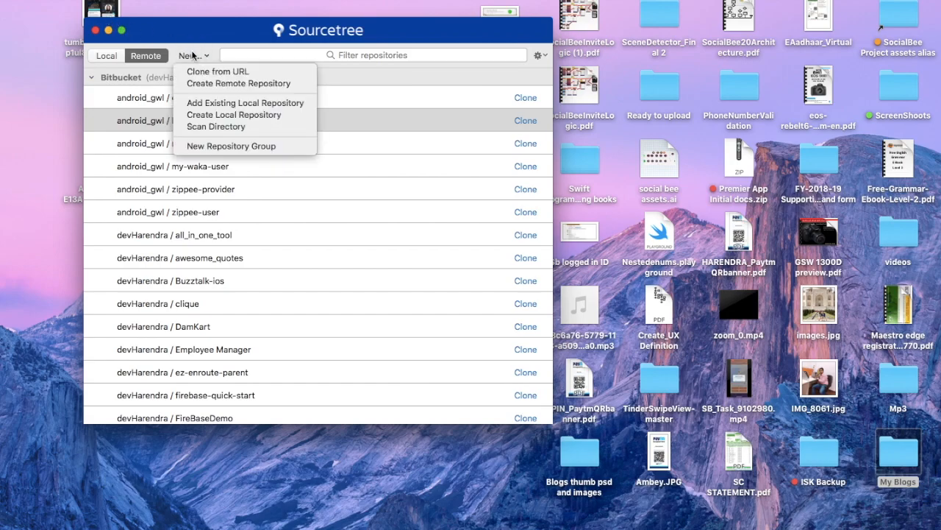
pyautogui.moveTo(254, 146)
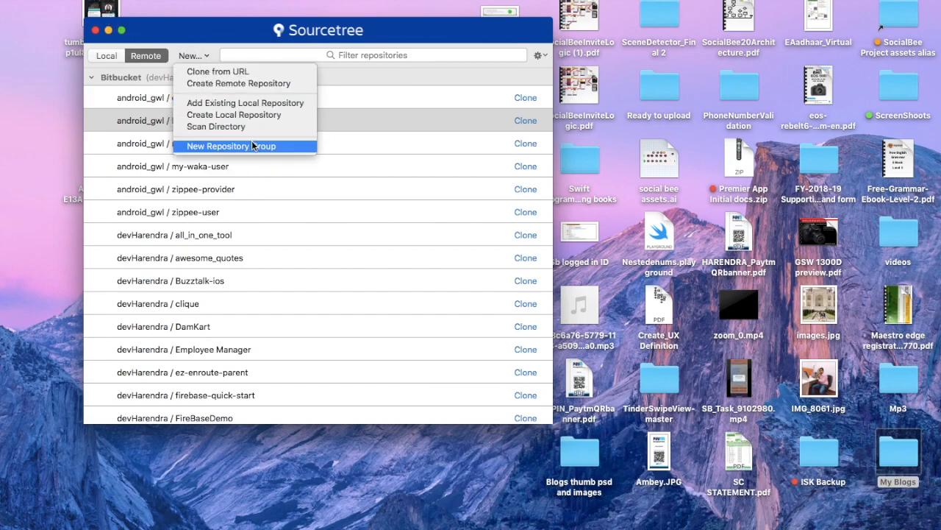
pyautogui.moveTo(214, 71)
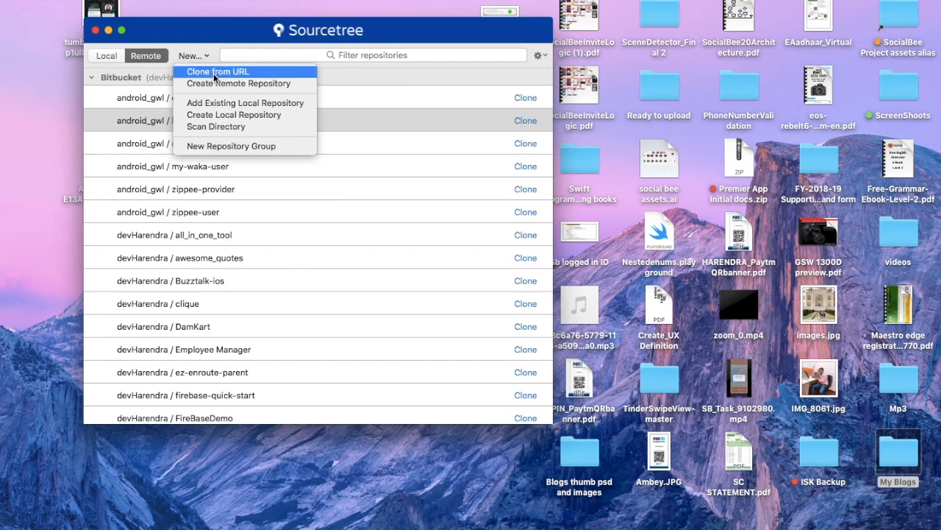
# - Paste the konekz repository address into Clone from URL, then close the clone dialog
pyautogui.click(221, 71)
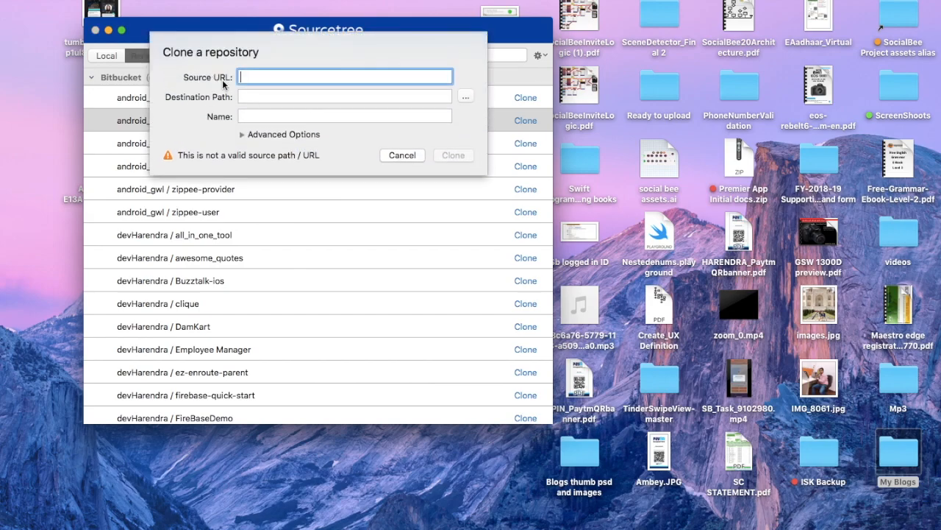
pyautogui.rightClick(344, 77)
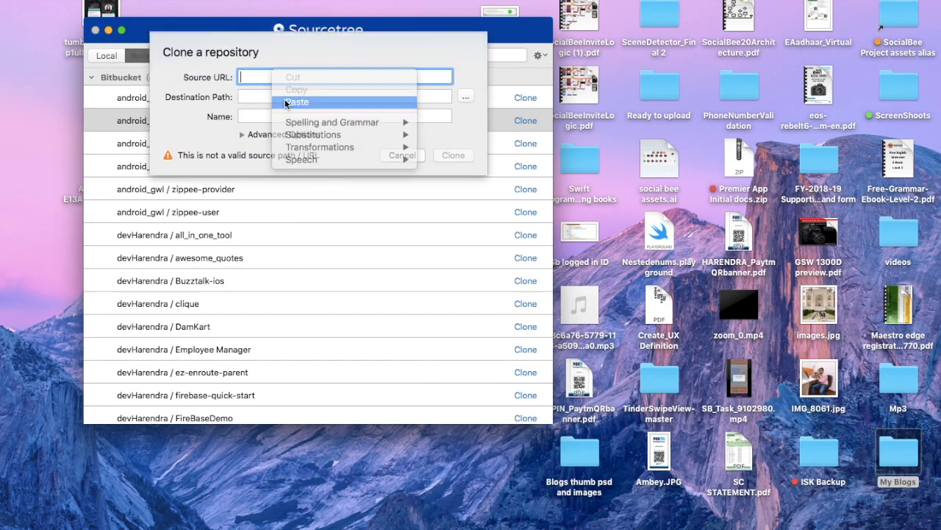
pyautogui.click(297, 102)
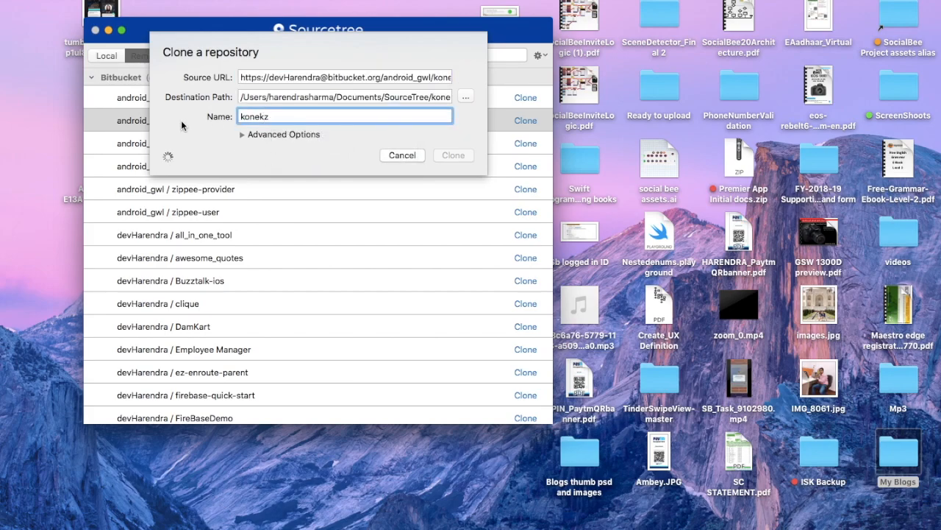
pyautogui.moveTo(306, 70)
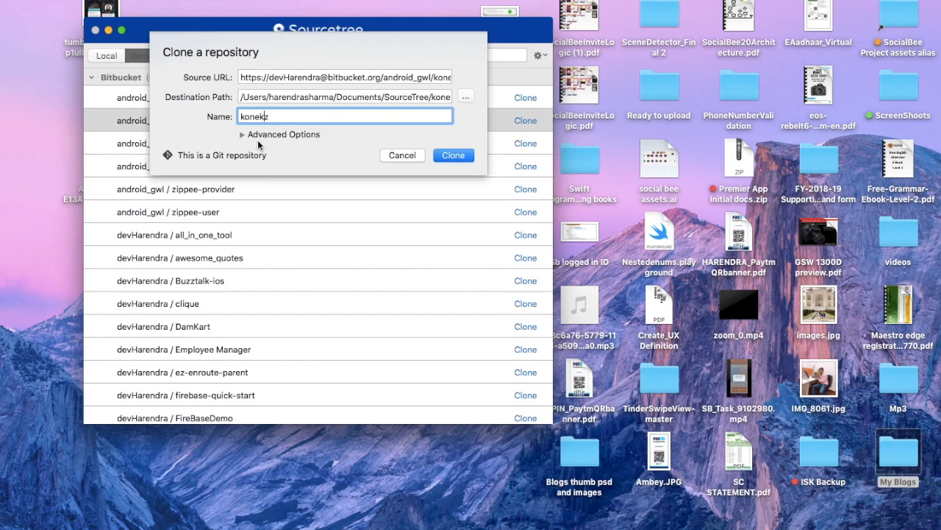
pyautogui.click(402, 155)
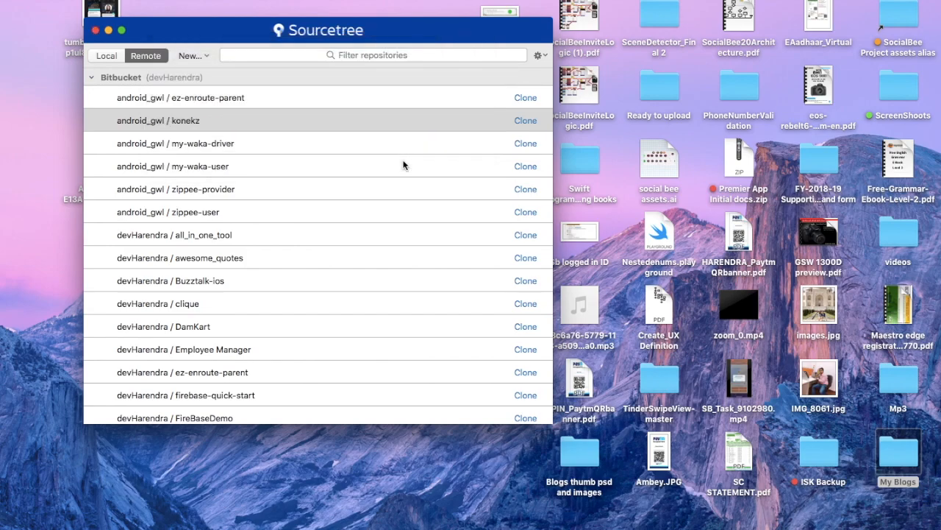
pyautogui.moveTo(236, 145)
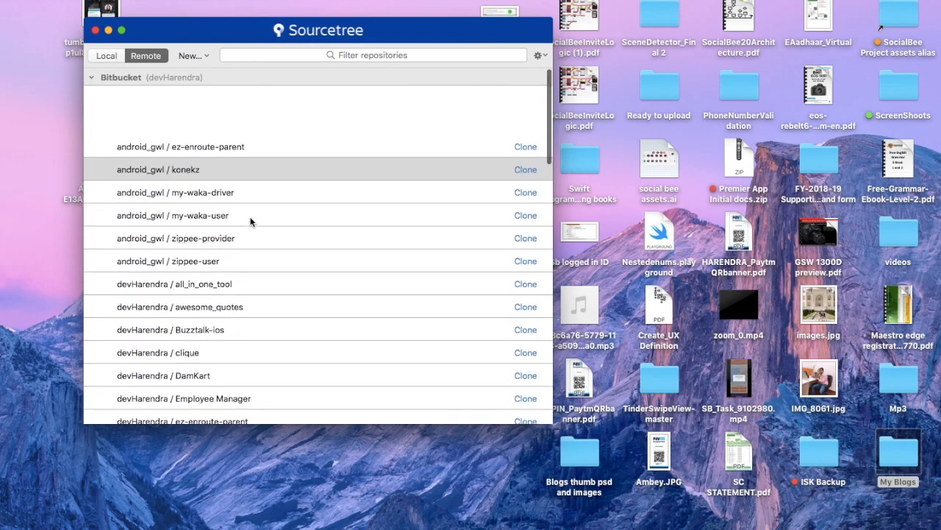
# - Scroll down through the Sourcetree repository list
pyautogui.scroll(-3)
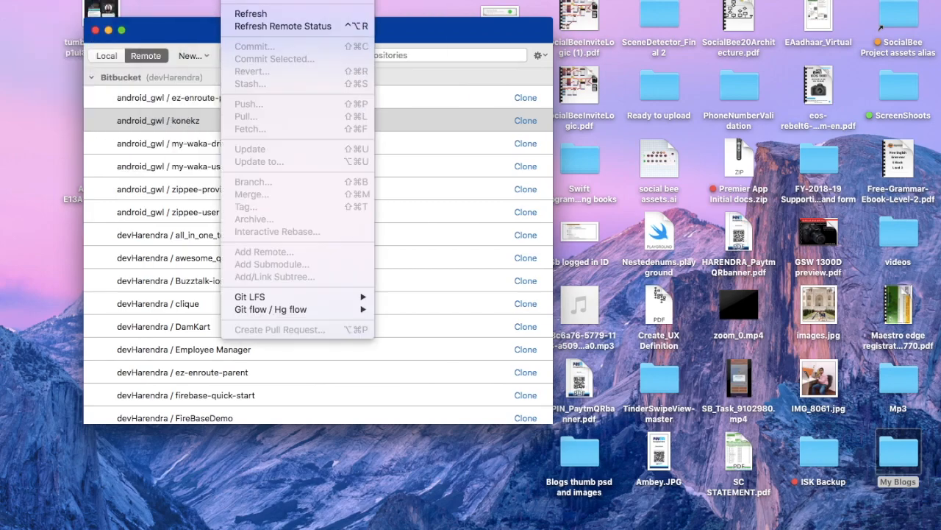
pyautogui.moveTo(258, 178)
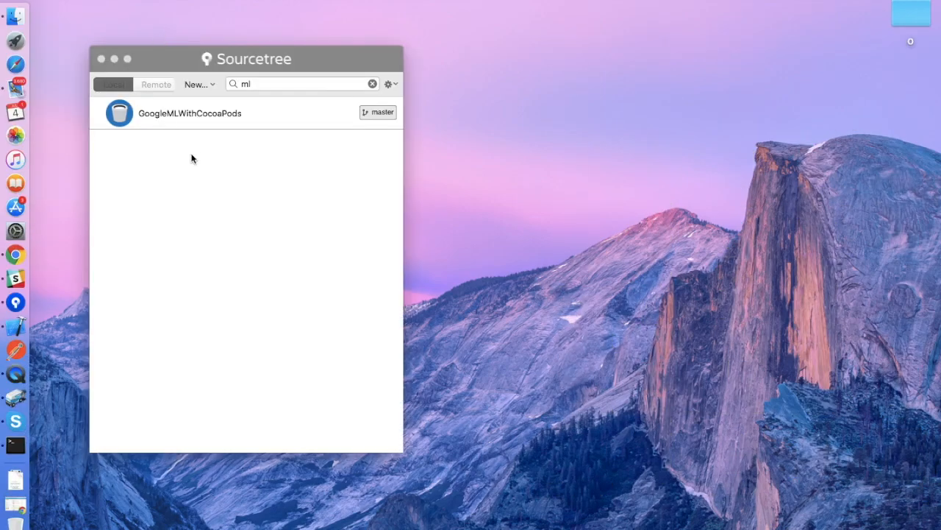
pyautogui.click(168, 68)
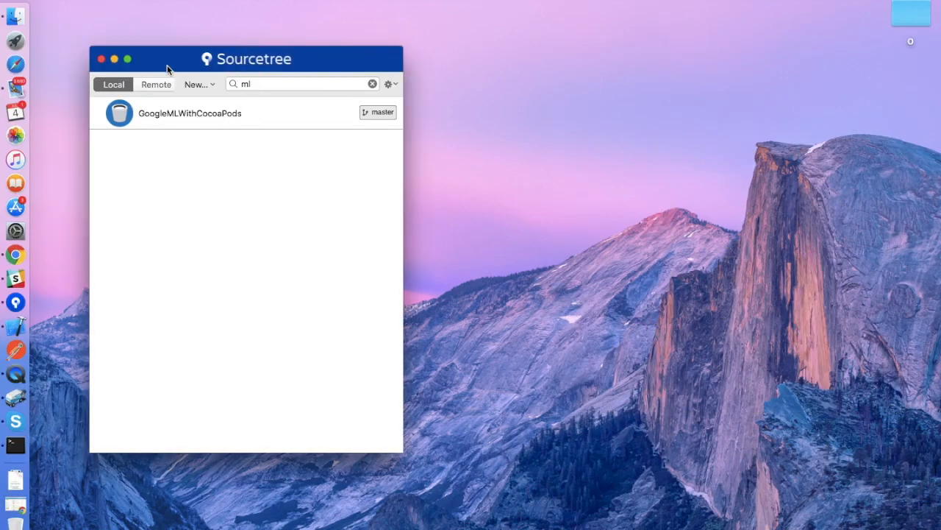
pyautogui.moveTo(252, 67)
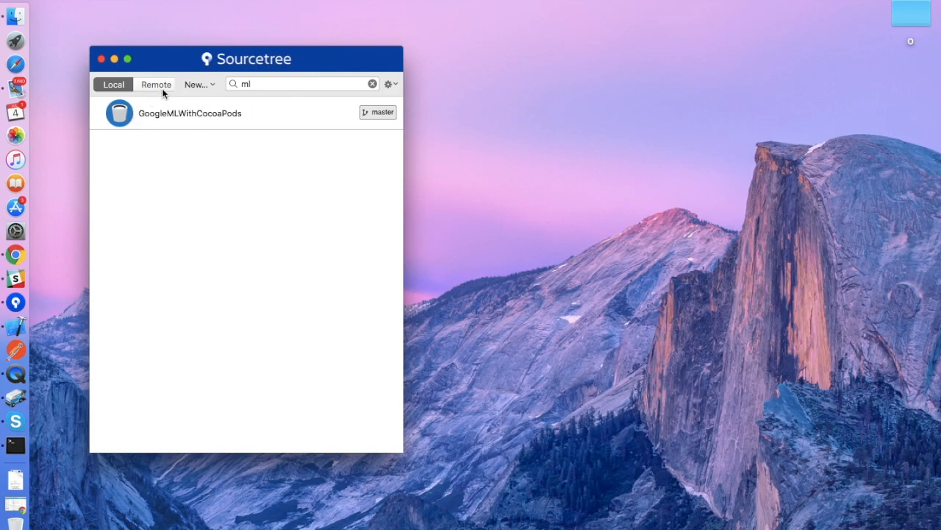
pyautogui.click(155, 84)
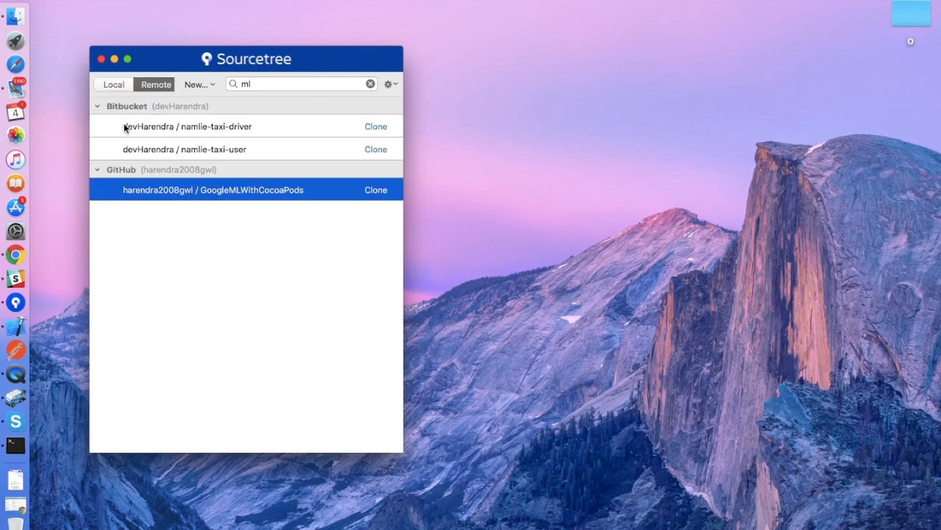
pyautogui.click(99, 106)
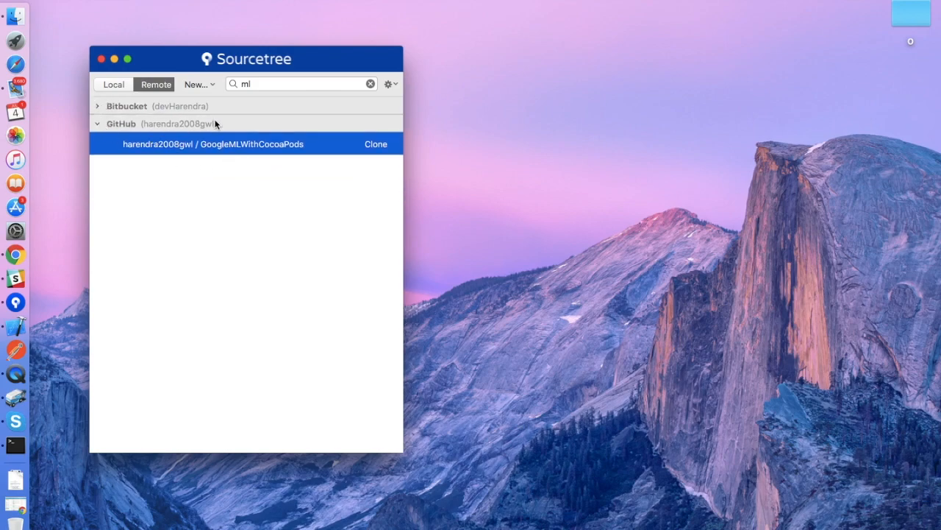
pyautogui.click(148, 123)
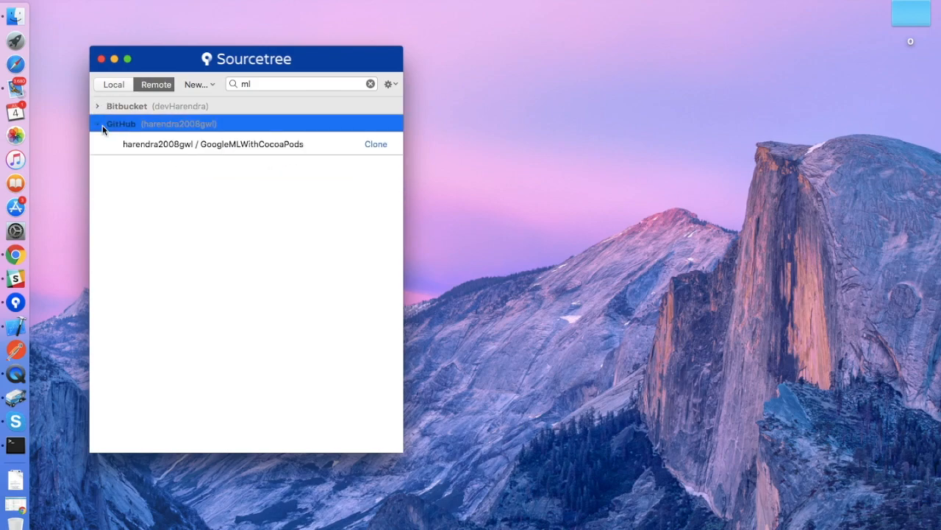
pyautogui.click(97, 124)
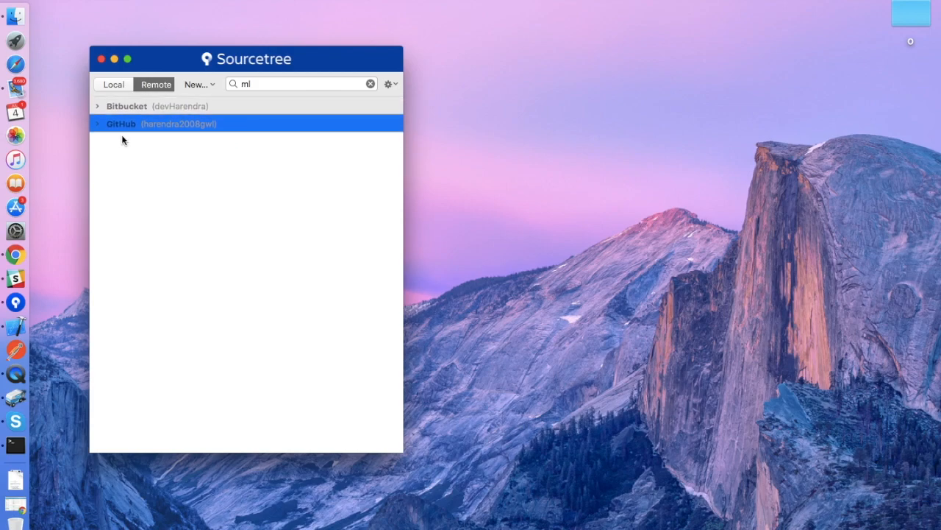
pyautogui.moveTo(208, 137)
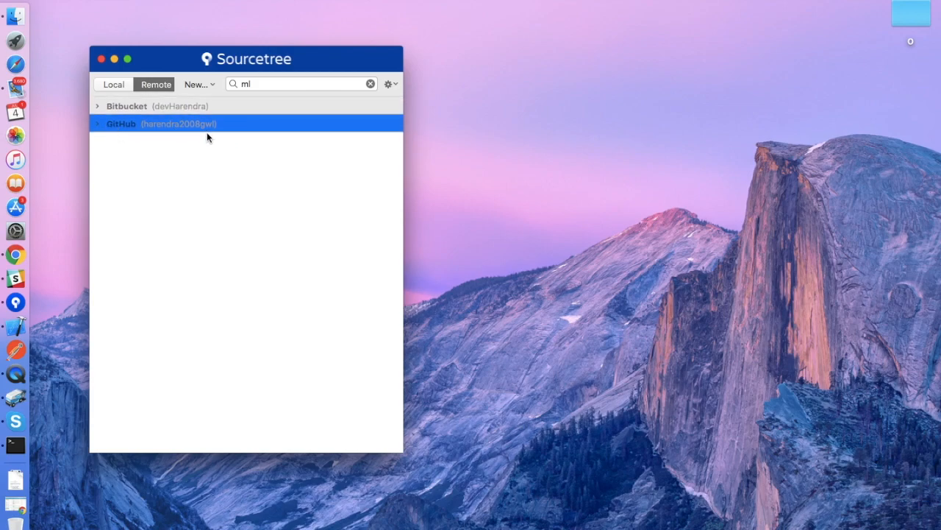
pyautogui.click(370, 84)
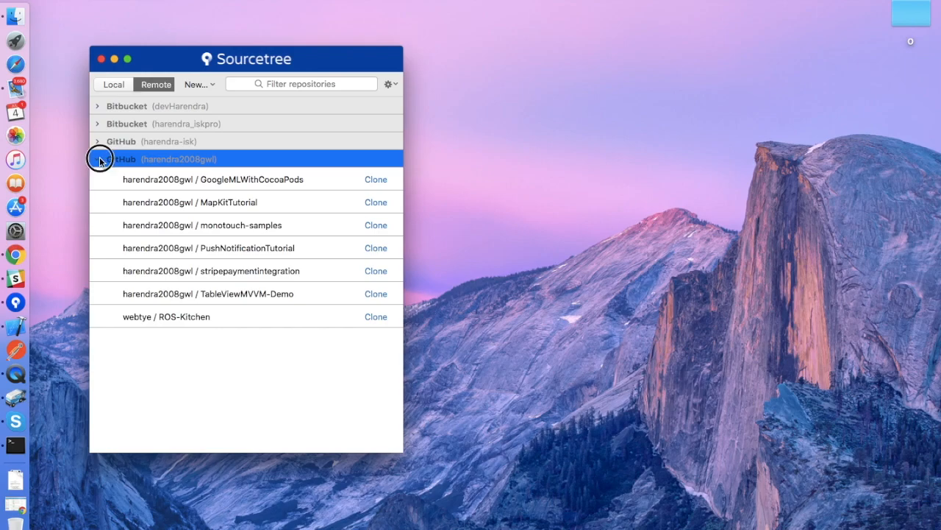
pyautogui.click(99, 159)
pyautogui.write('ml')
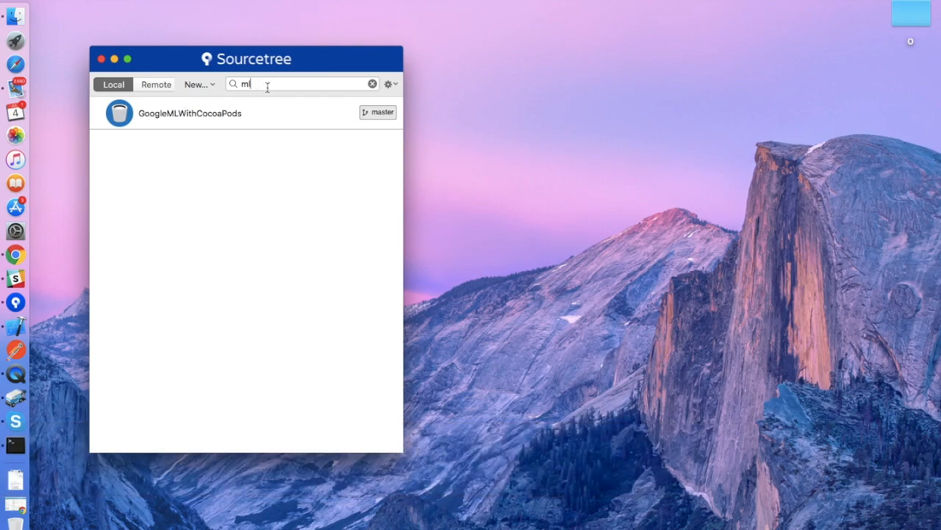
pyautogui.click(372, 83)
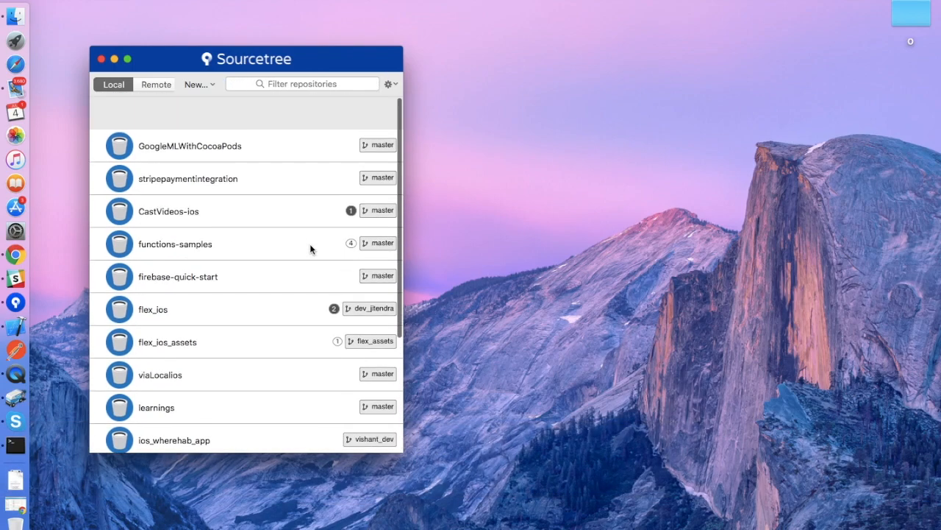
pyautogui.write('ml')
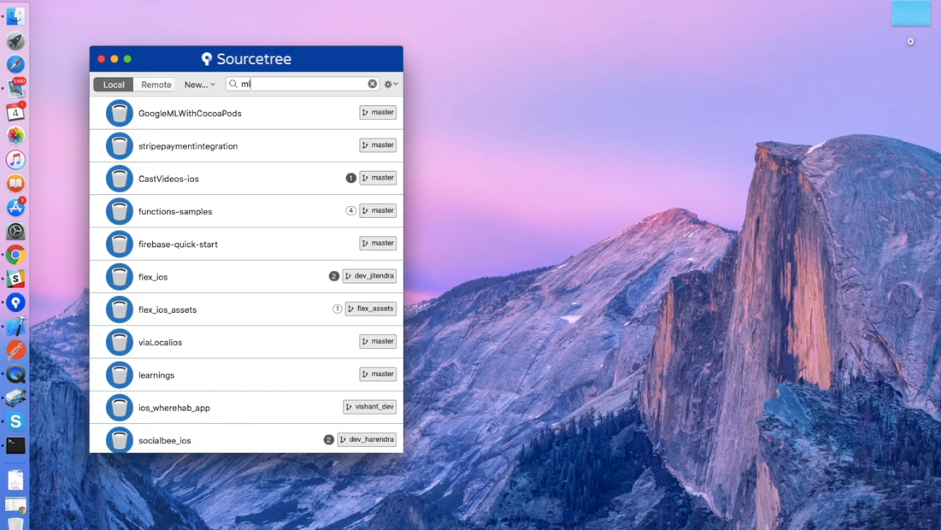
pyautogui.write('l')
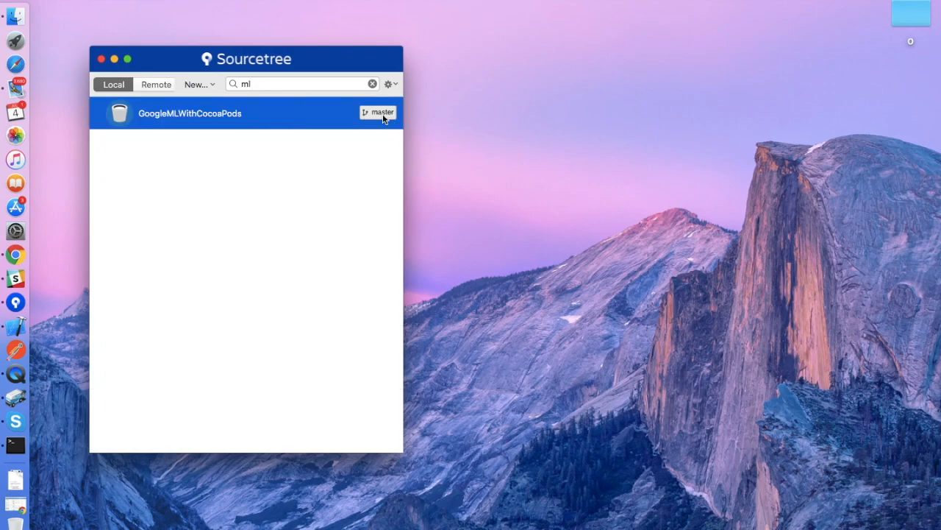
pyautogui.moveTo(385, 117)
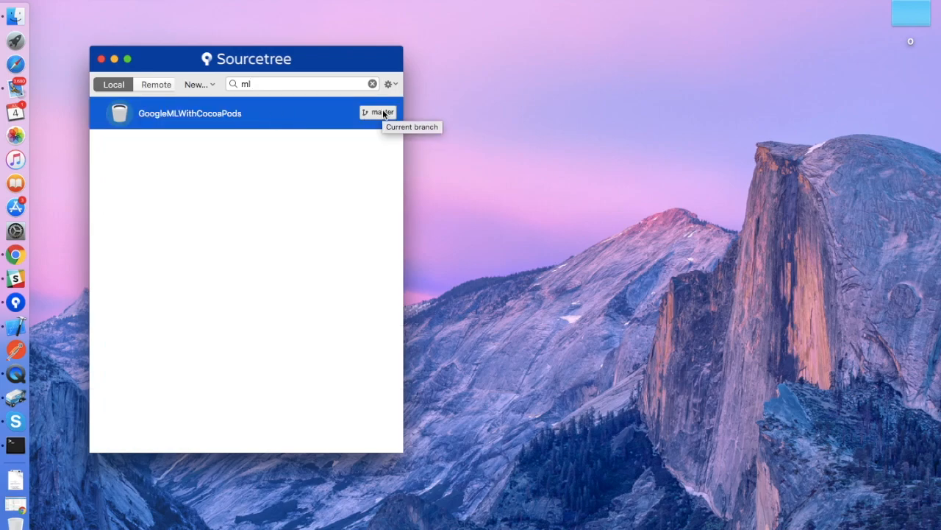
pyautogui.moveTo(265, 122)
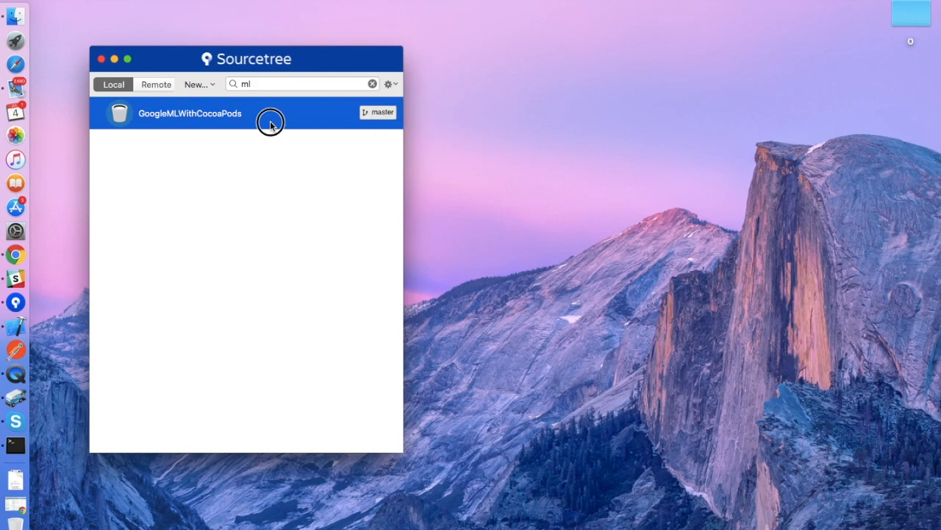
pyautogui.doubleClick(190, 112)
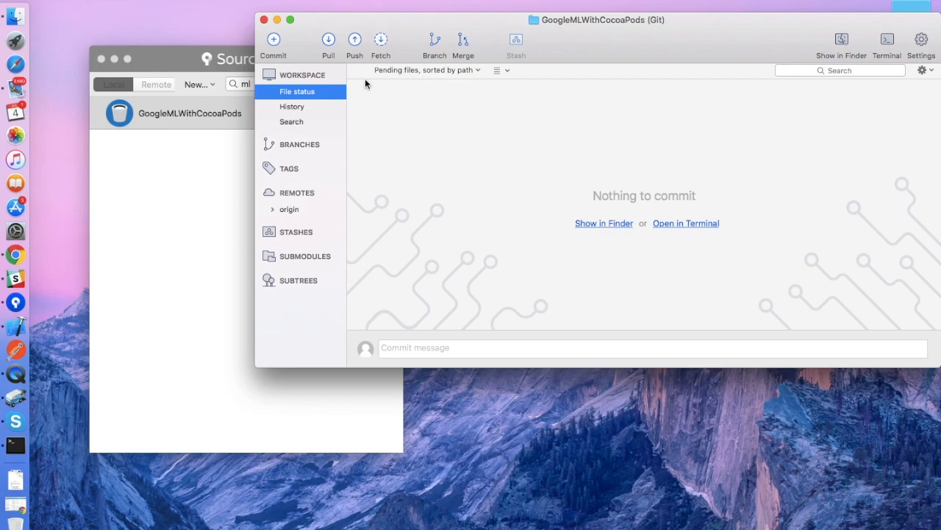
pyautogui.moveTo(436, 88)
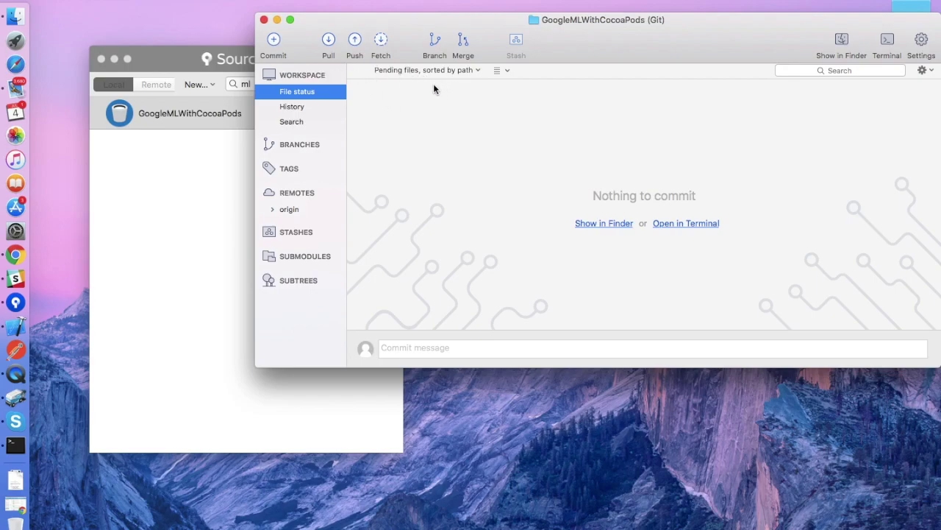
# - Open the Branch dialog and look at the Delete Branches and commit picker options
pyautogui.click(433, 40)
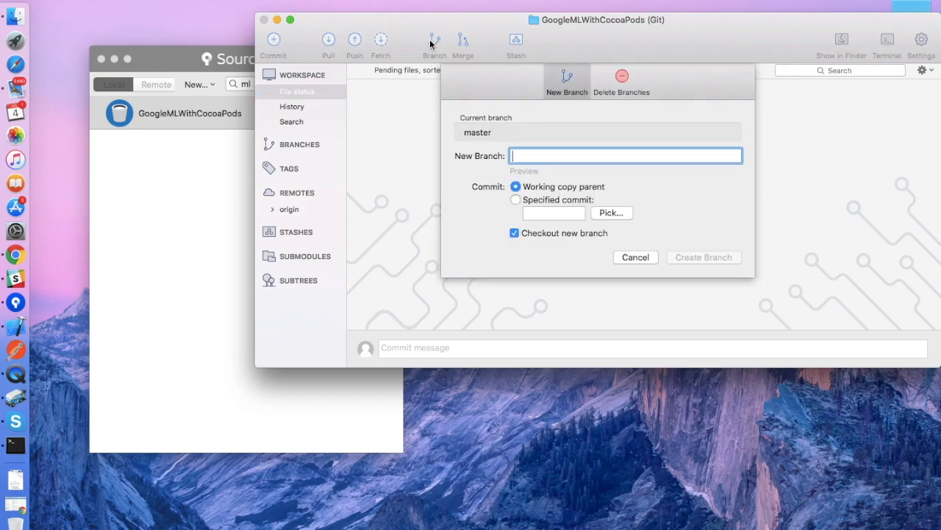
pyautogui.moveTo(616, 215)
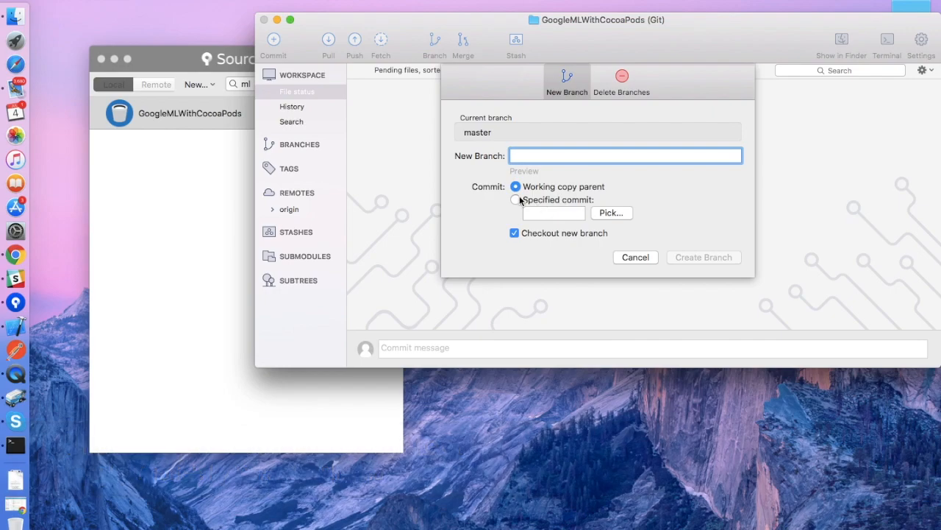
pyautogui.click(611, 212)
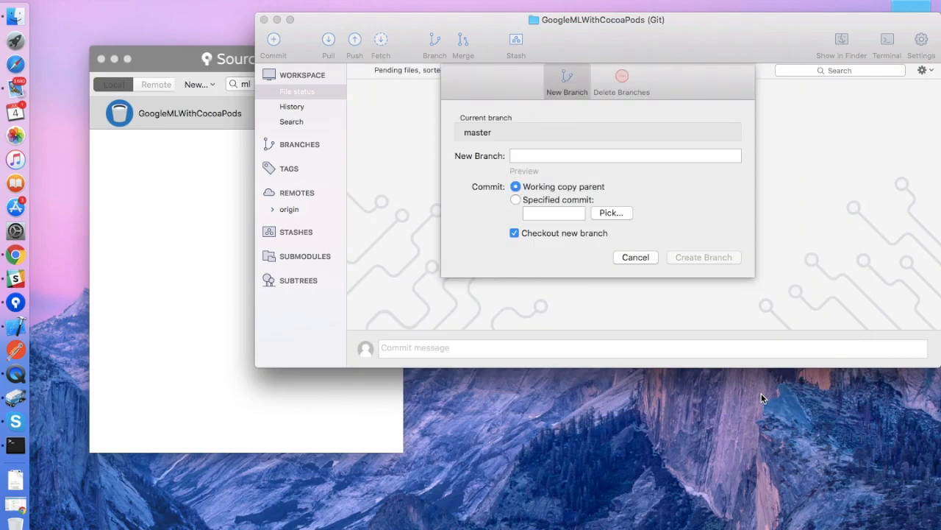
pyautogui.click(625, 155)
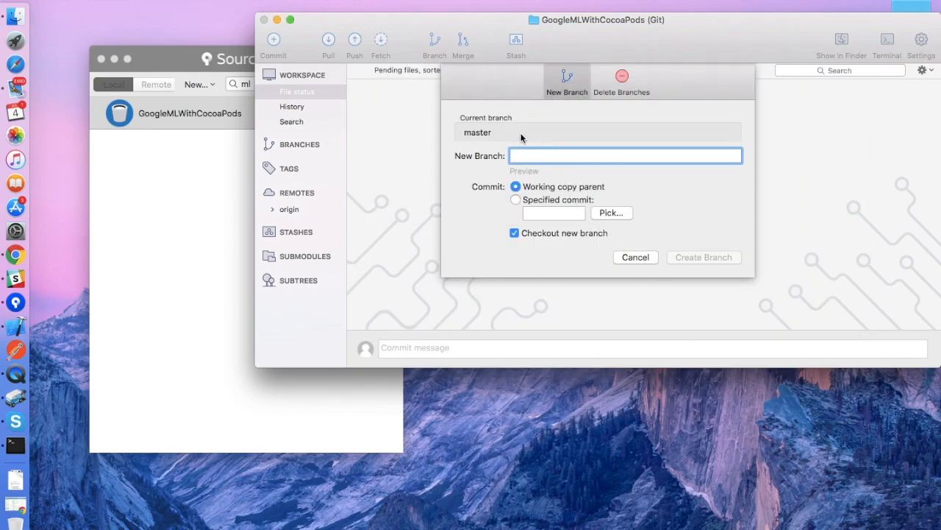
pyautogui.click(621, 81)
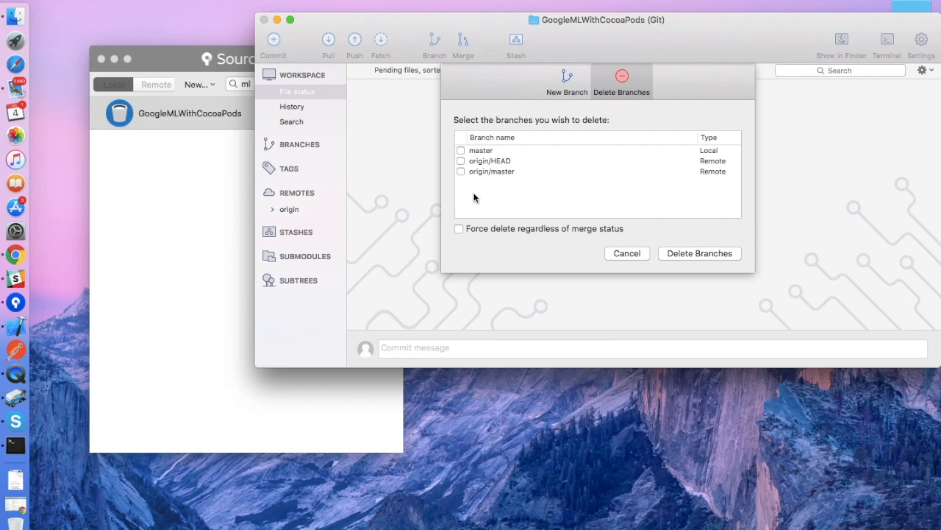
pyautogui.click(566, 81)
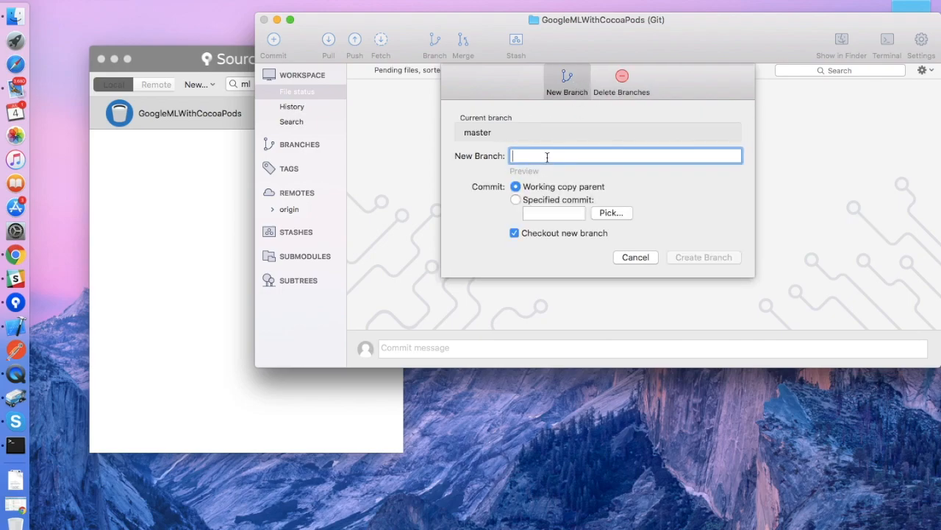
# - Create the branch FirebaseAuthImplementation from master with Checkout new branch kept on
pyautogui.write('F')
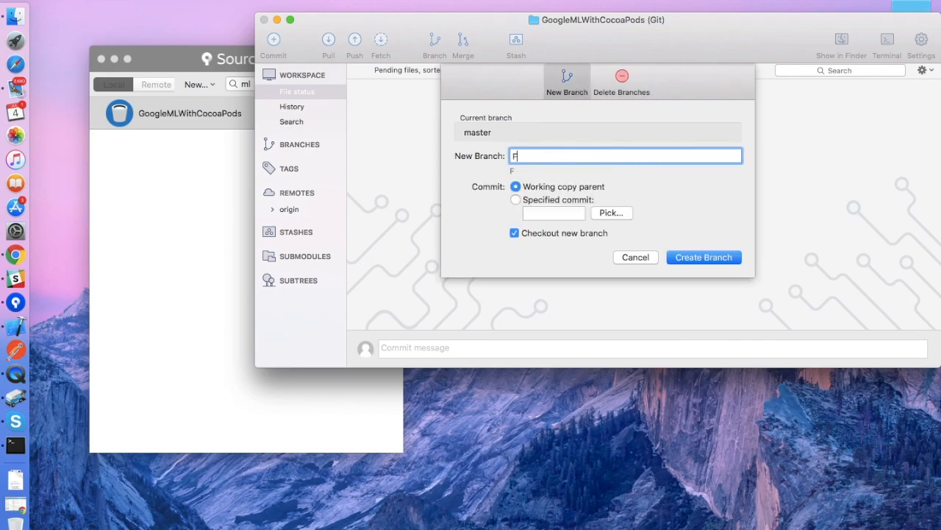
pyautogui.write('irebase')
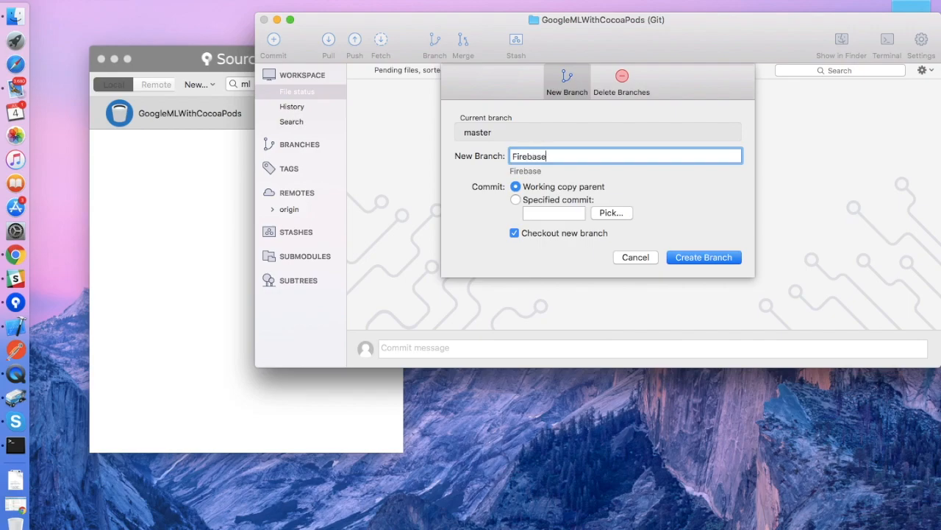
pyautogui.write('Aut')
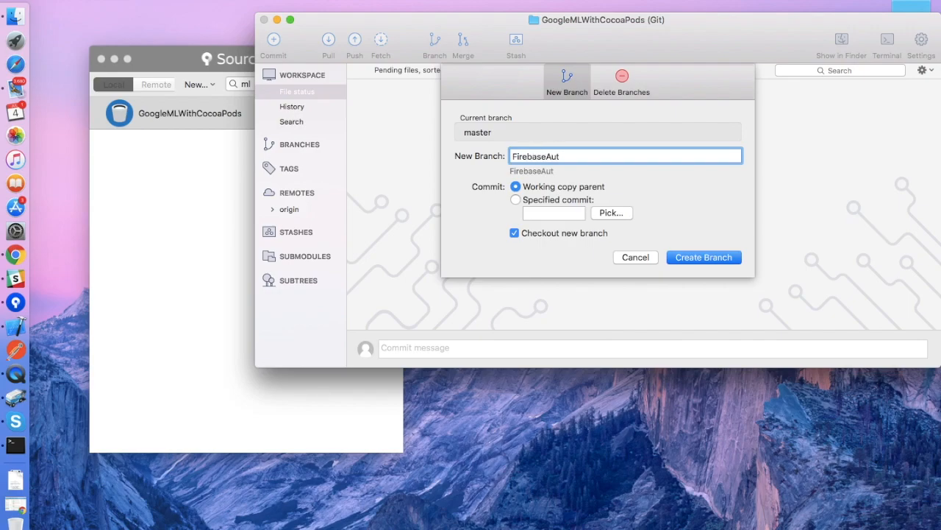
pyautogui.write('h')
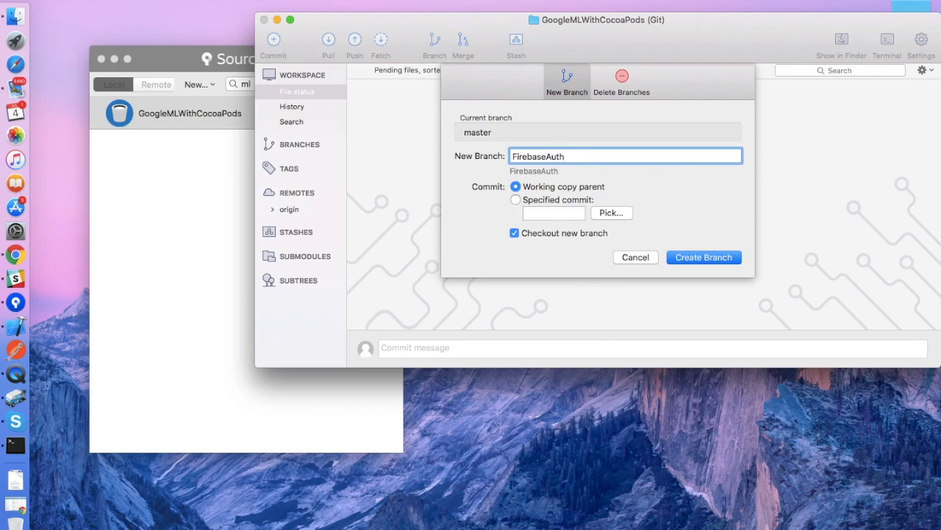
pyautogui.write('Imple')
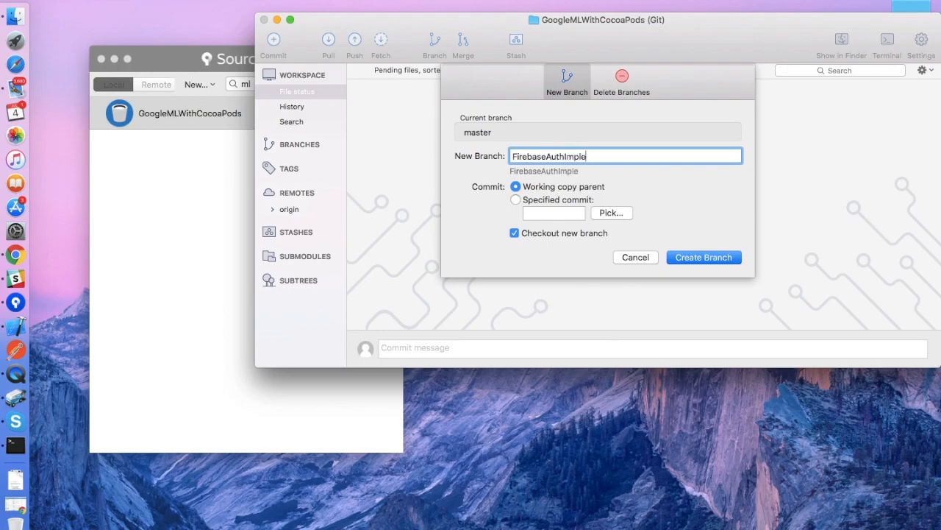
pyautogui.write('men')
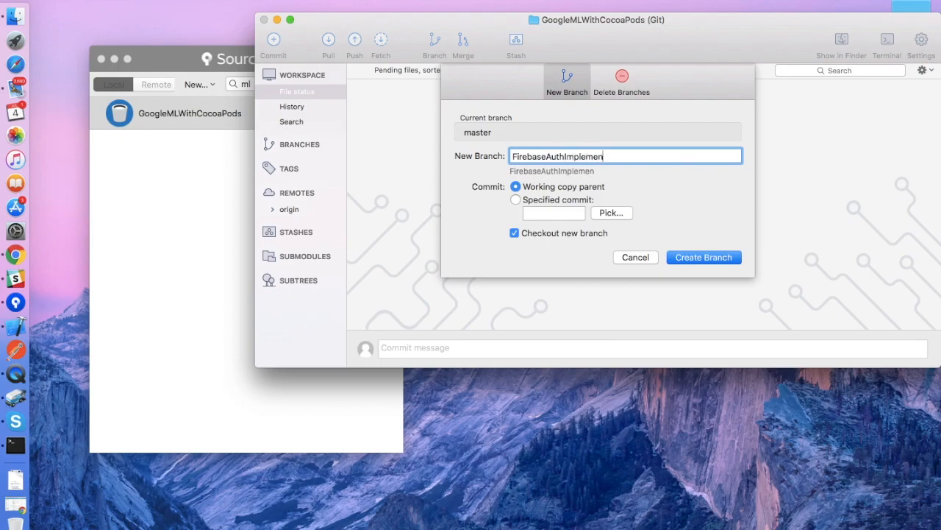
pyautogui.write('tation')
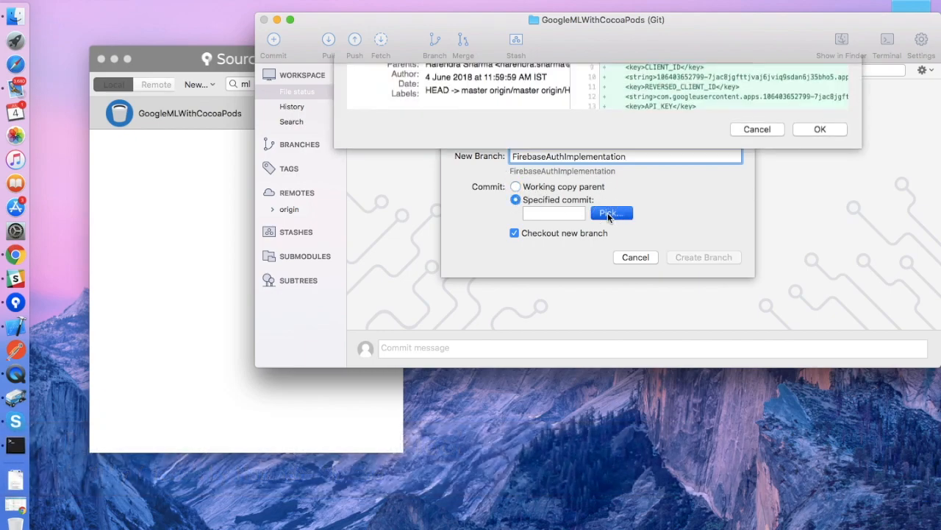
pyautogui.click(611, 213)
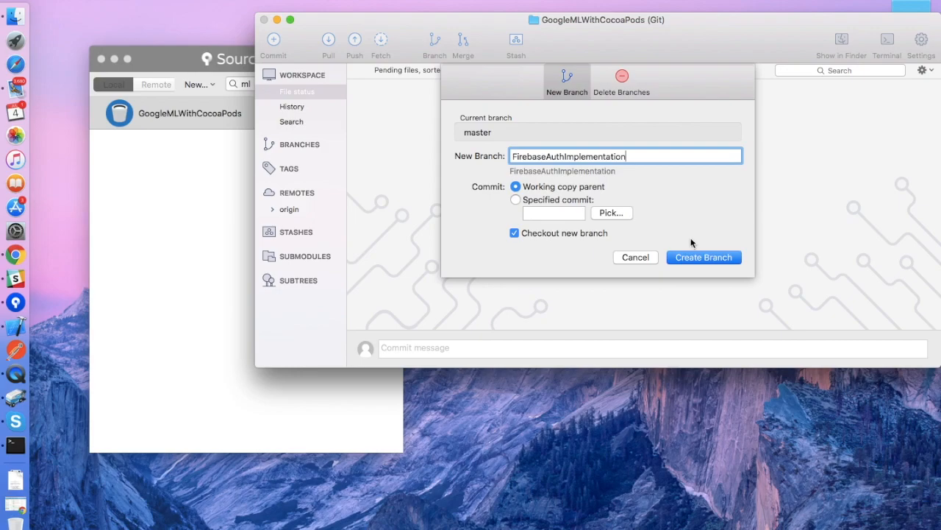
pyautogui.click(703, 257)
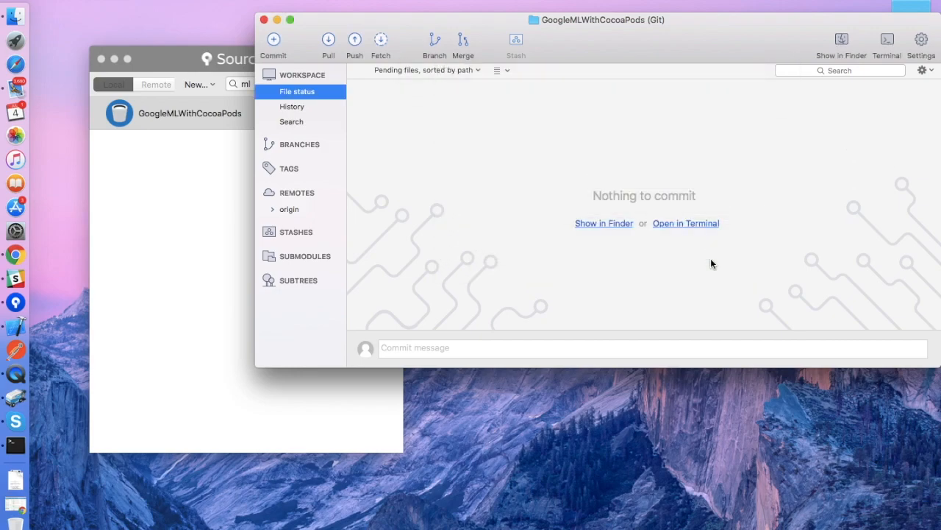
pyautogui.moveTo(404, 36)
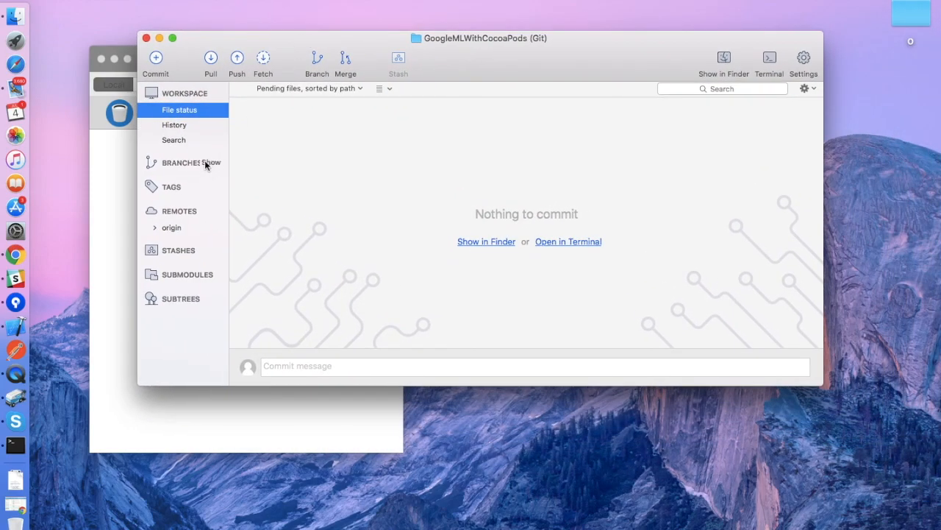
# - Expand the local branches and check out master
pyautogui.click(211, 163)
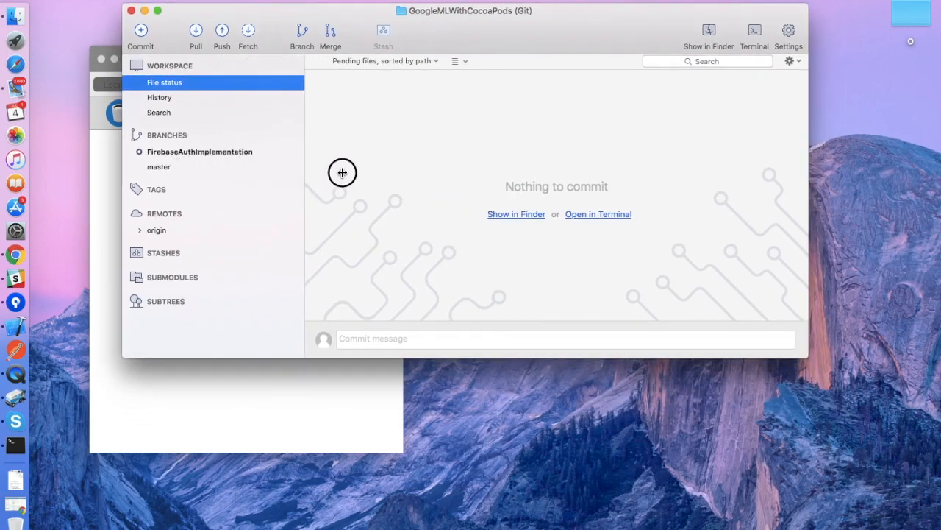
pyautogui.click(158, 167)
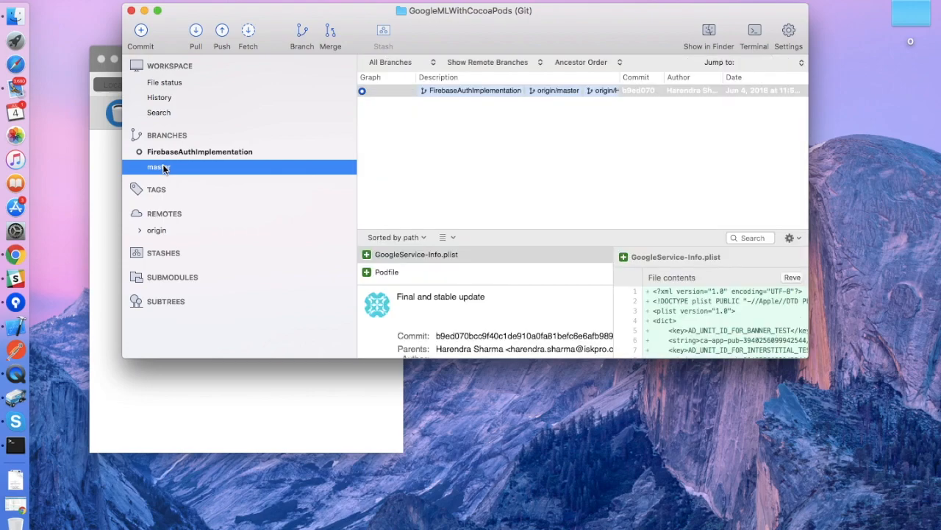
pyautogui.rightClick(156, 166)
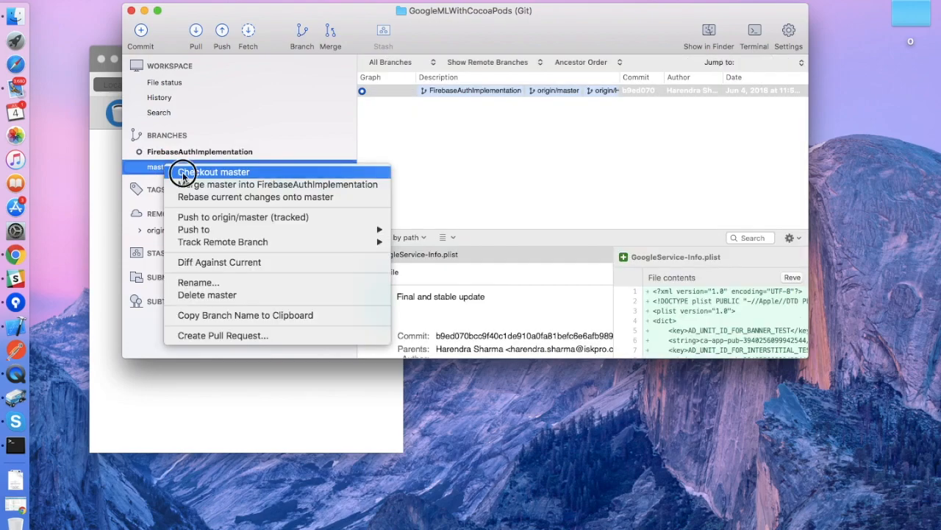
pyautogui.click(214, 172)
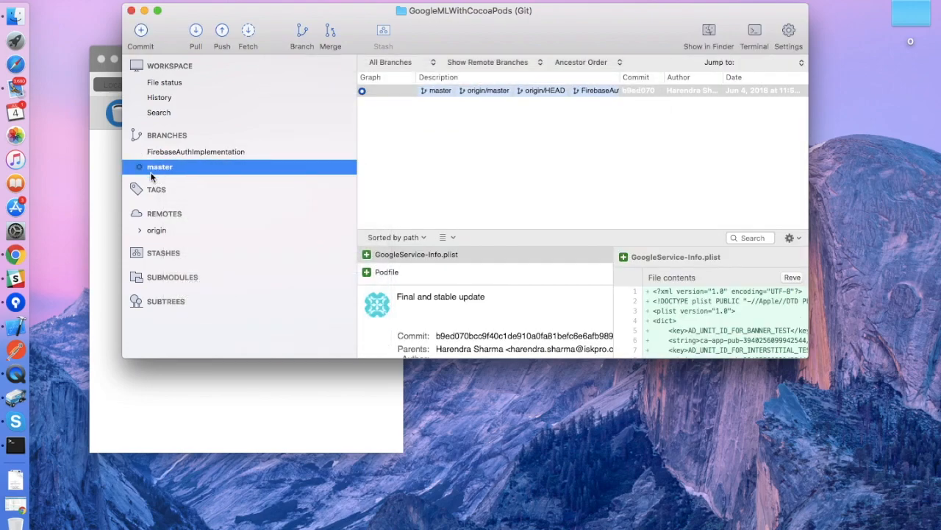
pyautogui.moveTo(157, 193)
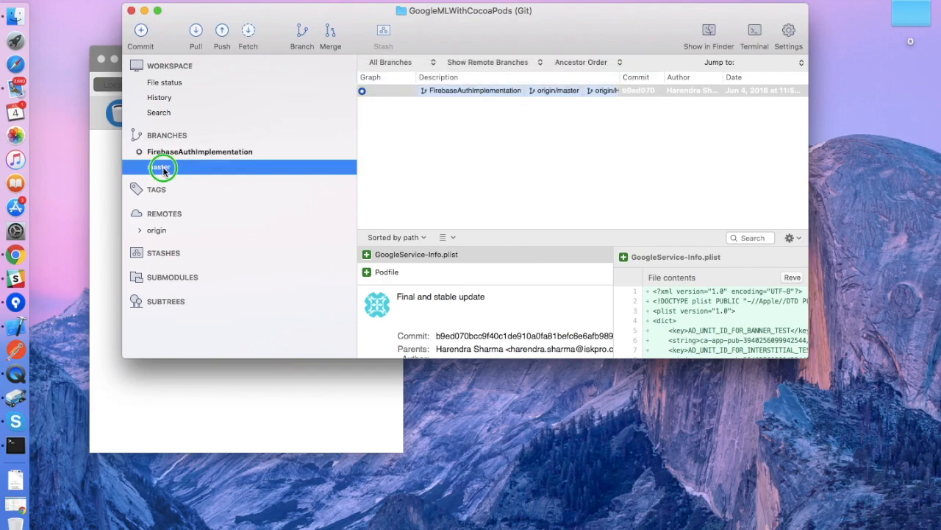
# - Switch back to FirebaseAuthImplementation and close the repository window
pyautogui.rightClick(162, 167)
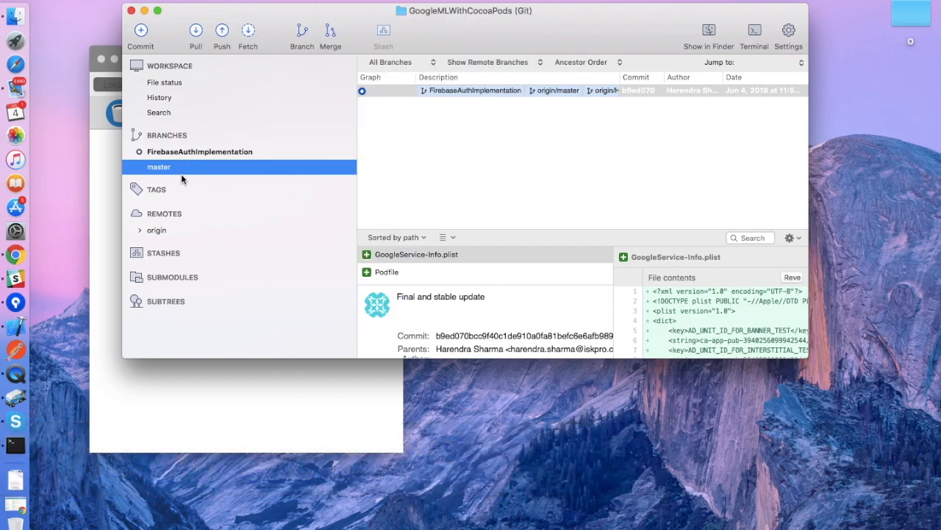
pyautogui.click(199, 152)
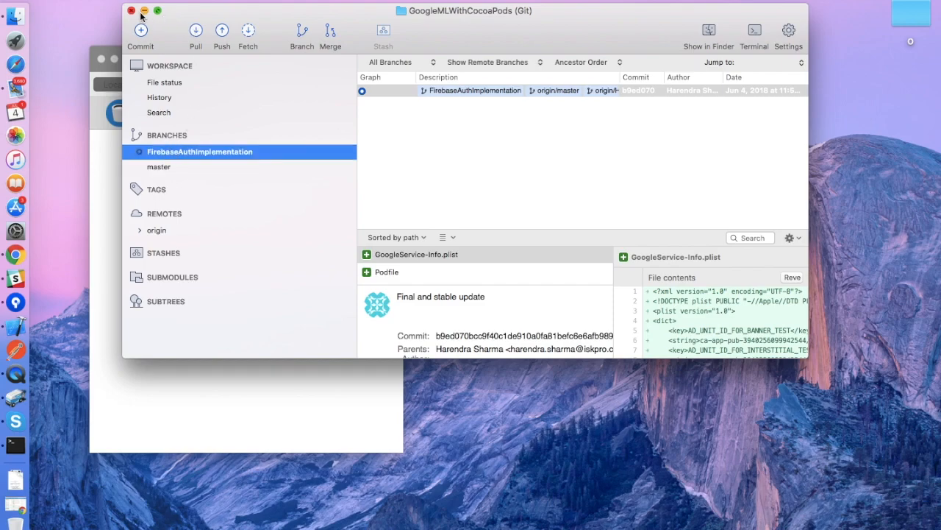
pyautogui.click(130, 10)
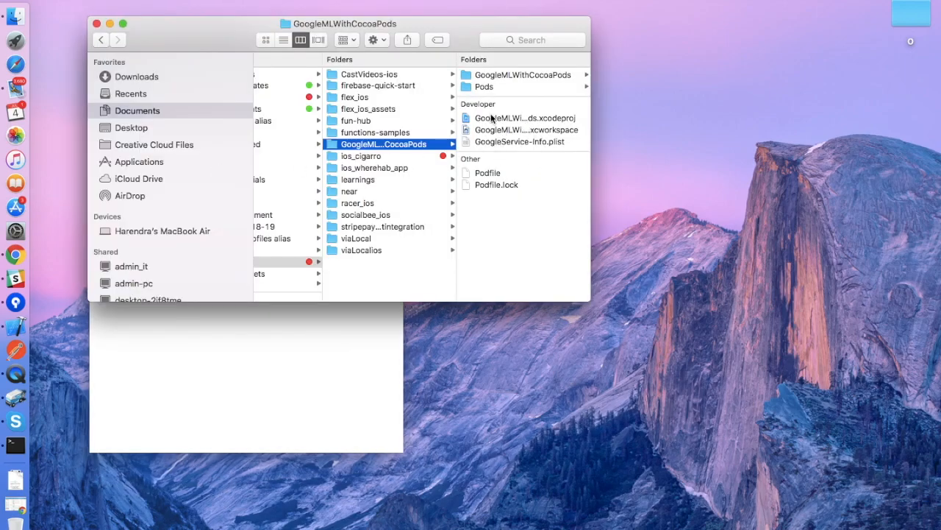
pyautogui.moveTo(506, 141)
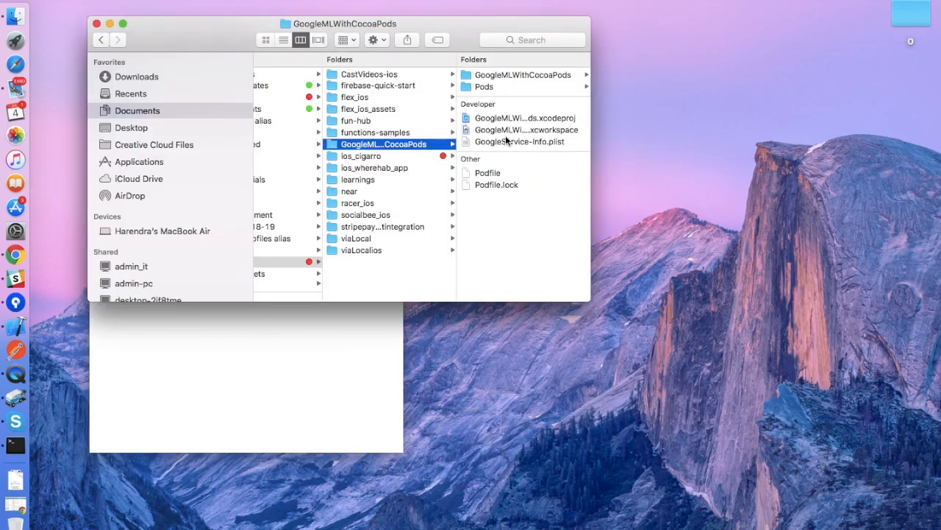
# - Add the line pod 'Firebase/Auth' to the Podfile and save it
pyautogui.click(353, 173)
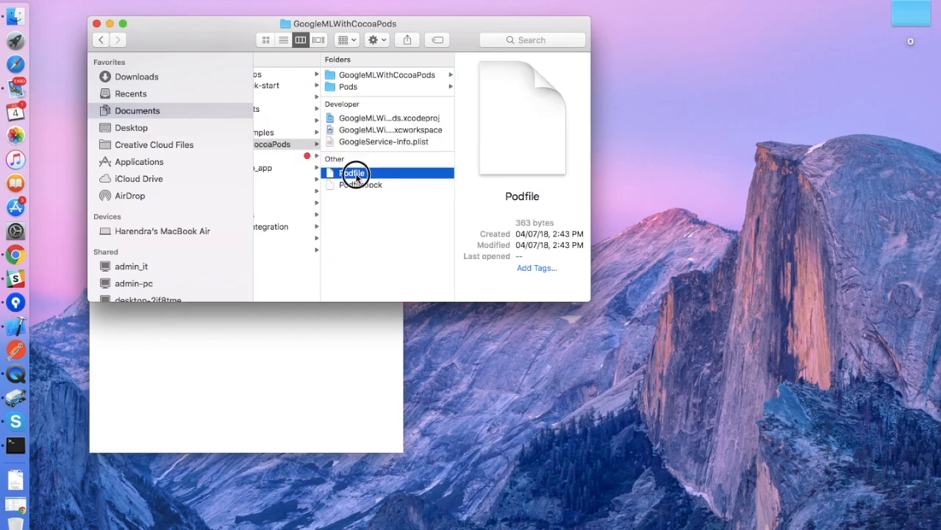
pyautogui.doubleClick(352, 172)
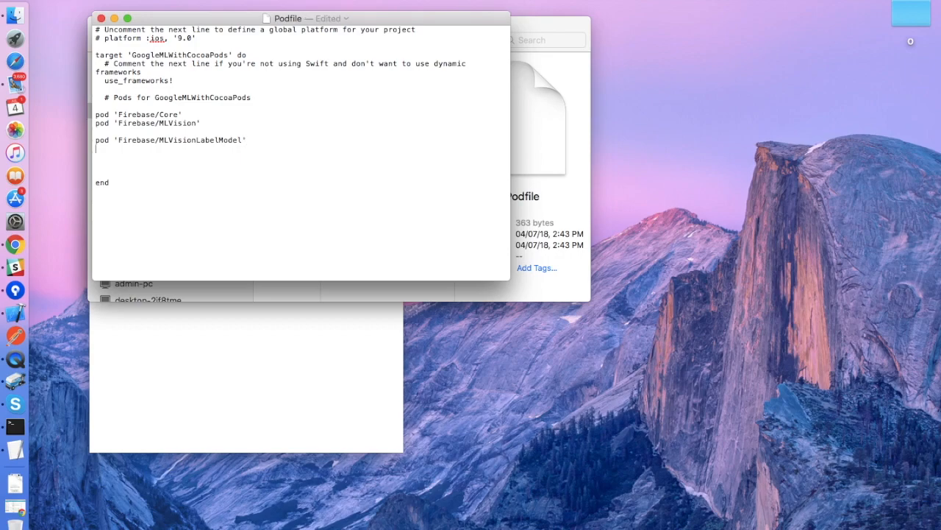
pyautogui.write("pod 'Firebase/Auth'")
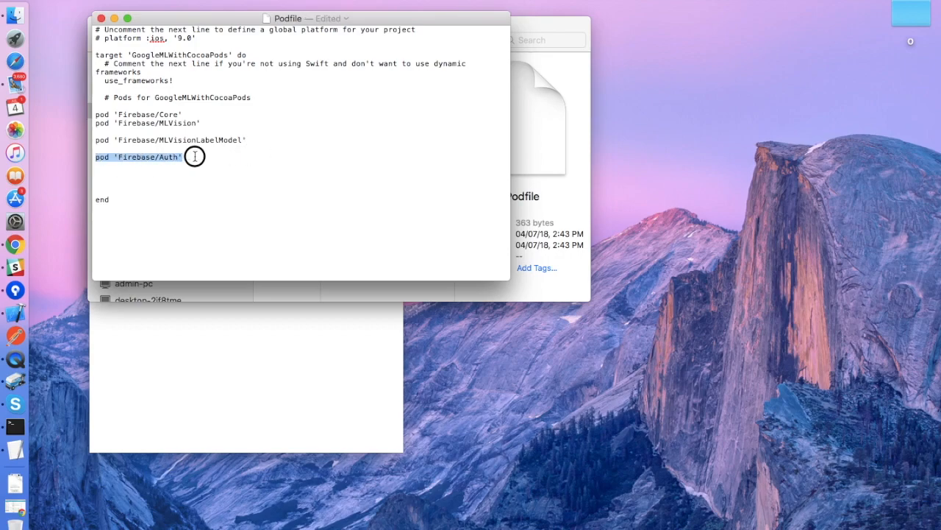
pyautogui.click(194, 157)
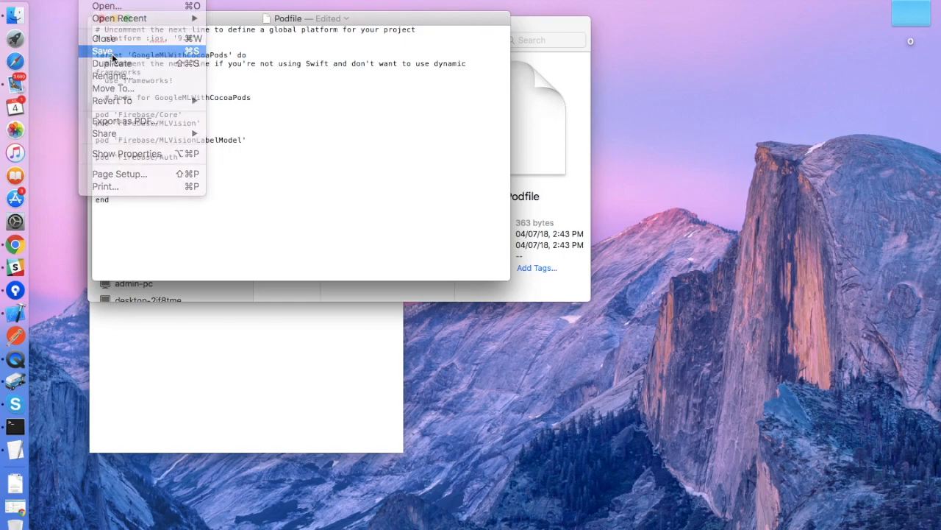
pyautogui.click(103, 50)
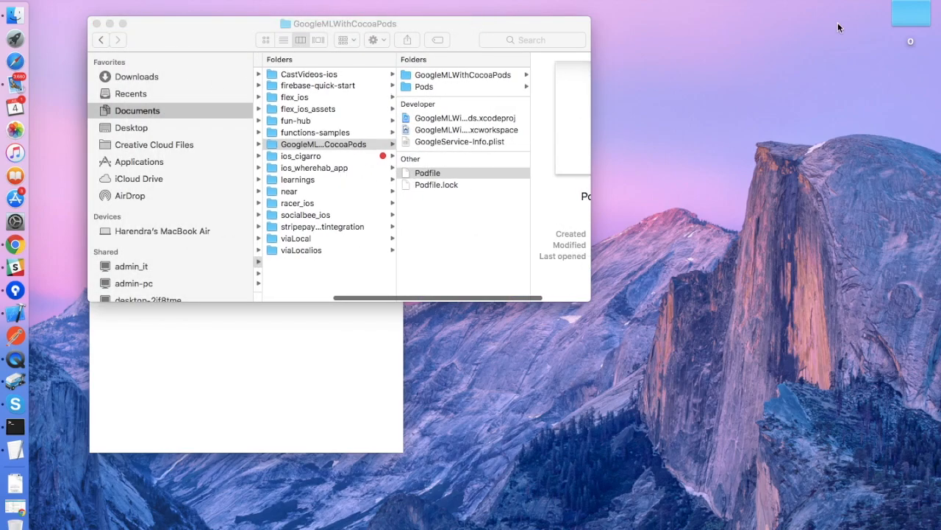
# - Run pod install in GoogleMLWithCocoaPods from Terminal, then widen Sourcetree's repository list
pyautogui.write('terminal')
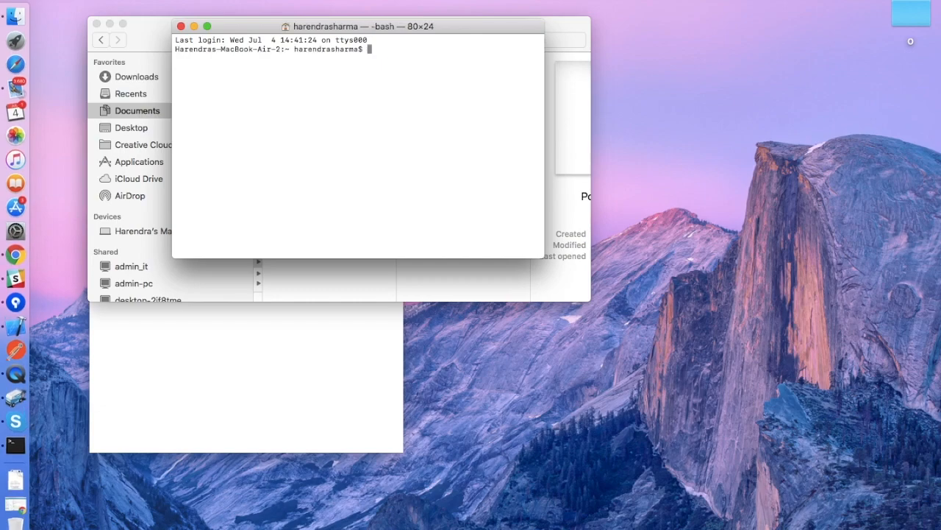
pyautogui.write('c')
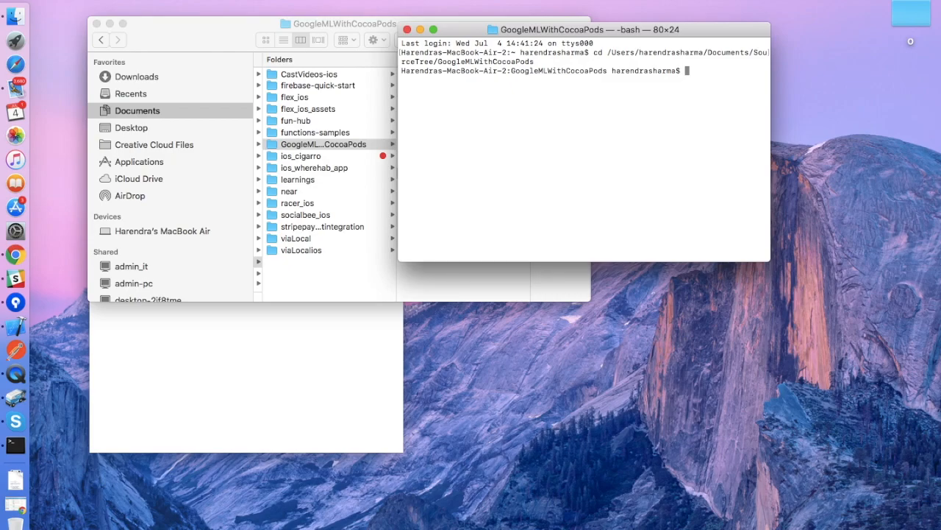
pyautogui.write('pod')
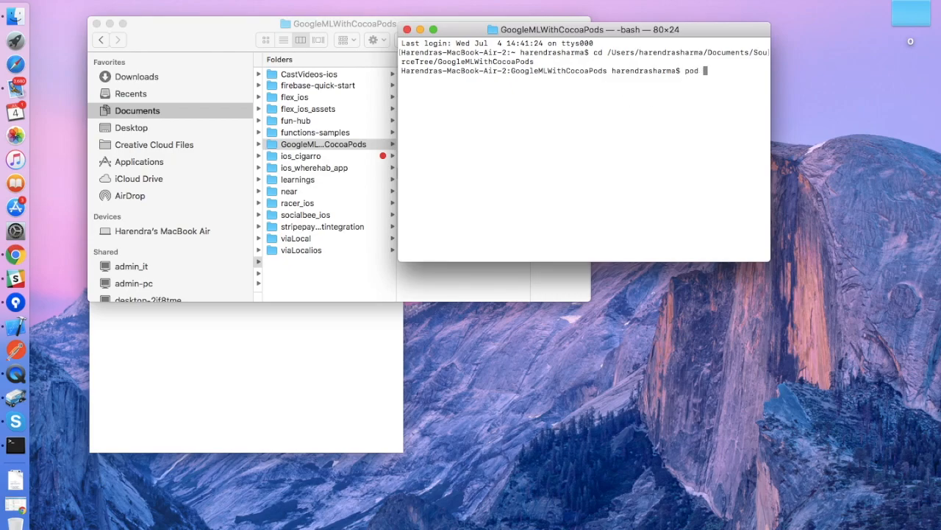
pyautogui.write('instal')
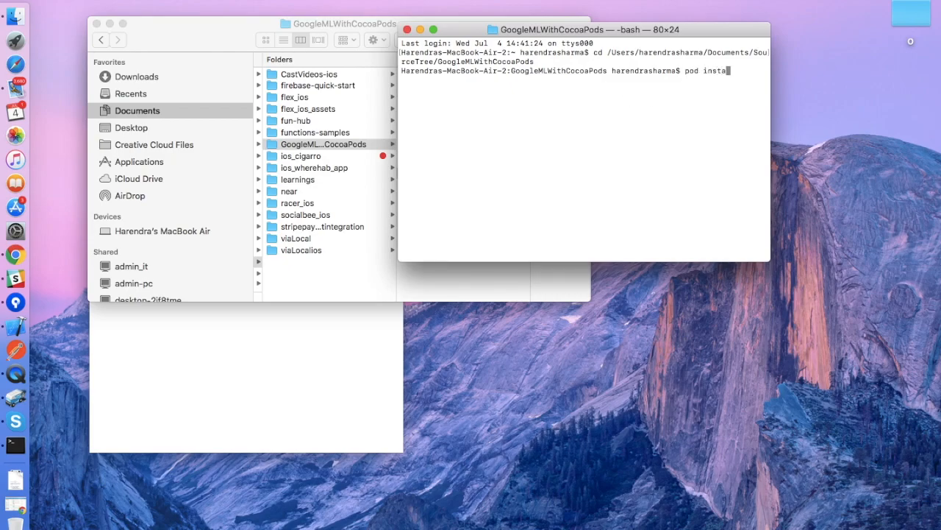
pyautogui.write('ll')
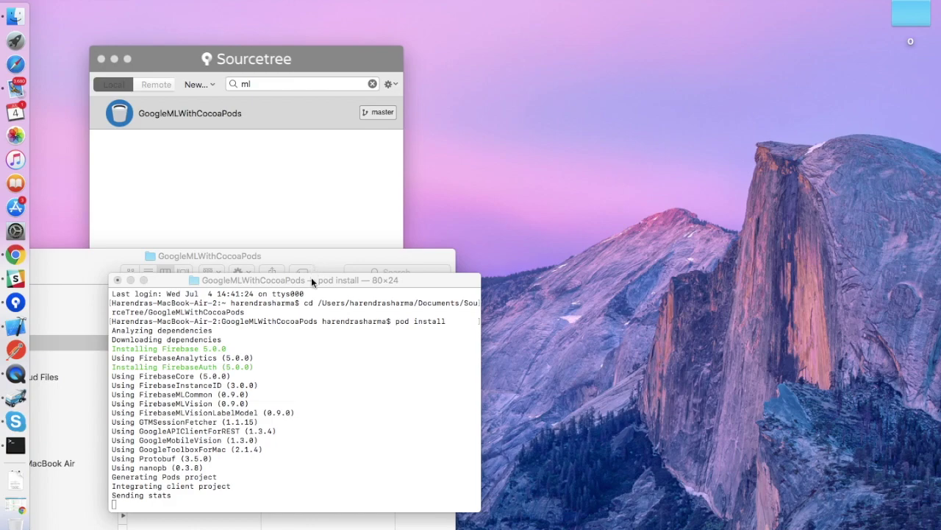
pyautogui.click(313, 280)
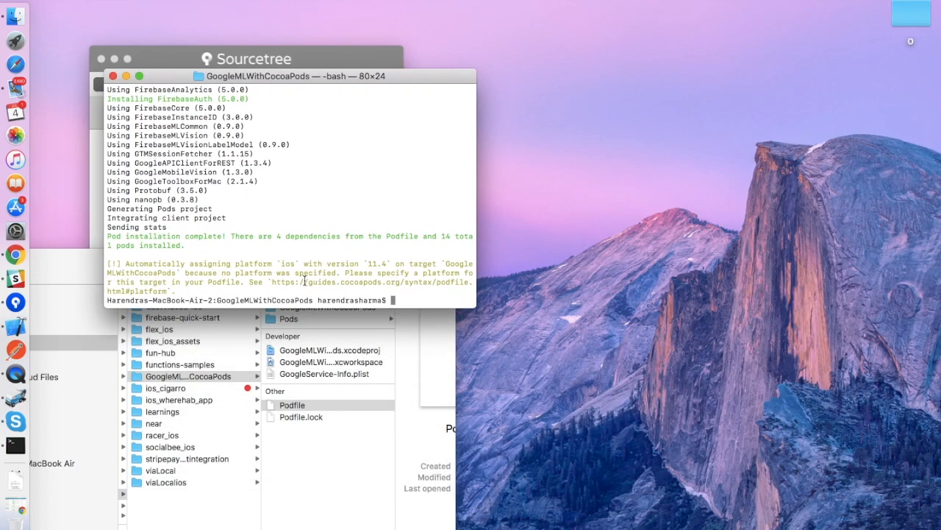
pyautogui.moveTo(249, 263); pyautogui.dragTo(355, 263)
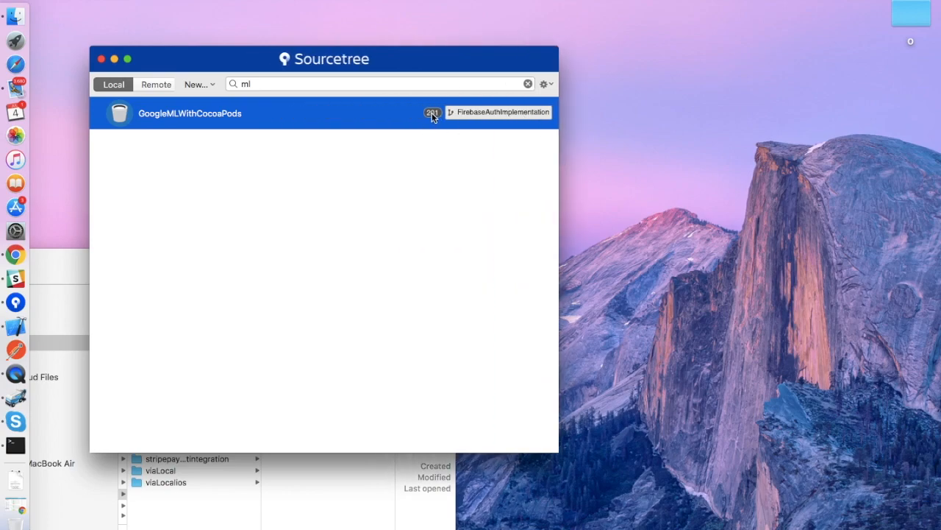
# - Open GoogleMLWithCocoaPods in File Status and inspect the Podfile's added Firebase/Auth line
pyautogui.doubleClick(190, 113)
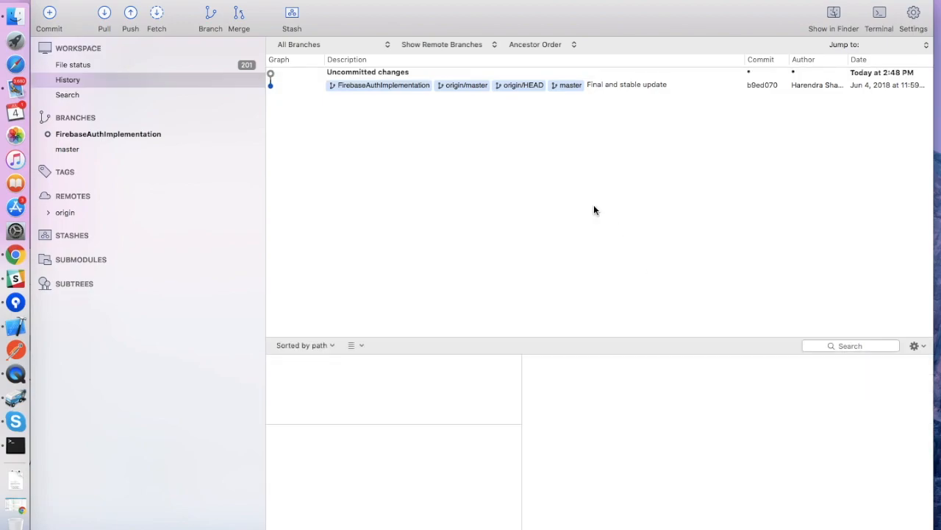
pyautogui.click(76, 65)
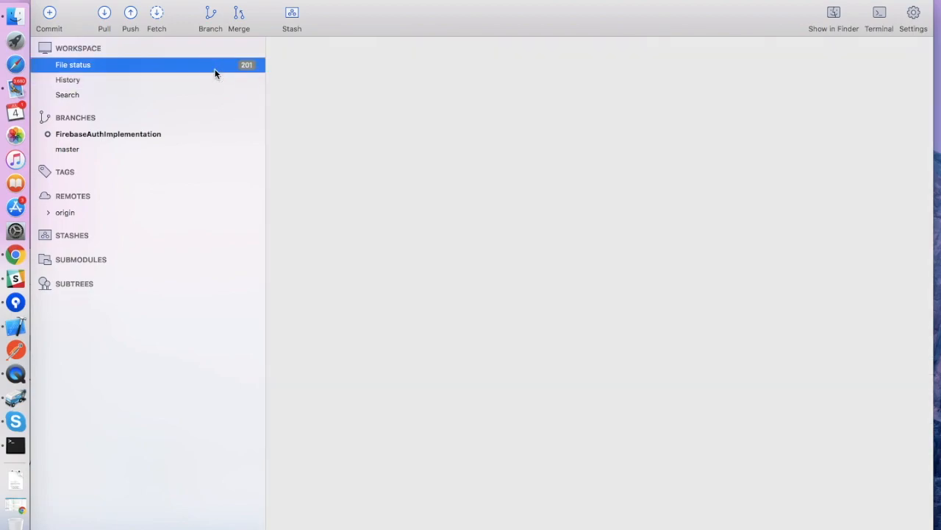
pyautogui.click(79, 65)
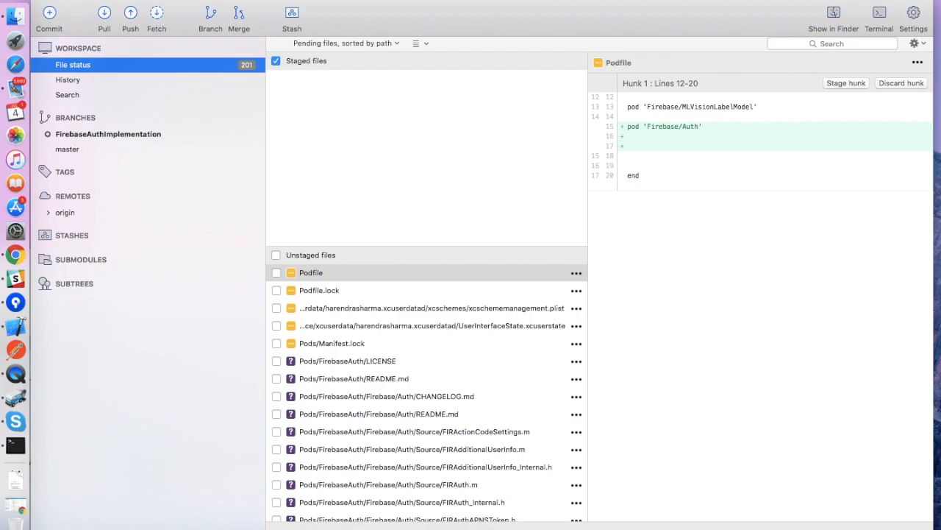
pyautogui.scroll(-3)
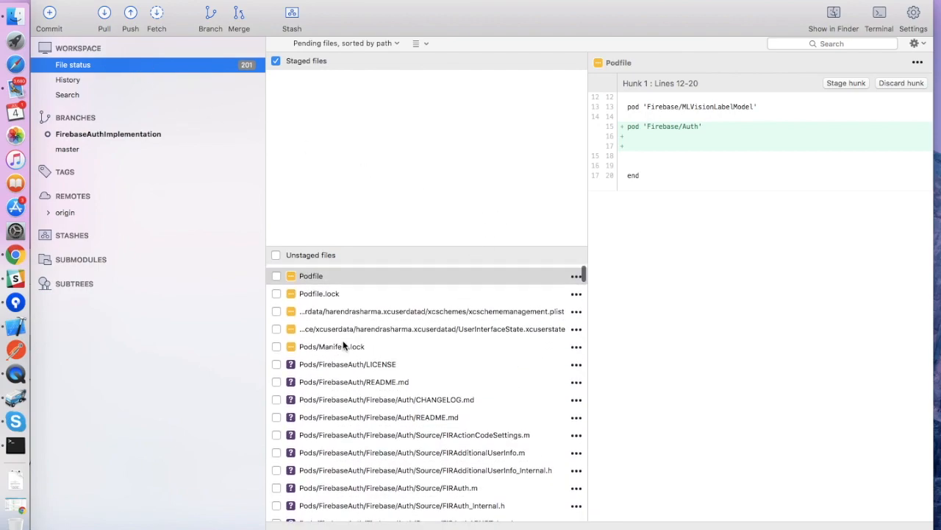
pyautogui.click(319, 293)
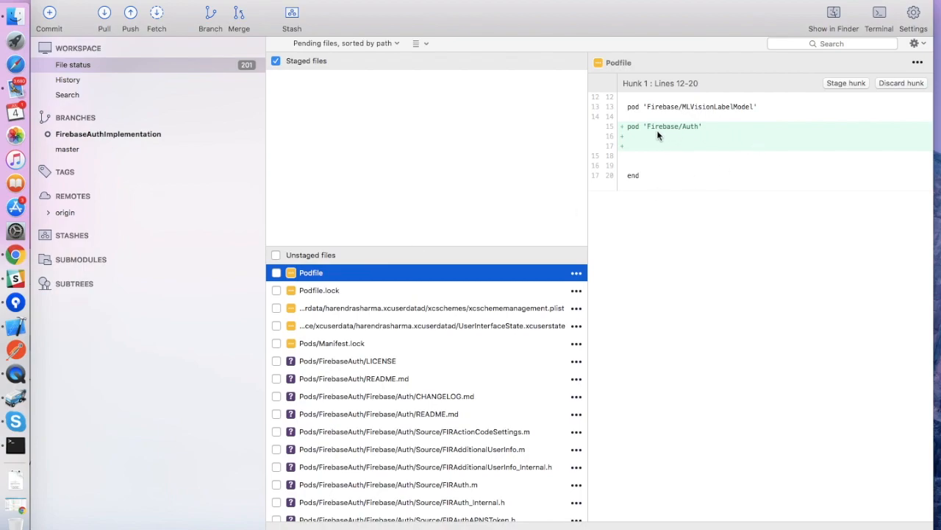
pyautogui.rightClick(658, 126)
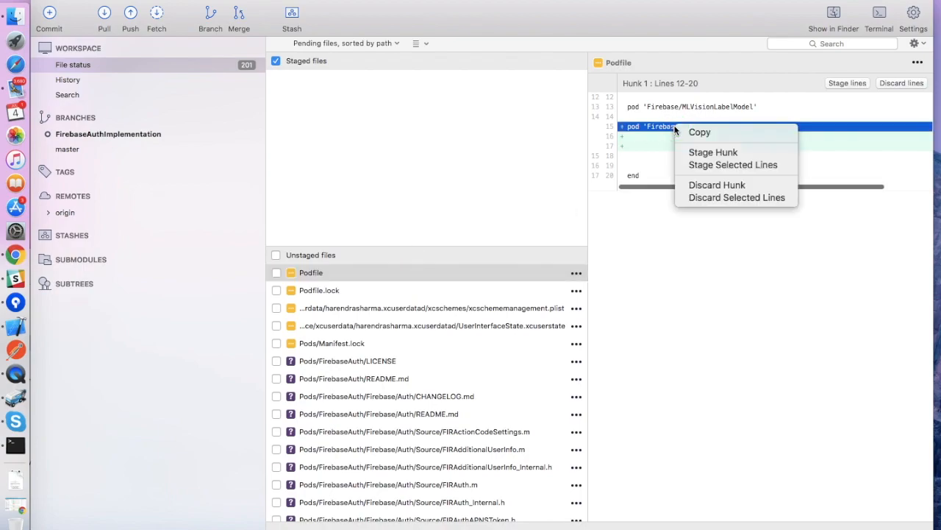
pyautogui.moveTo(716, 184)
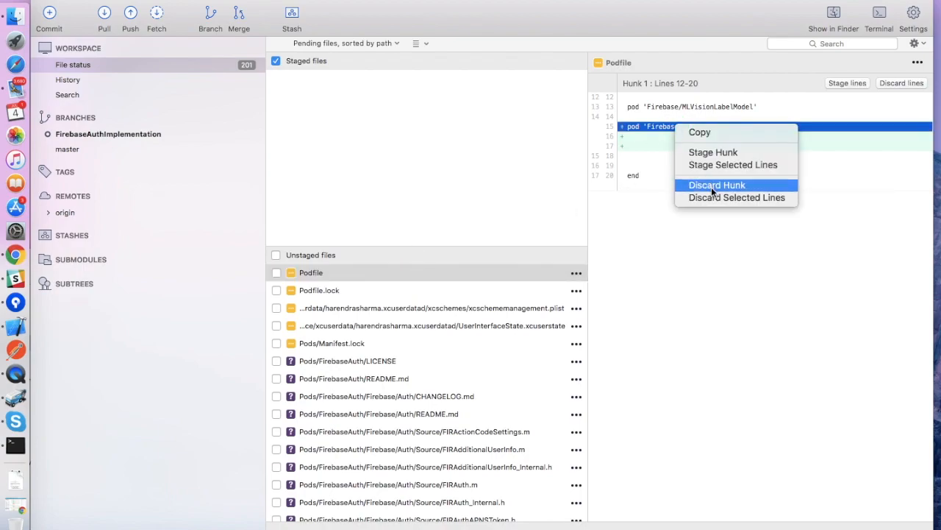
pyautogui.click(716, 184)
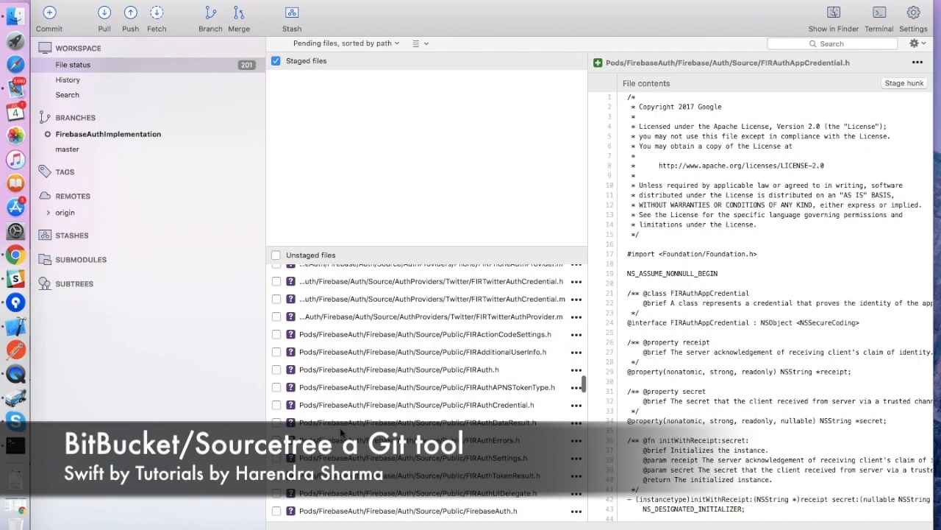
# - Stage all unstaged files and confirm in the Confirm Stage dialog
pyautogui.click(276, 254)
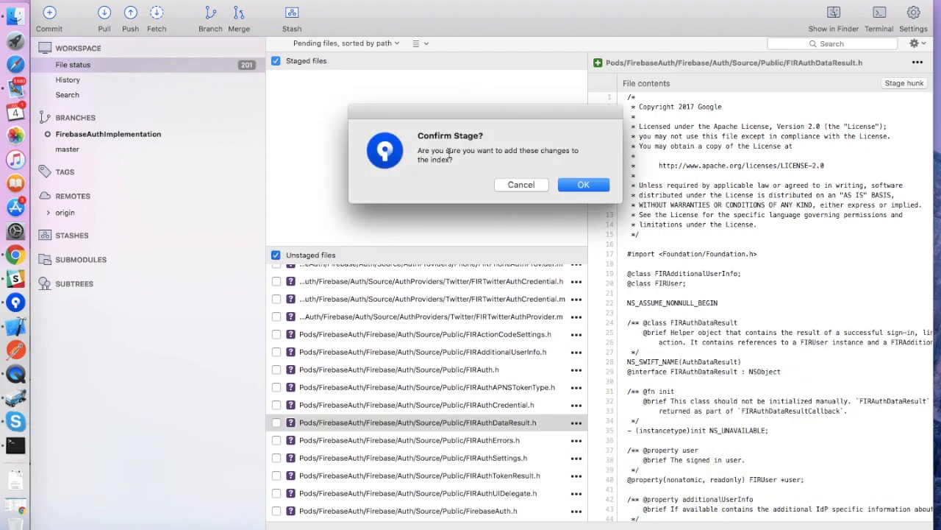
pyautogui.click(583, 184)
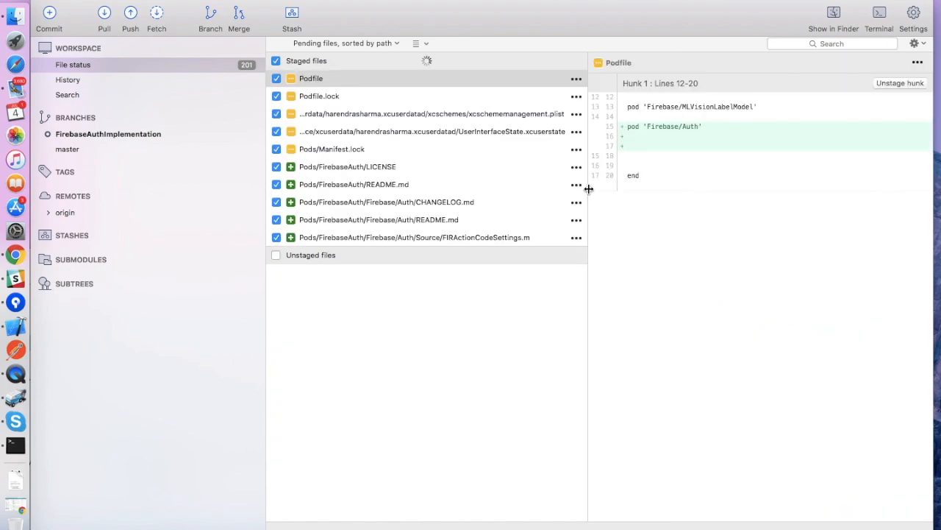
pyautogui.moveTo(90, 33)
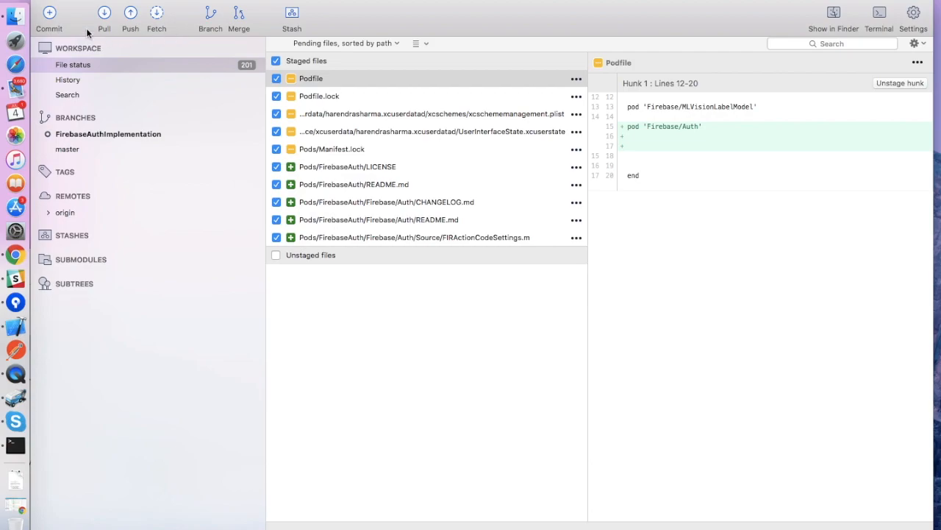
# - Write the commit message 'Firebase auth pod added.' for the staged files
pyautogui.click(48, 15)
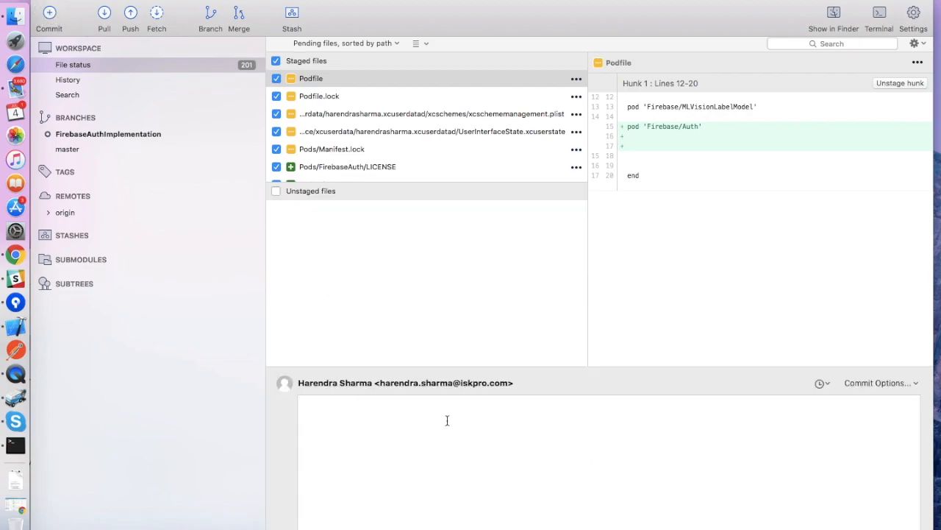
pyautogui.write('Firebase')
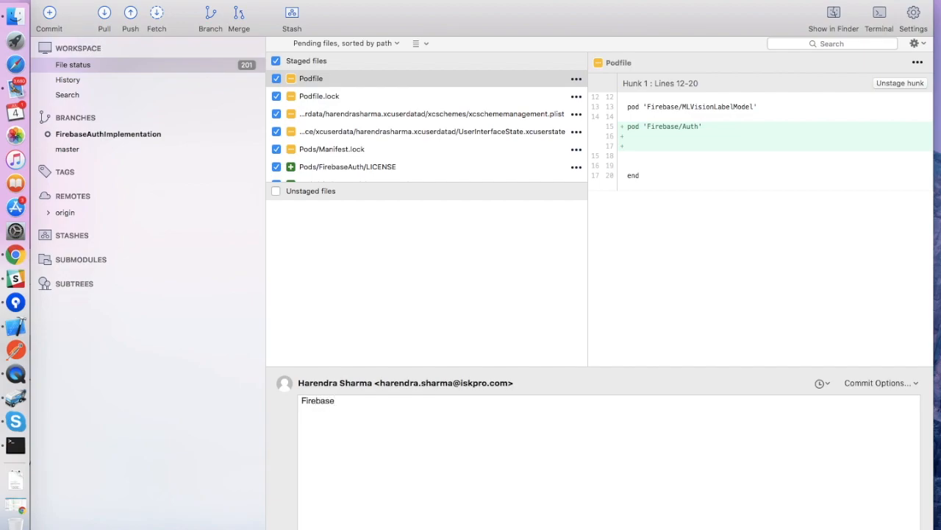
pyautogui.write('auth')
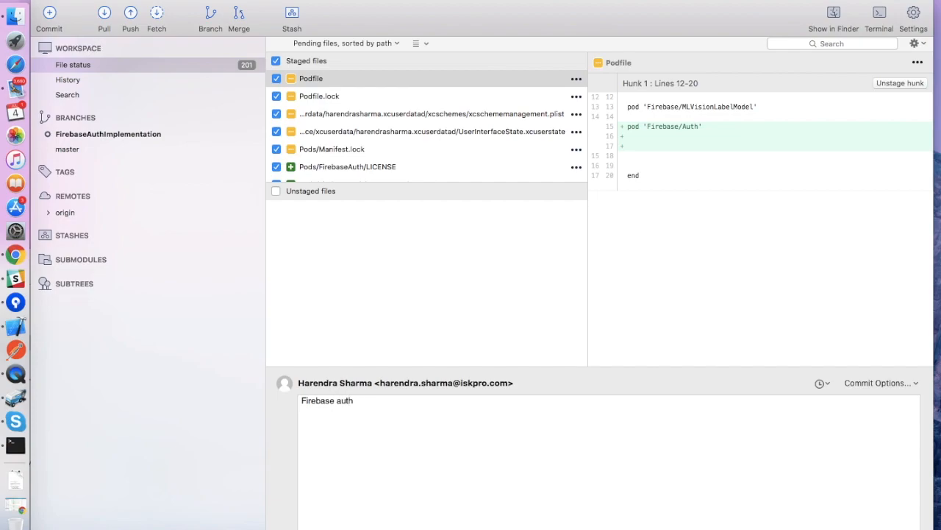
pyautogui.click(353, 400)
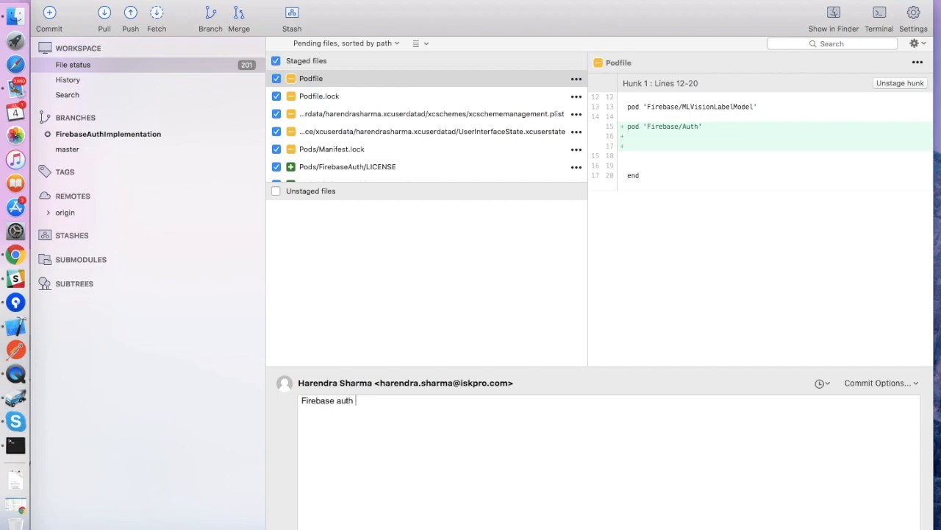
pyautogui.write('pod added')
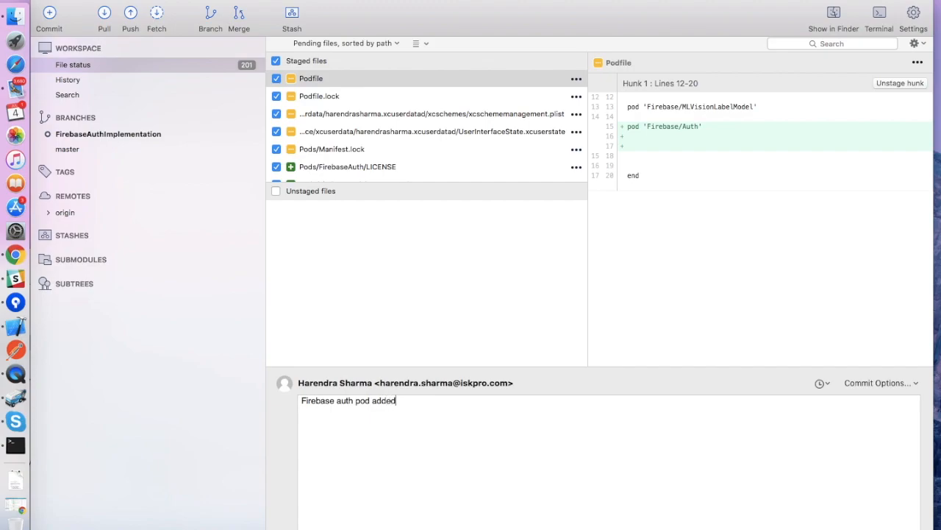
pyautogui.write('.')
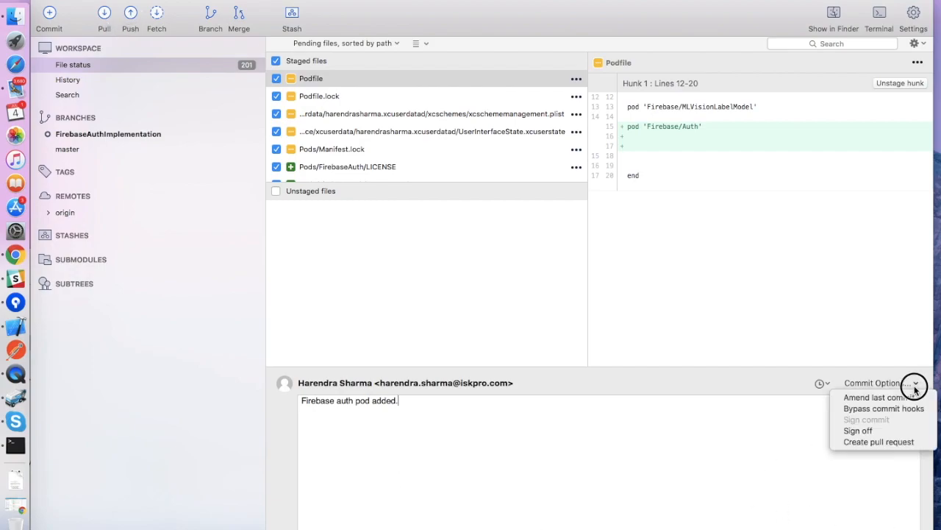
# - Commit the staged files and view the new commit on FirebaseAuthImplementation
pyautogui.click(915, 384)
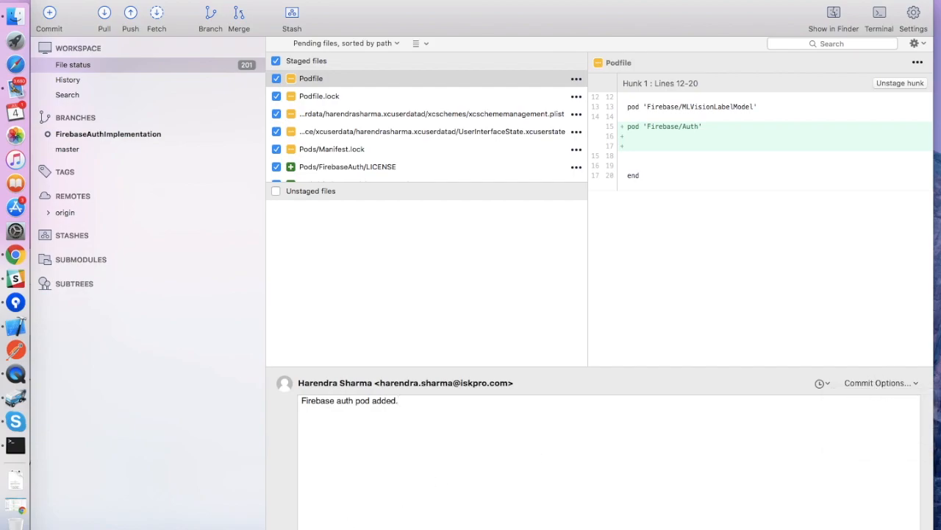
pyautogui.click(47, 16)
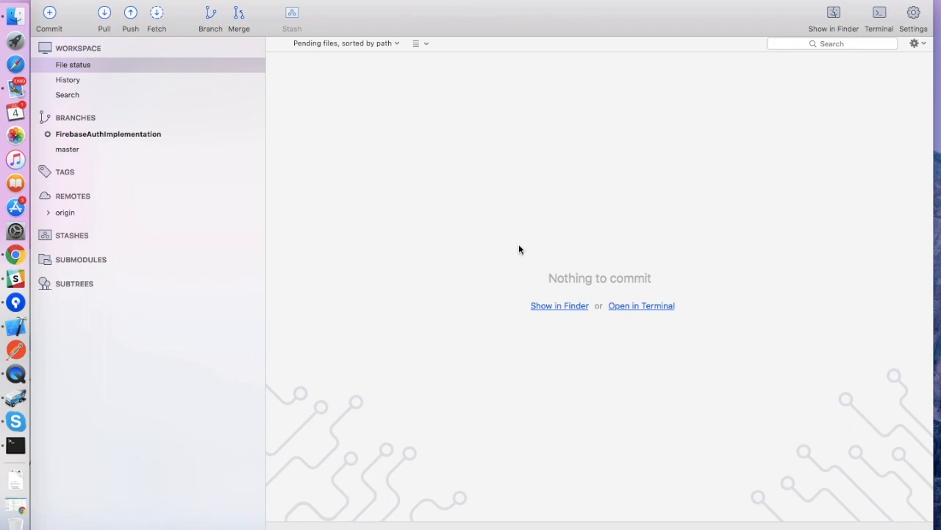
pyautogui.moveTo(419, 140)
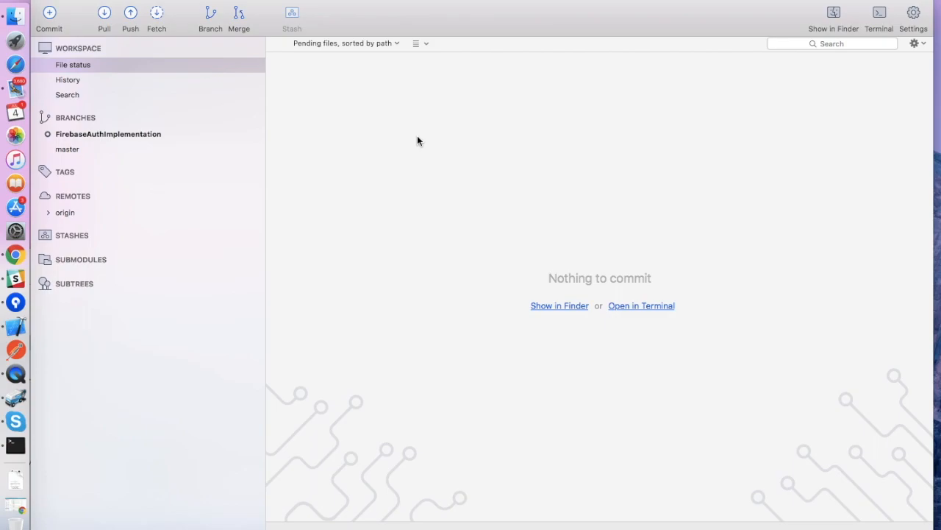
pyautogui.click(108, 134)
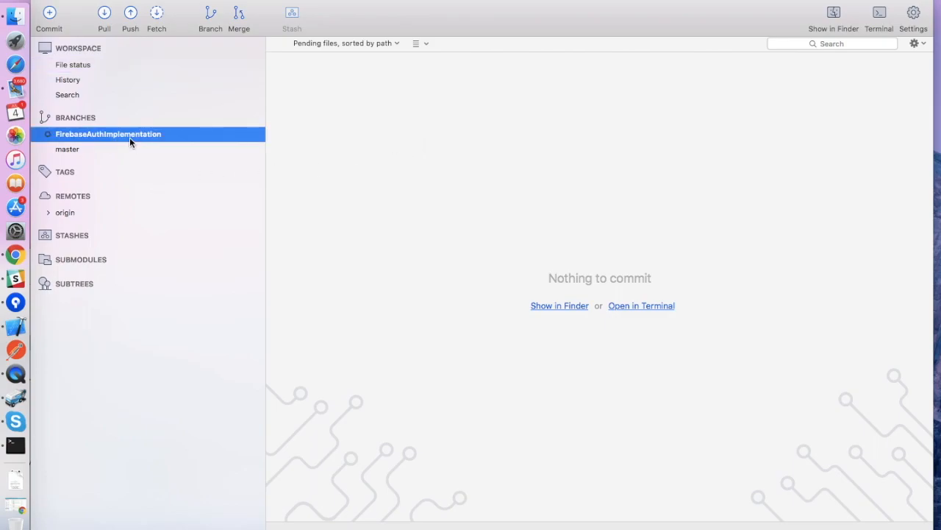
pyautogui.click(68, 79)
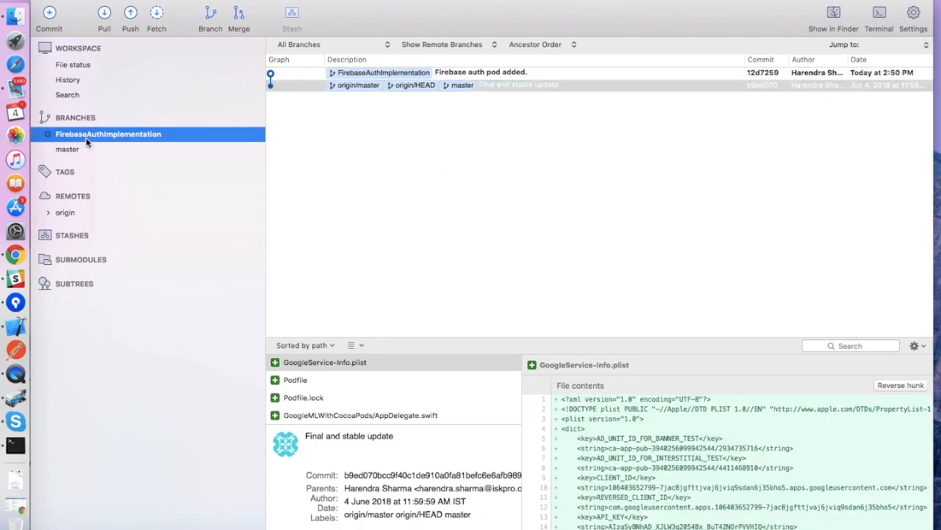
# - Push all branches, including FirebaseAuthImplementation, to origin and close the push log
pyautogui.click(133, 14)
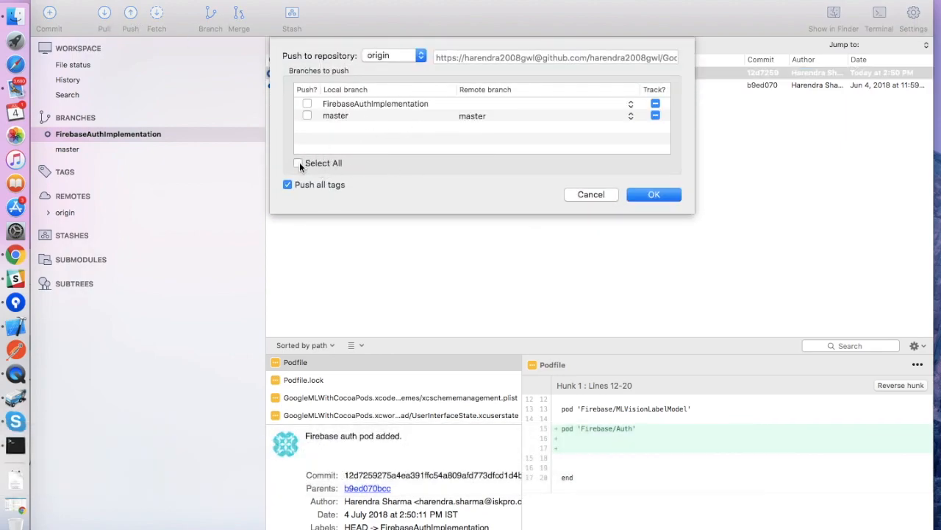
pyautogui.click(654, 194)
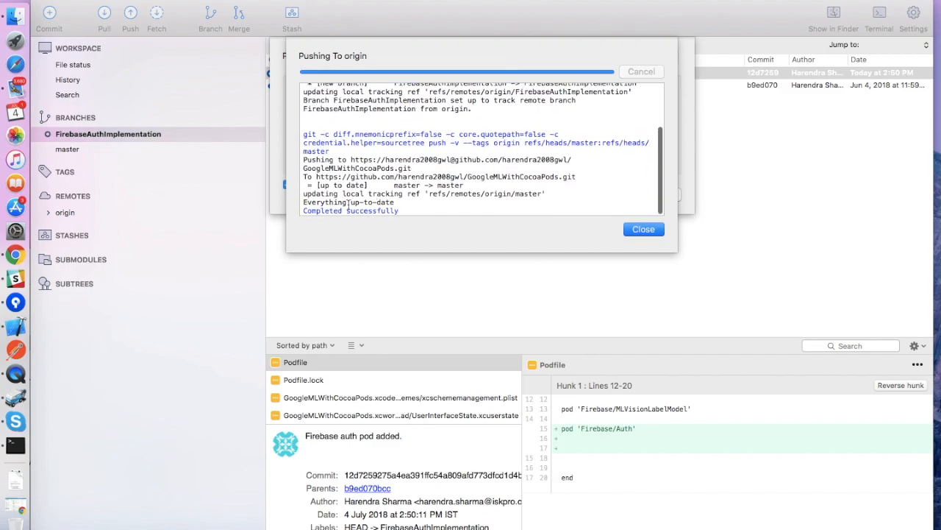
pyautogui.click(643, 229)
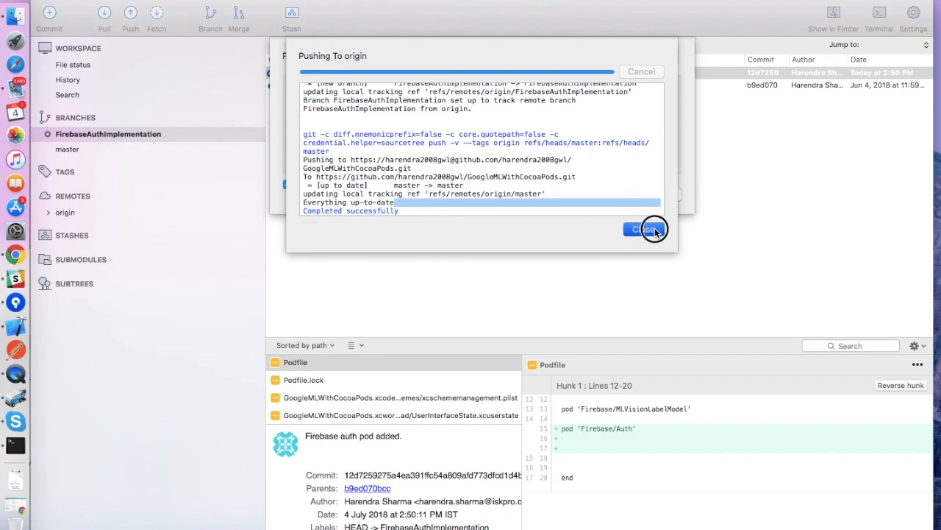
pyautogui.click(645, 229)
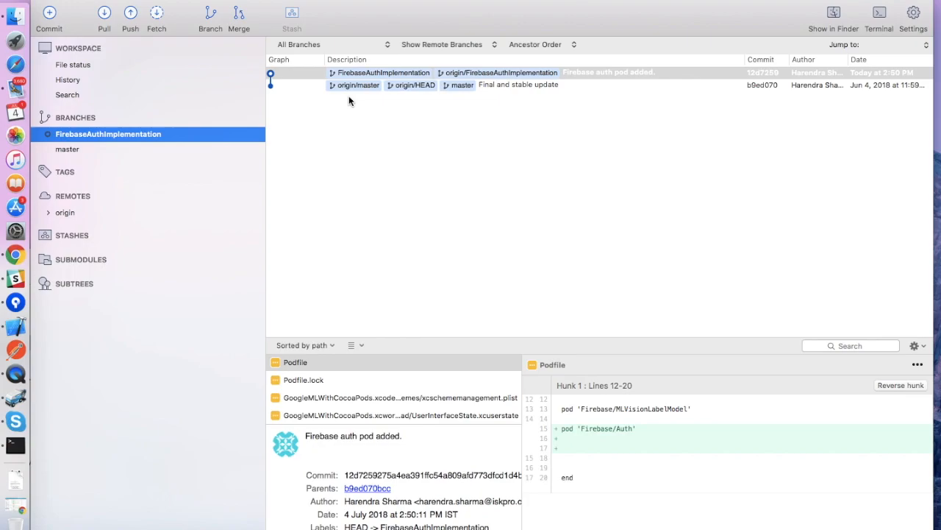
pyautogui.moveTo(125, 79)
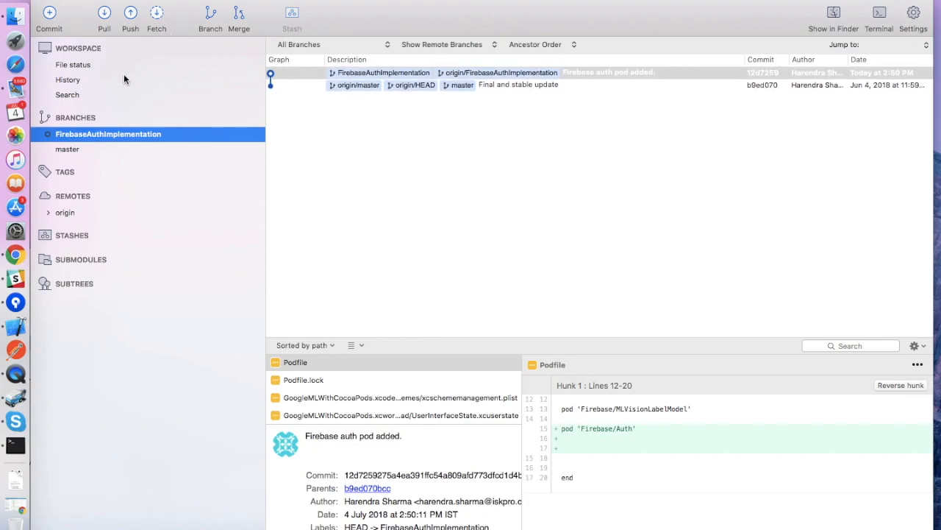
# - Filter the commit history to master, then to FirebaseAuthImplementation, comparing their commits
pyautogui.click(67, 80)
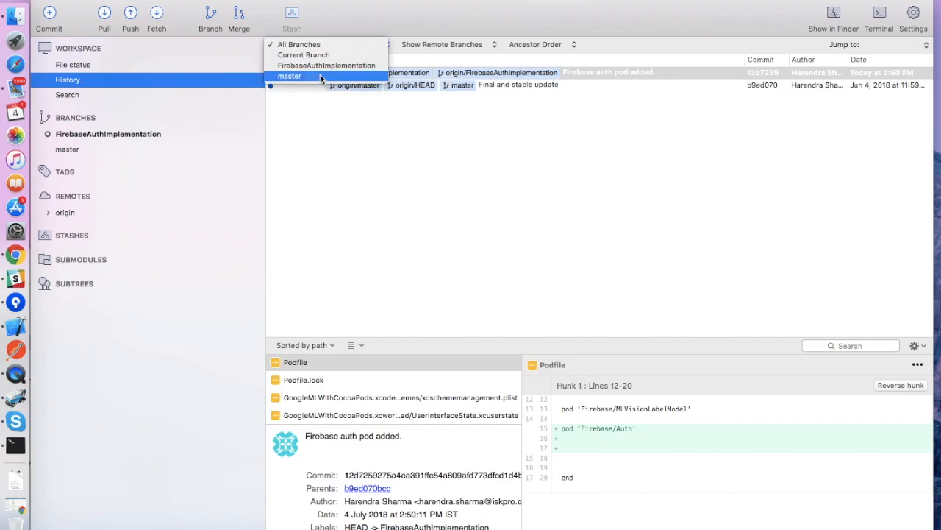
pyautogui.click(289, 76)
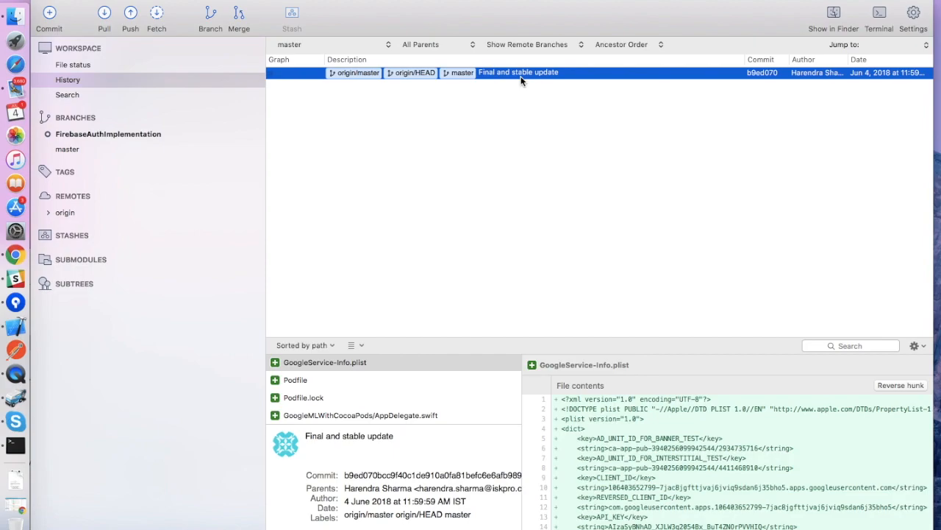
pyautogui.moveTo(865, 82)
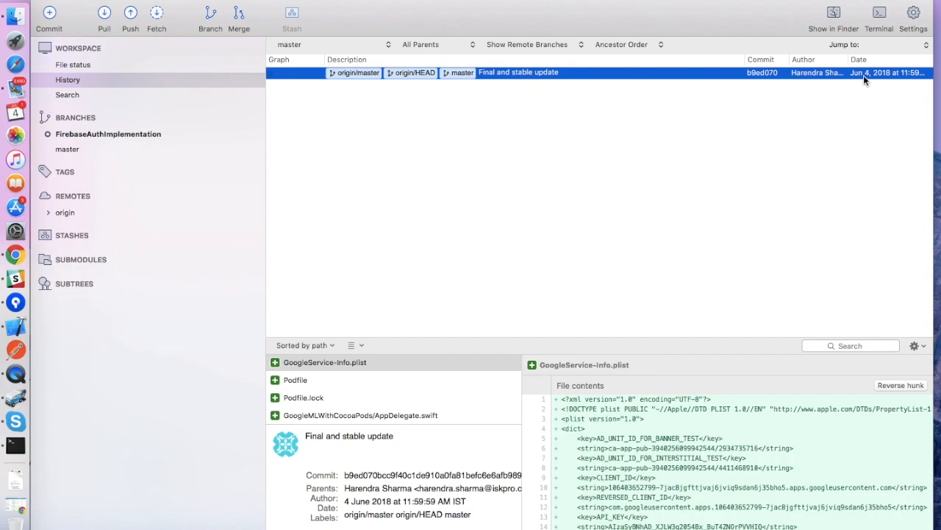
pyautogui.moveTo(915, 83)
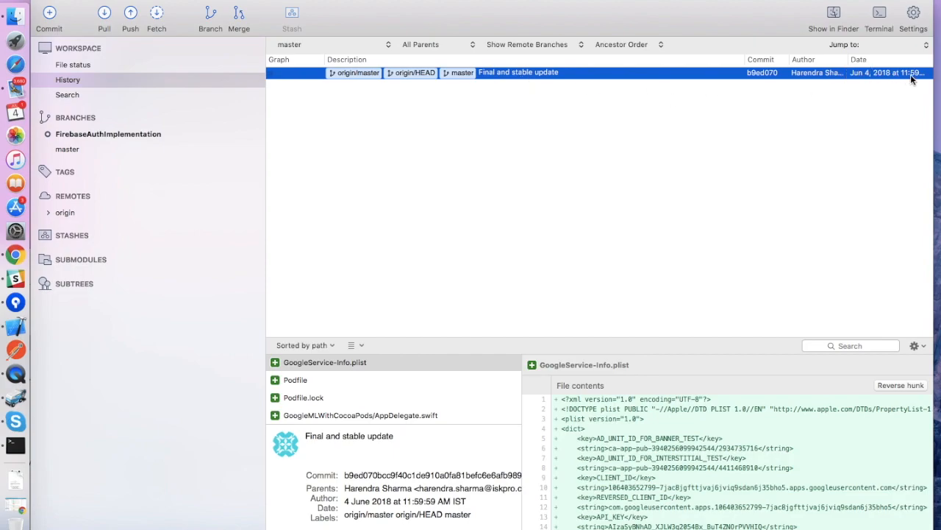
pyautogui.moveTo(914, 84)
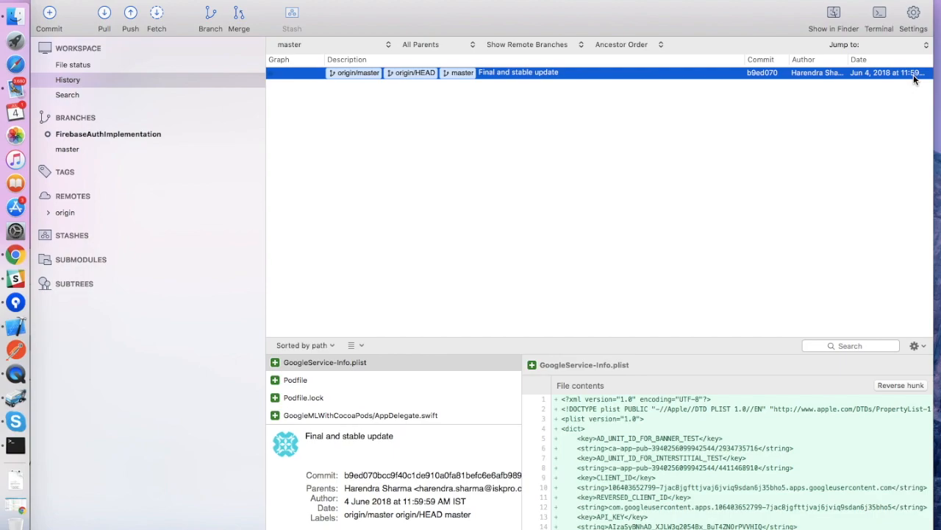
pyautogui.moveTo(904, 86)
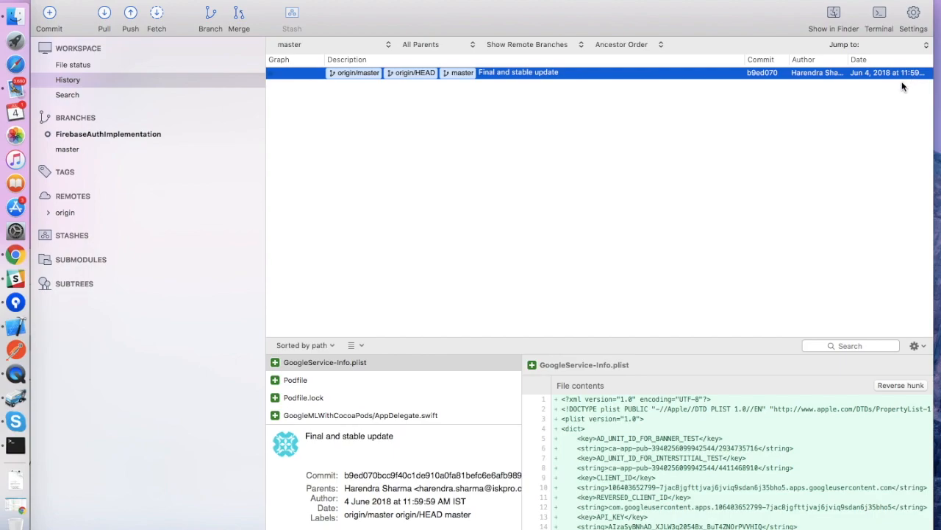
pyautogui.moveTo(711, 291)
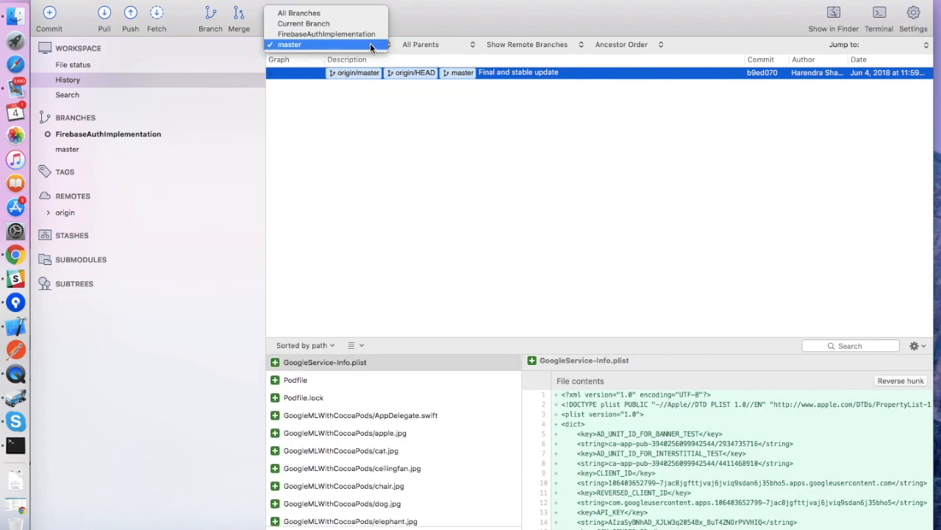
pyautogui.moveTo(345, 34)
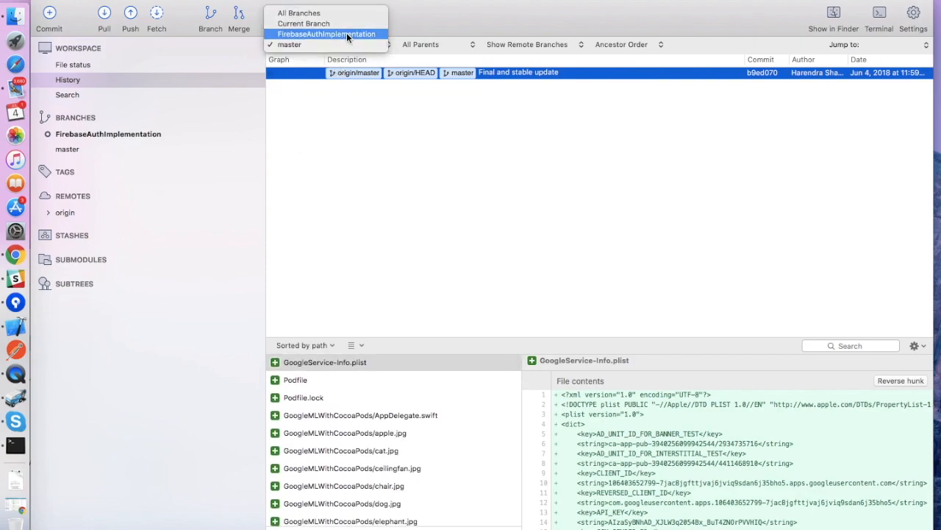
pyautogui.click(328, 34)
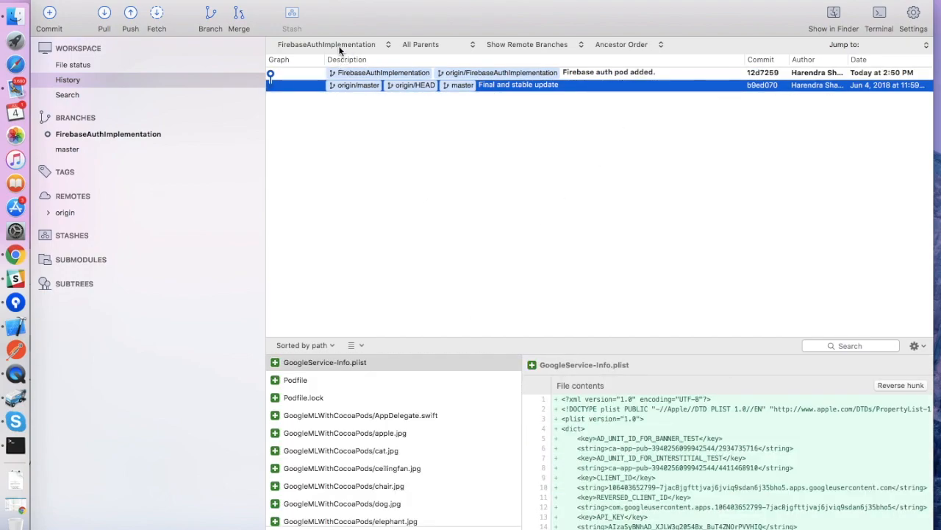
pyautogui.click(341, 44)
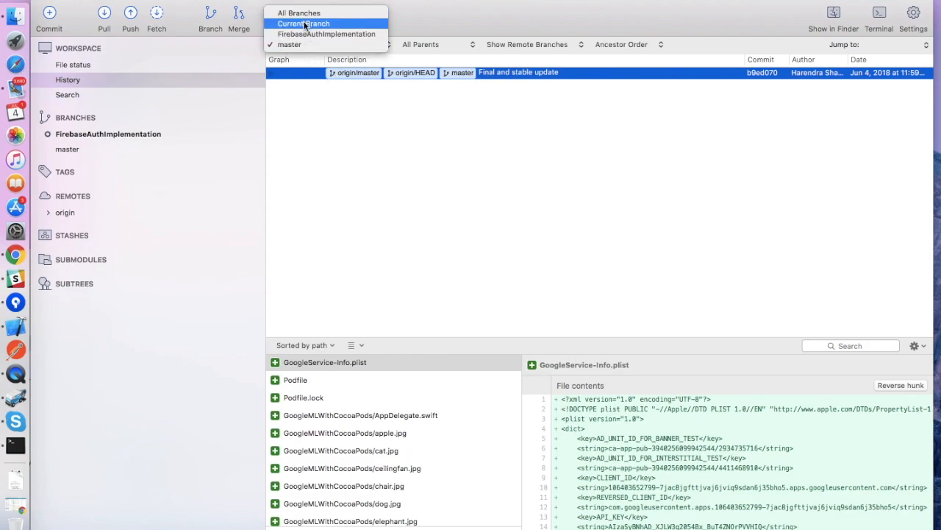
pyautogui.click(308, 23)
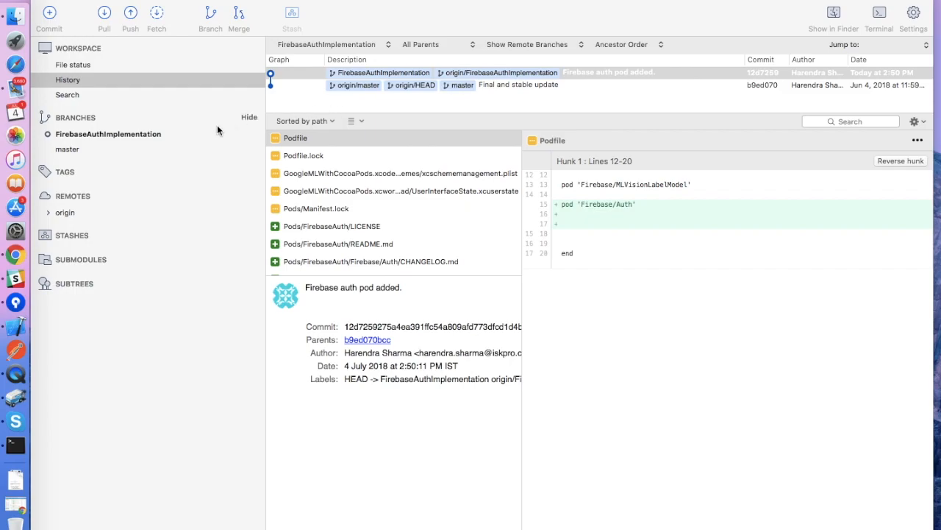
# - Check out master and reveal the project folder in Finder
pyautogui.click(67, 79)
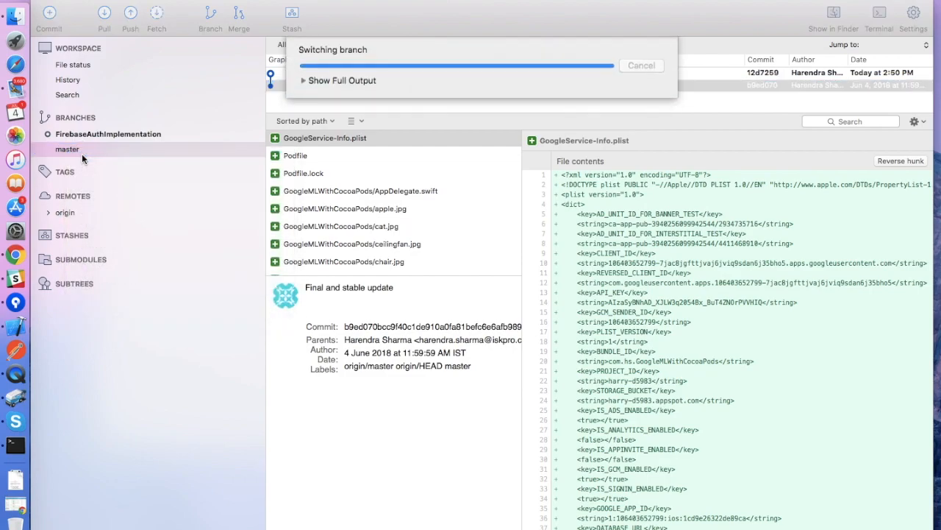
pyautogui.click(66, 149)
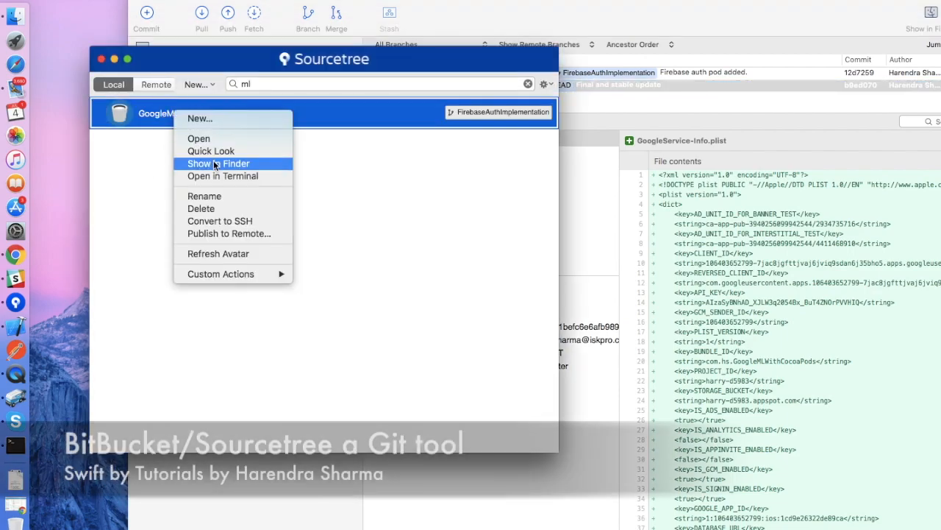
pyautogui.click(217, 164)
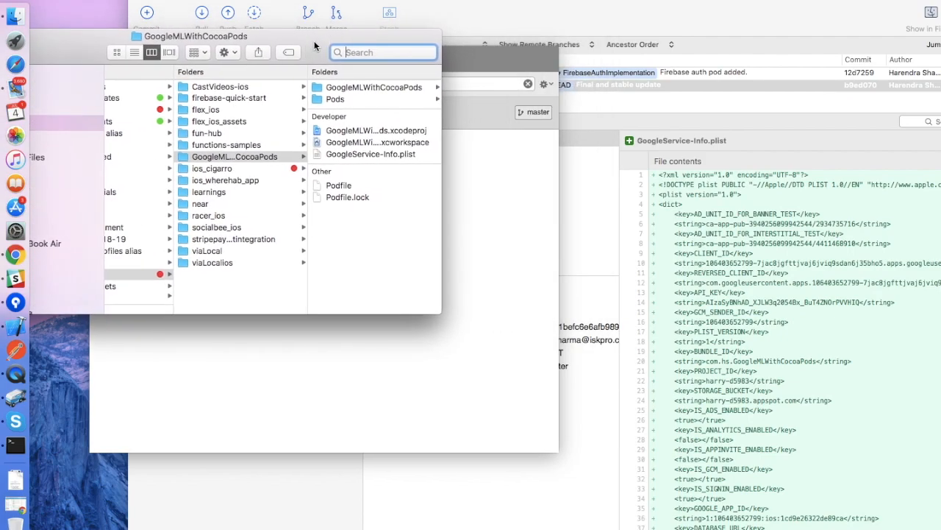
# - Open the Podfile to confirm it has no Firebase/Auth pod, then close it
pyautogui.click(201, 185)
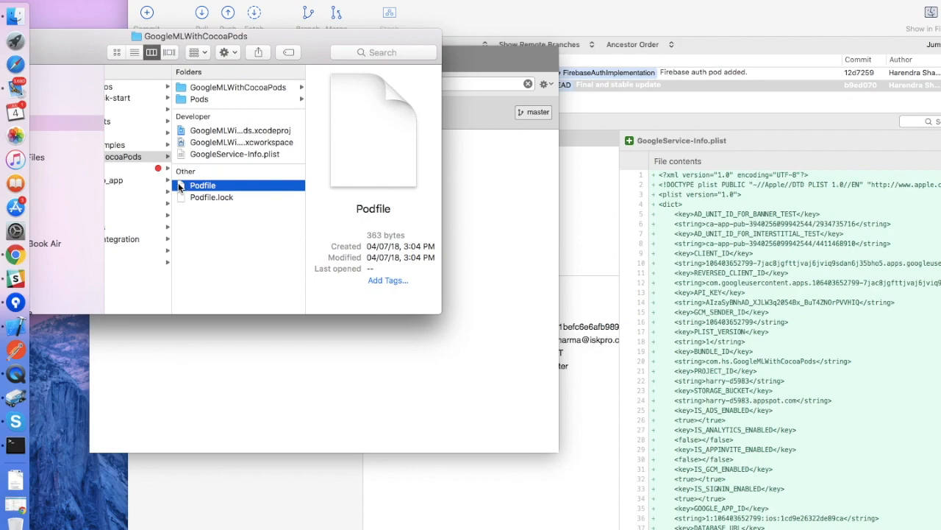
pyautogui.doubleClick(201, 185)
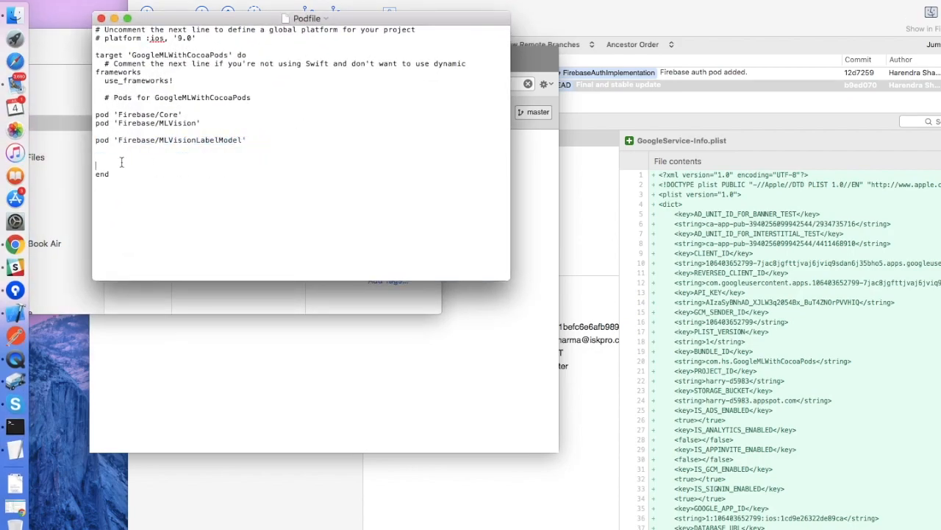
pyautogui.press('cmd+a')
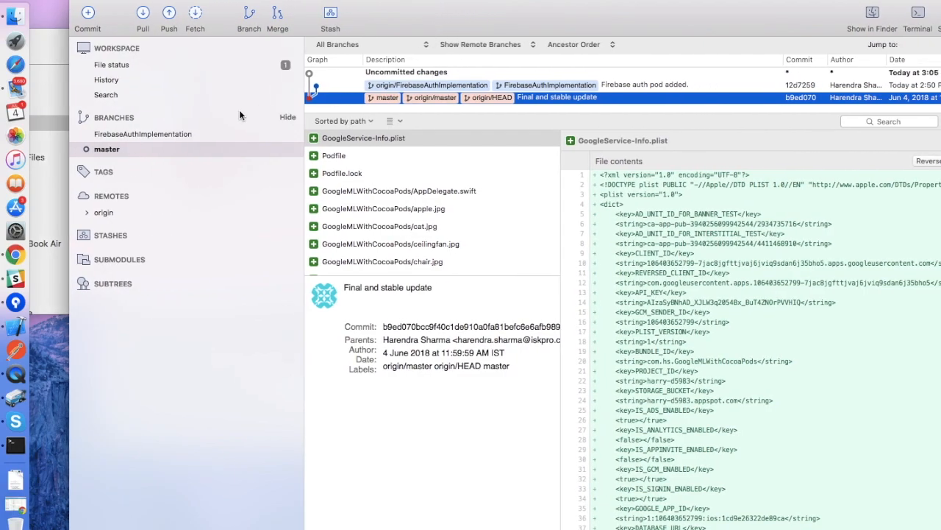
# - Reset All to discard master's lone uncommitted change, then return to the history
pyautogui.click(112, 65)
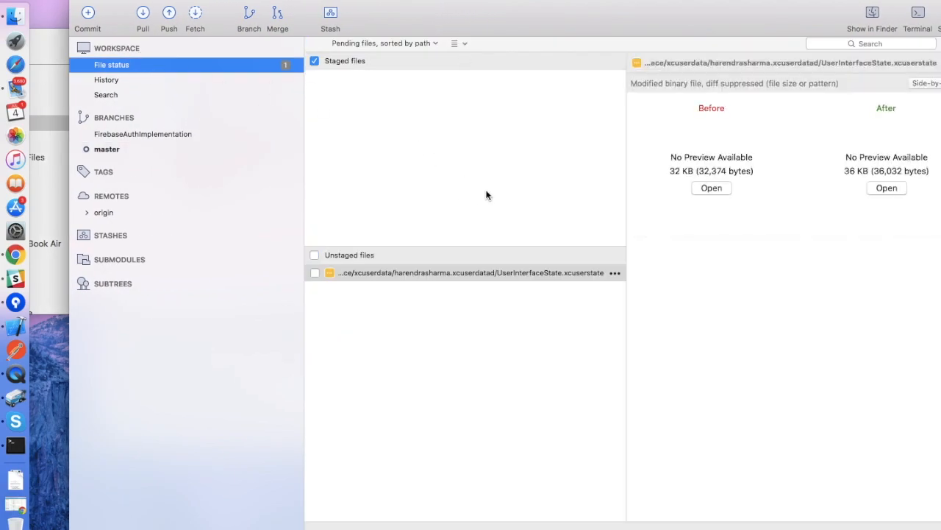
pyautogui.moveTo(230, 100)
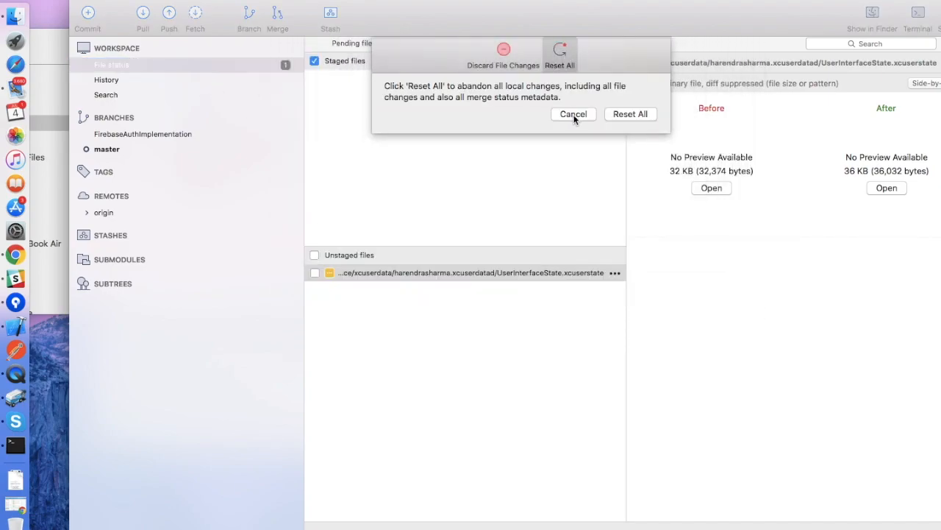
pyautogui.click(630, 114)
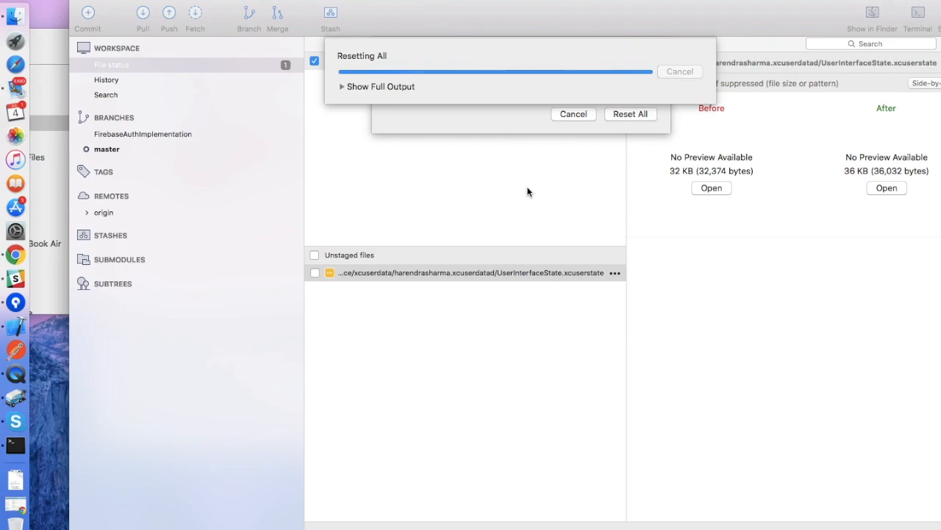
pyautogui.click(142, 134)
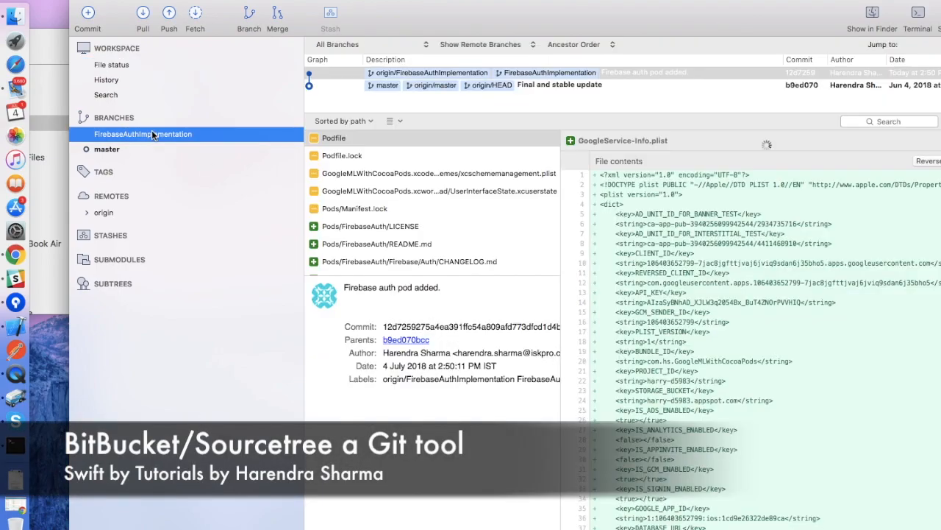
# - Check out FirebaseAuthImplementation and open the Podfile to inspect its Firebase/Auth pod line
pyautogui.rightClick(142, 134)
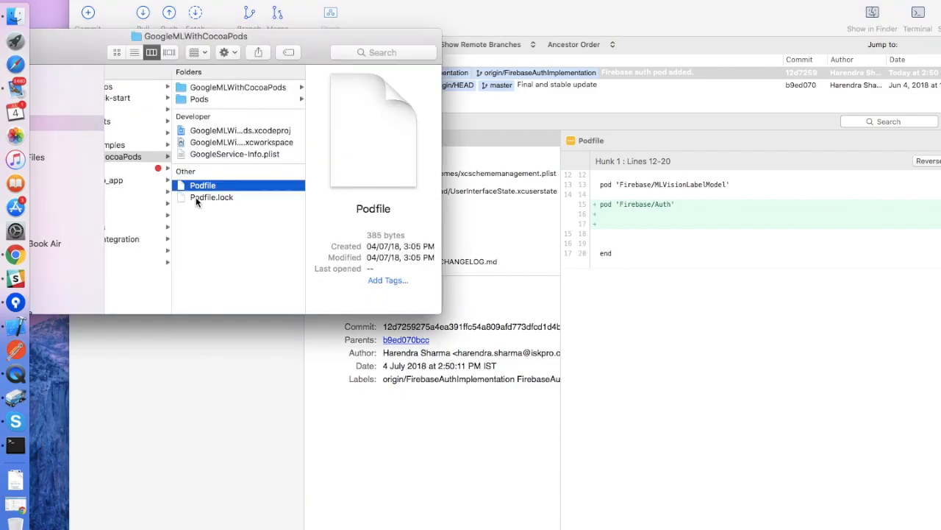
pyautogui.doubleClick(202, 185)
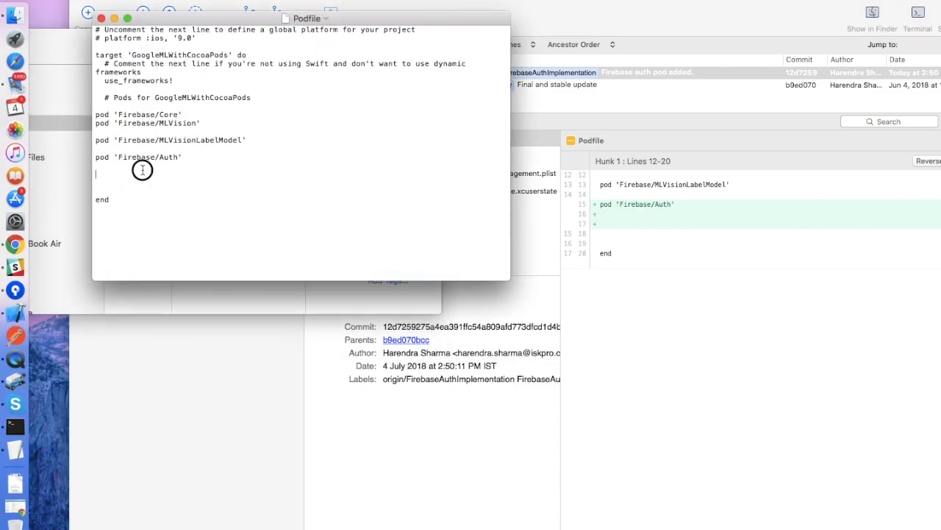
pyautogui.tripleClick(140, 157)
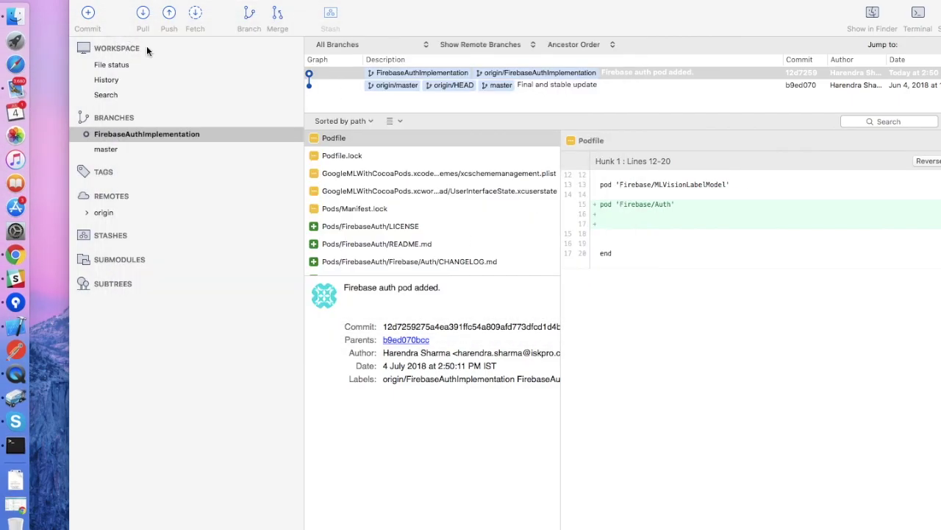
# - Review pending changes on FirebaseAuthImplementation and preview the Reset All option without applying it
pyautogui.click(147, 134)
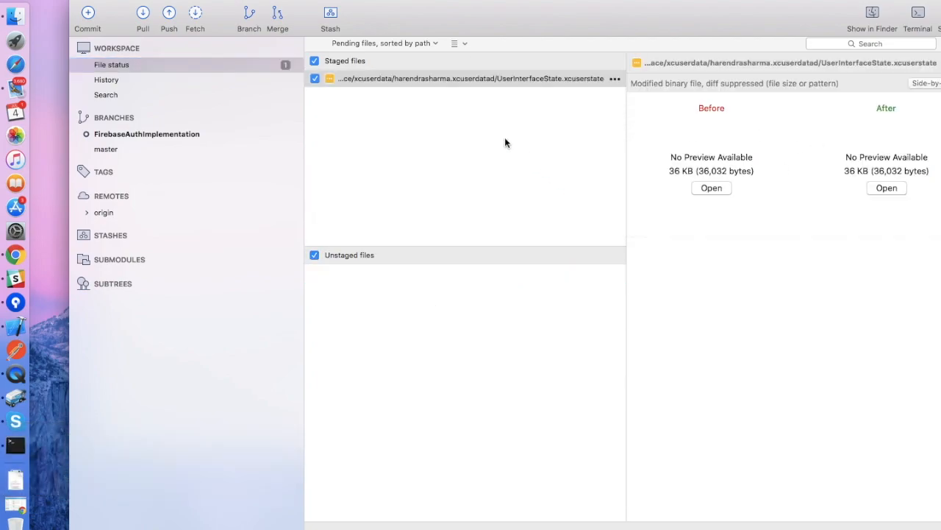
pyautogui.click(315, 254)
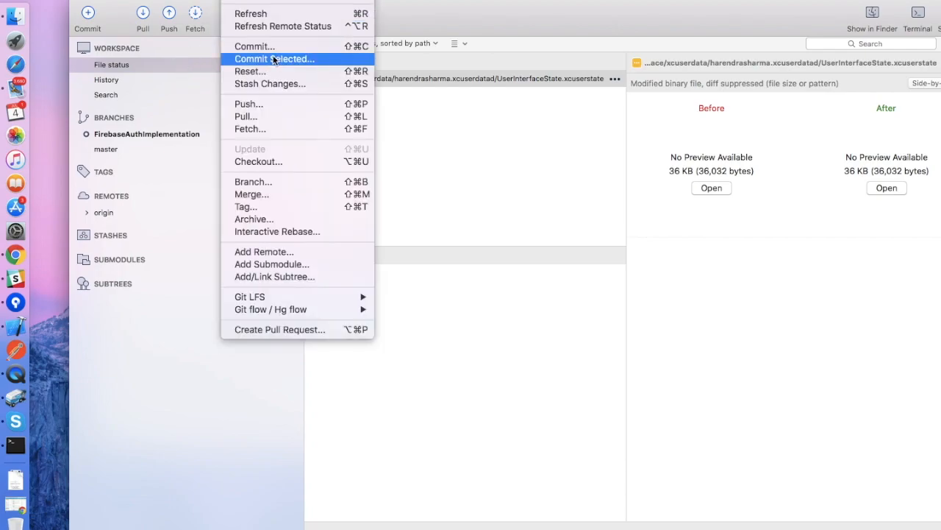
pyautogui.moveTo(269, 59)
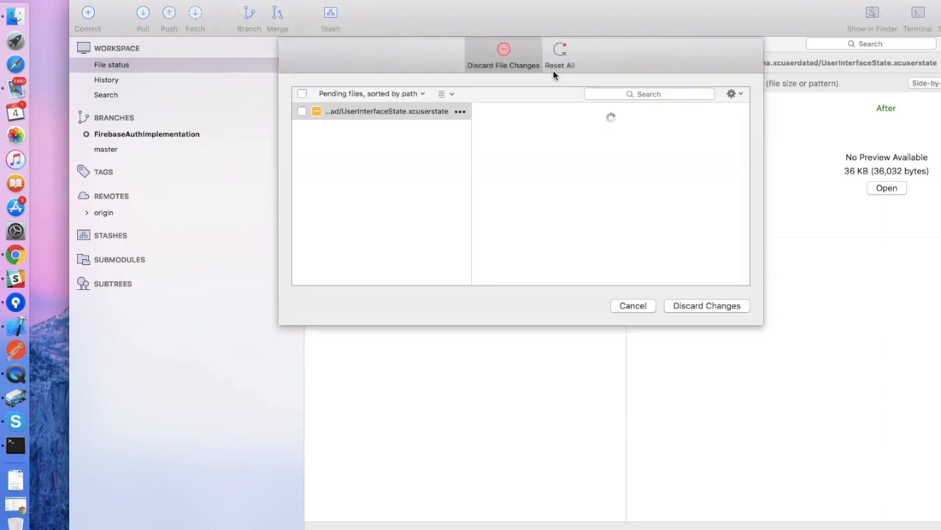
pyautogui.click(560, 55)
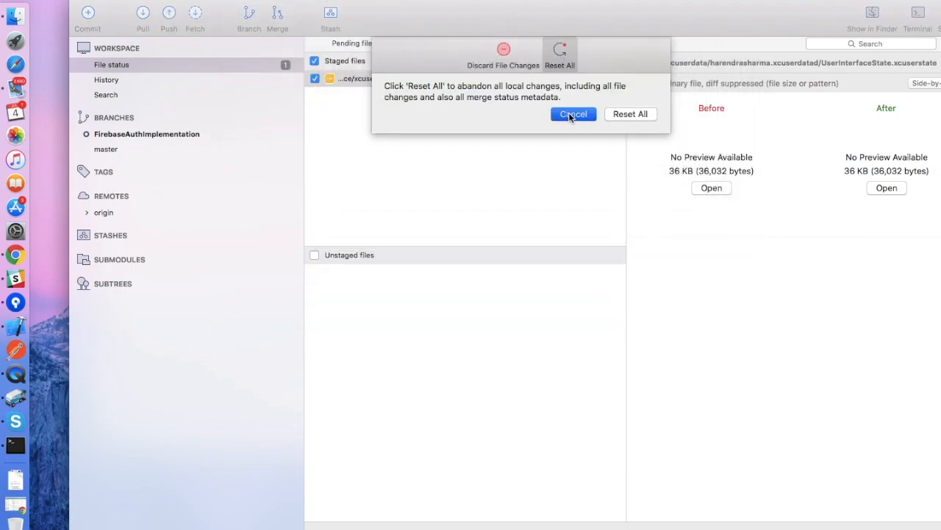
pyautogui.click(573, 114)
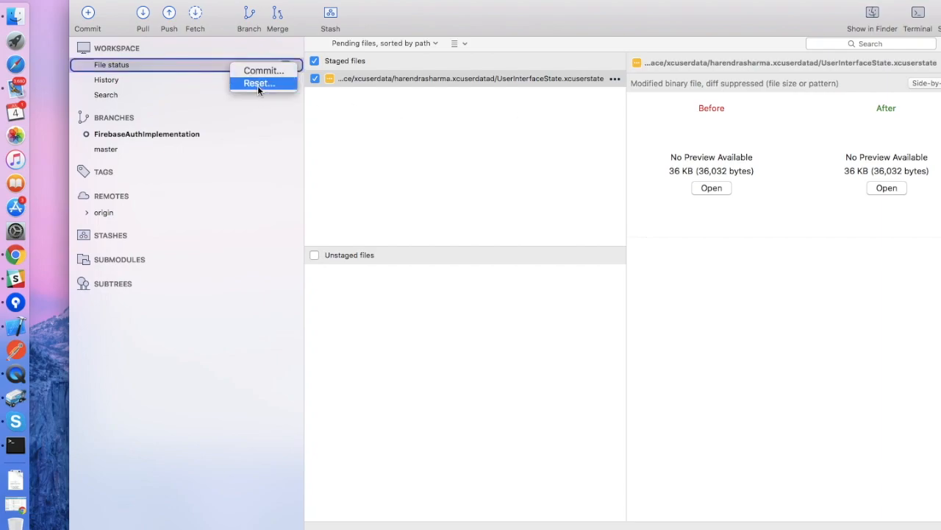
# - Reset All to permanently discard the staged xcuserstate change
pyautogui.click(258, 82)
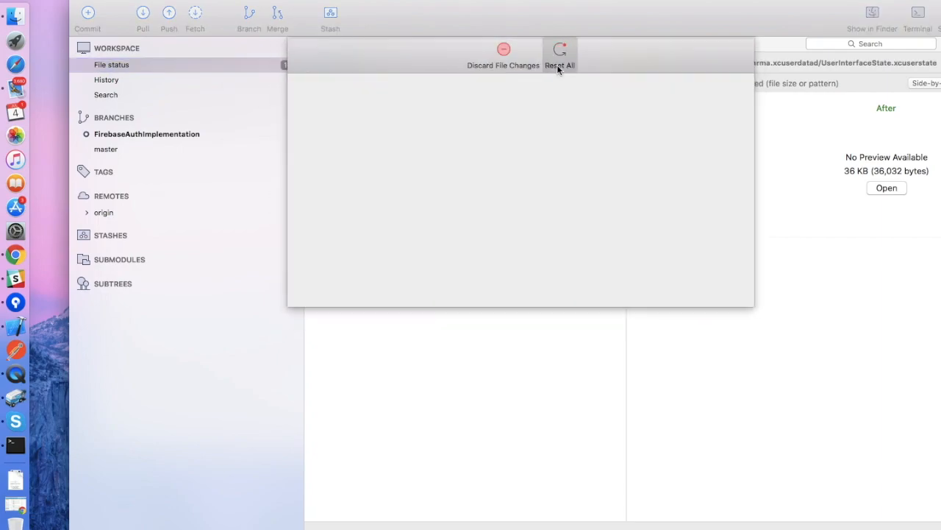
pyautogui.click(559, 52)
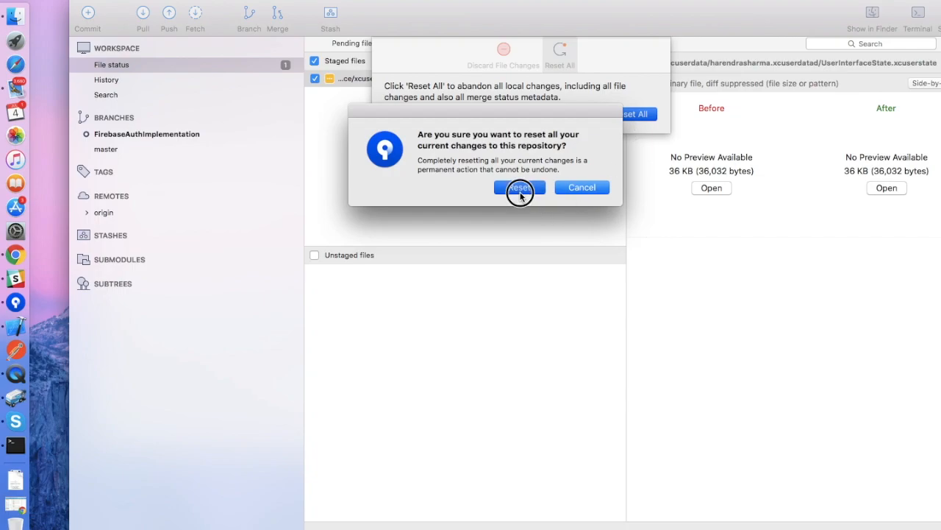
pyautogui.click(520, 187)
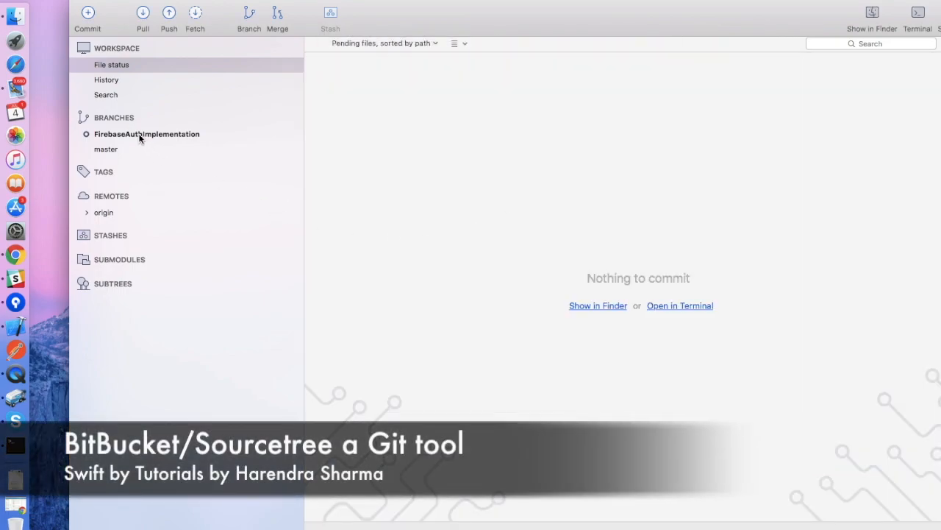
pyautogui.rightClick(106, 149)
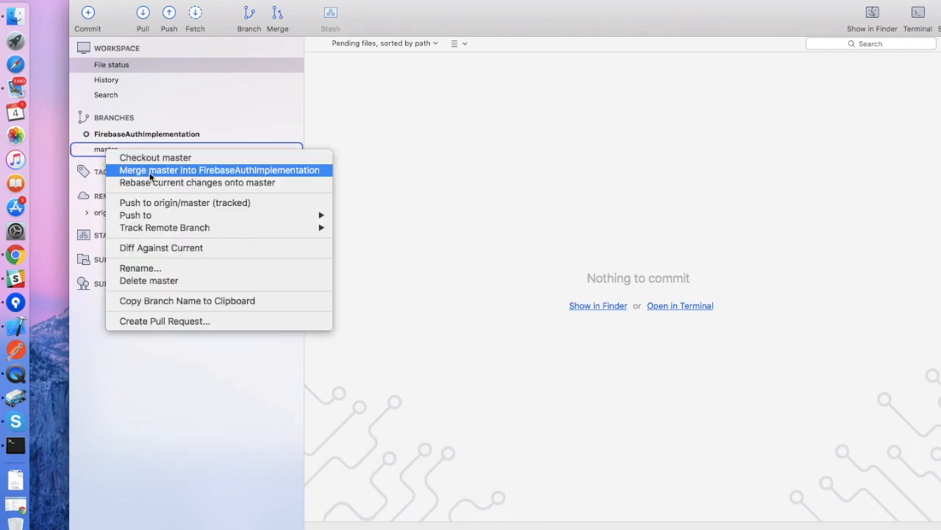
pyautogui.moveTo(178, 170)
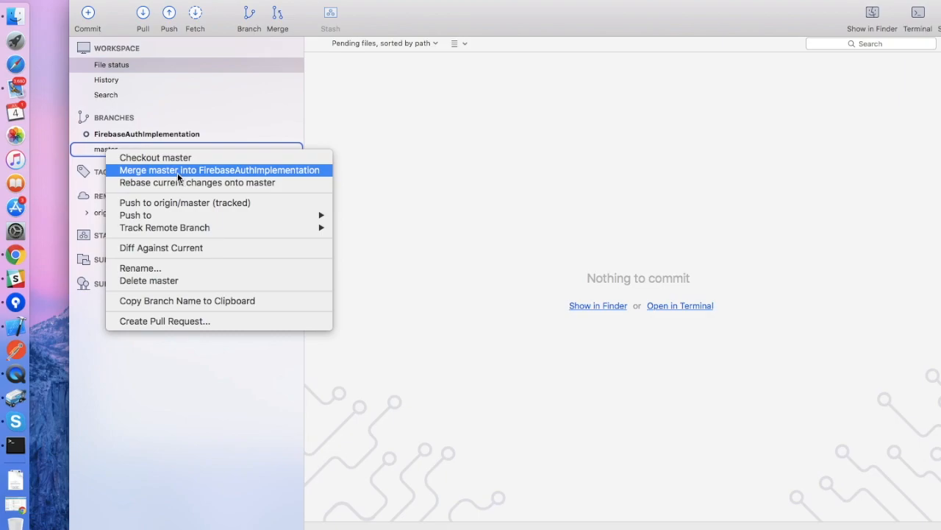
pyautogui.moveTo(218, 178)
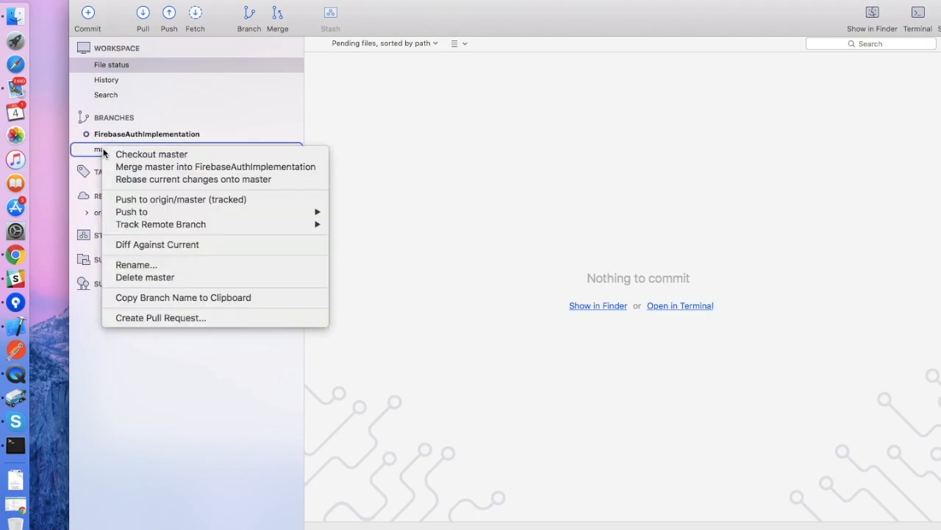
pyautogui.moveTo(151, 154)
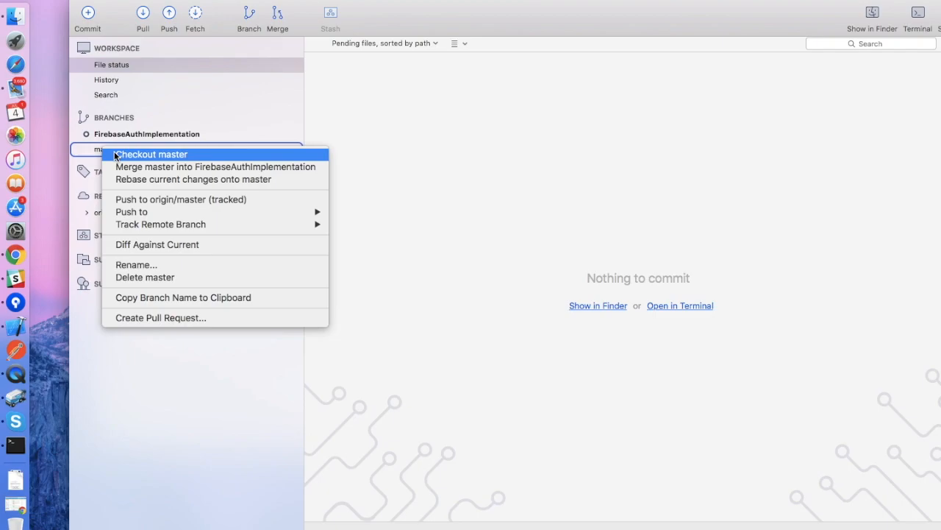
# - Check out master, dismiss the failed switch back, and Reset All the leftover xcuserstate change
pyautogui.click(151, 154)
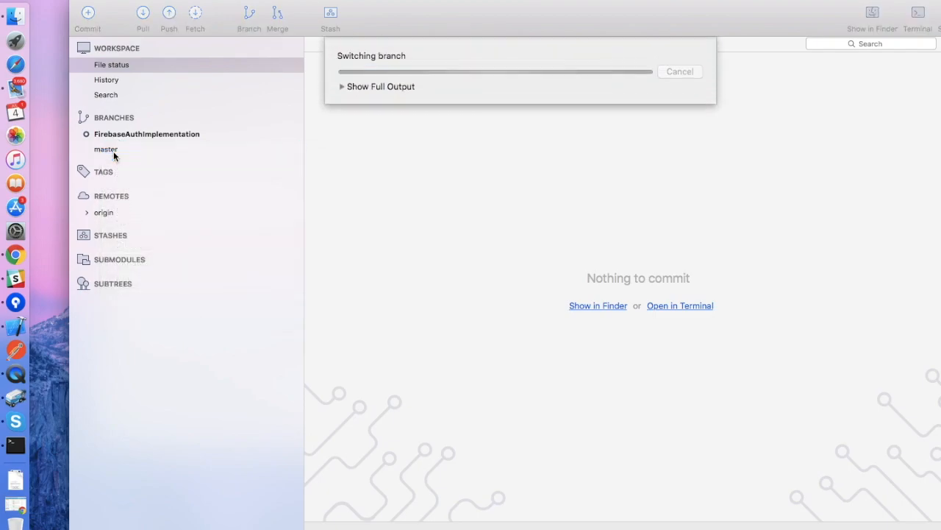
pyautogui.rightClick(146, 134)
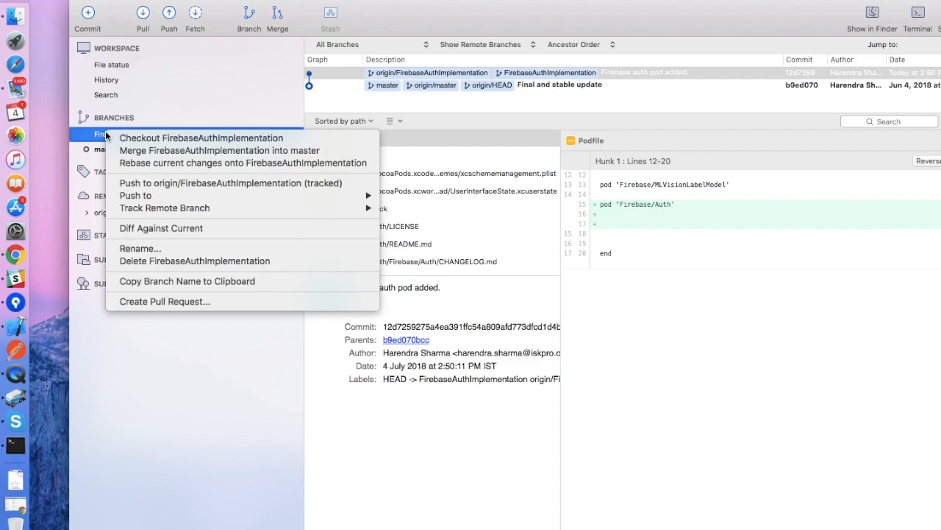
pyautogui.click(201, 138)
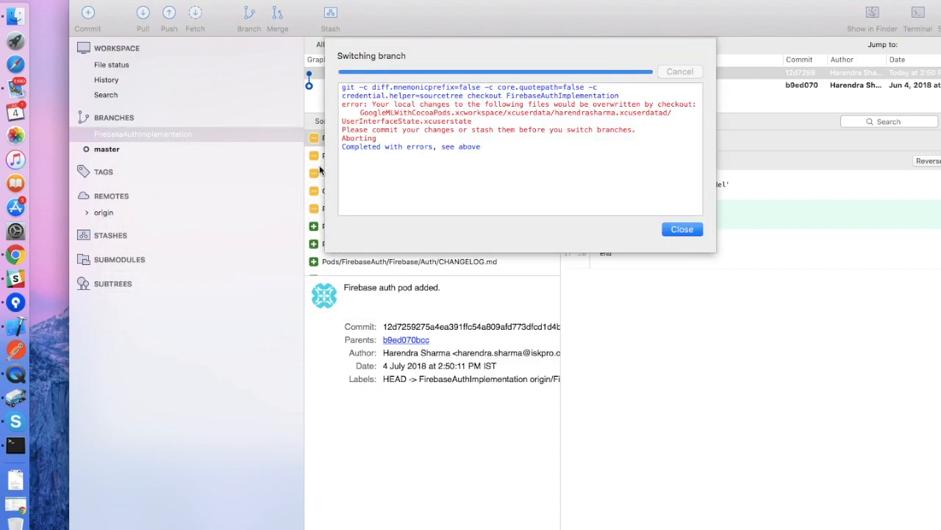
pyautogui.click(682, 229)
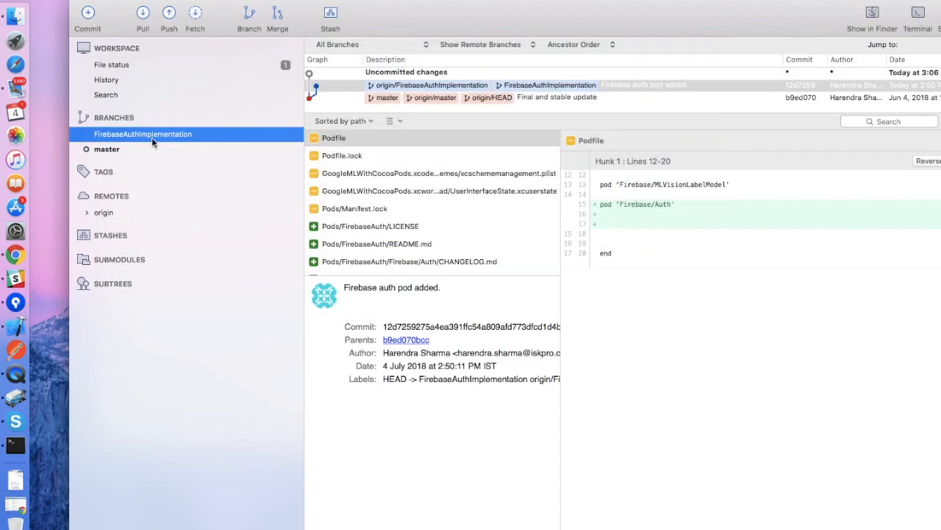
pyautogui.click(111, 65)
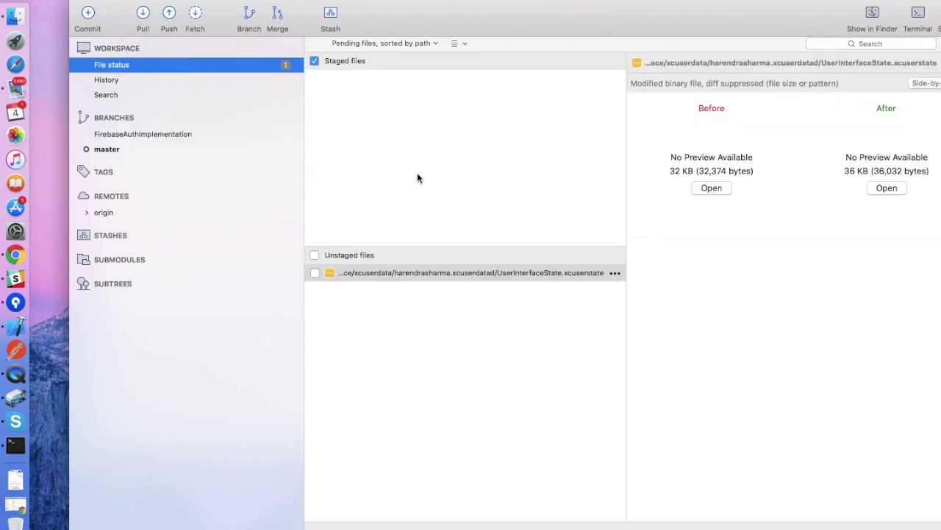
pyautogui.moveTo(366, 123)
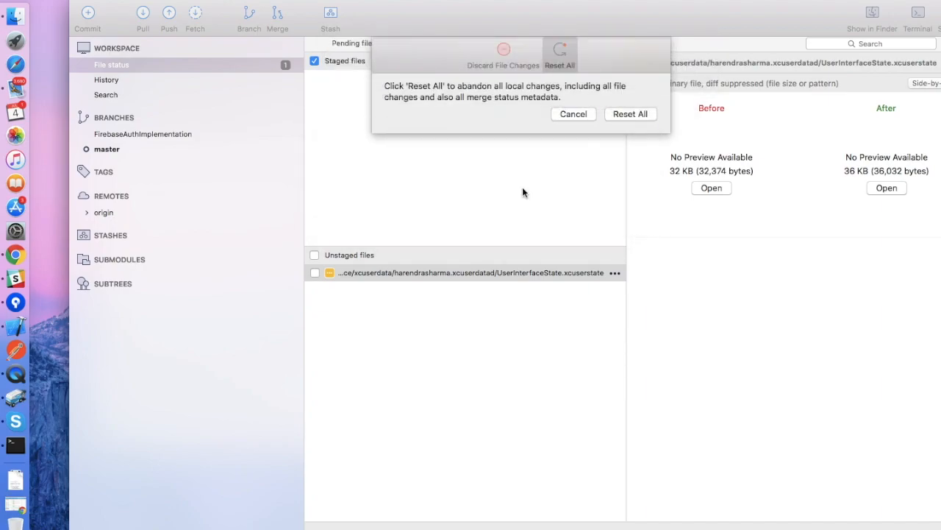
pyautogui.click(630, 114)
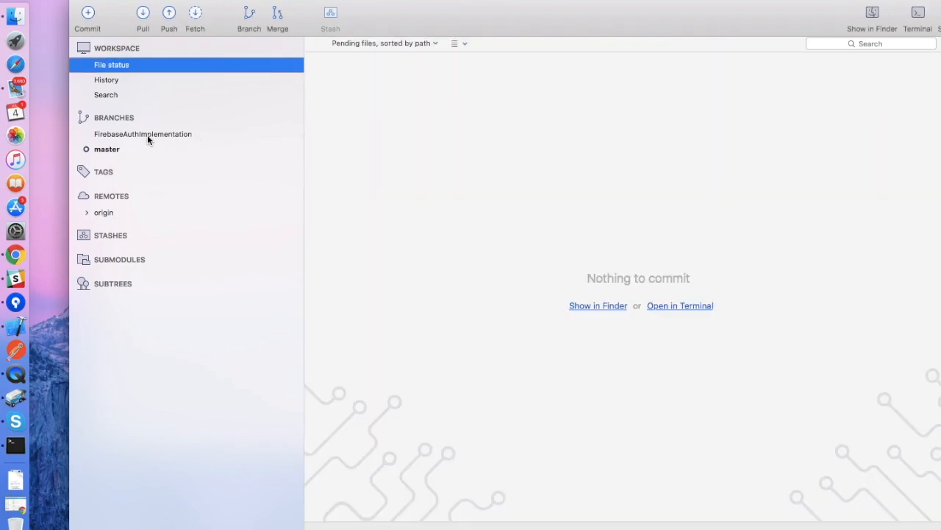
# - Check out FirebaseAuthImplementation, preview the Merge Fetched options, cancel, then merge master into it
pyautogui.rightClick(142, 134)
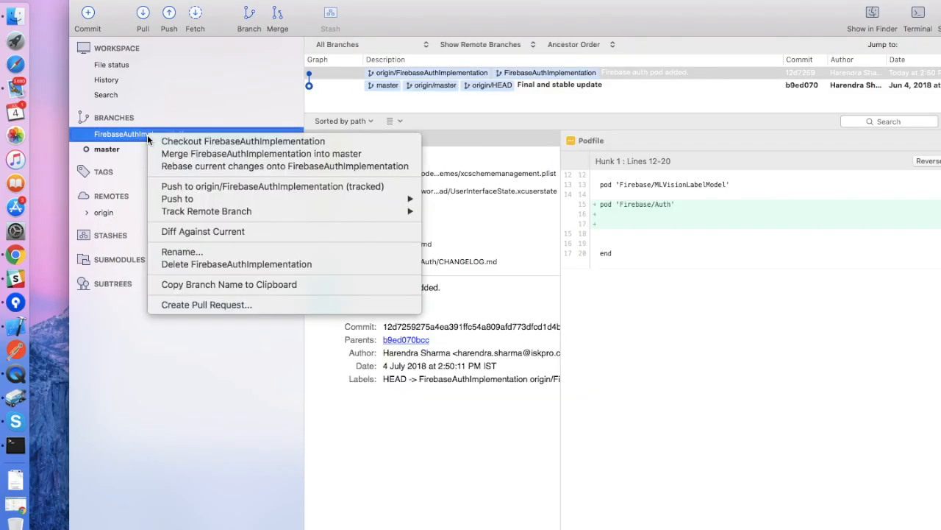
pyautogui.click(242, 140)
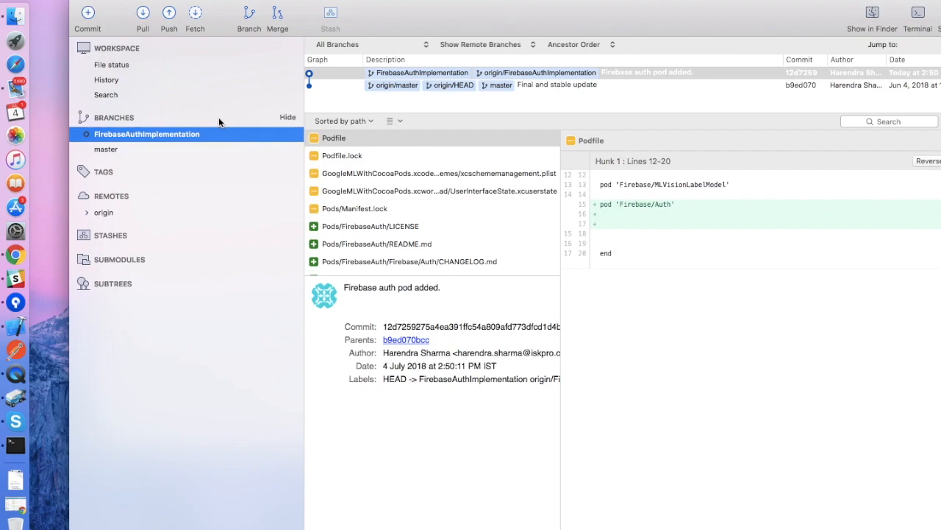
pyautogui.moveTo(190, 127)
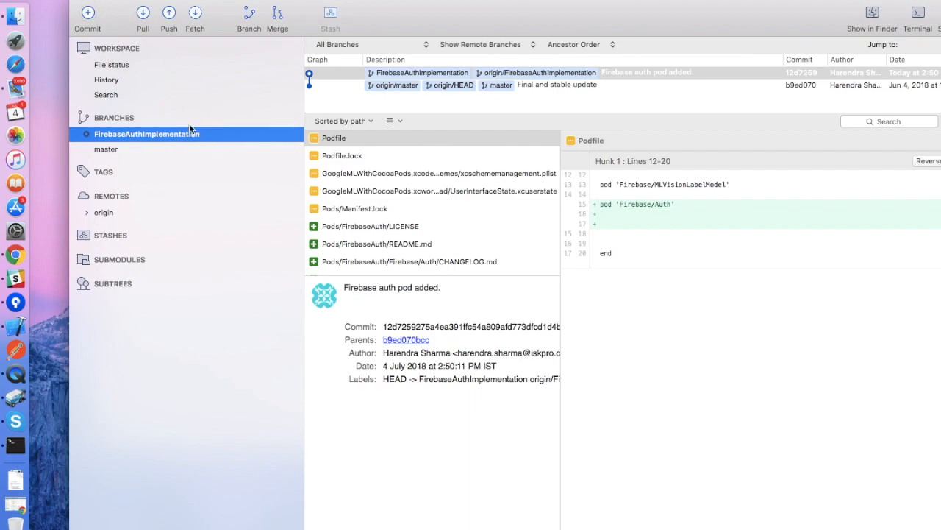
pyautogui.click(277, 16)
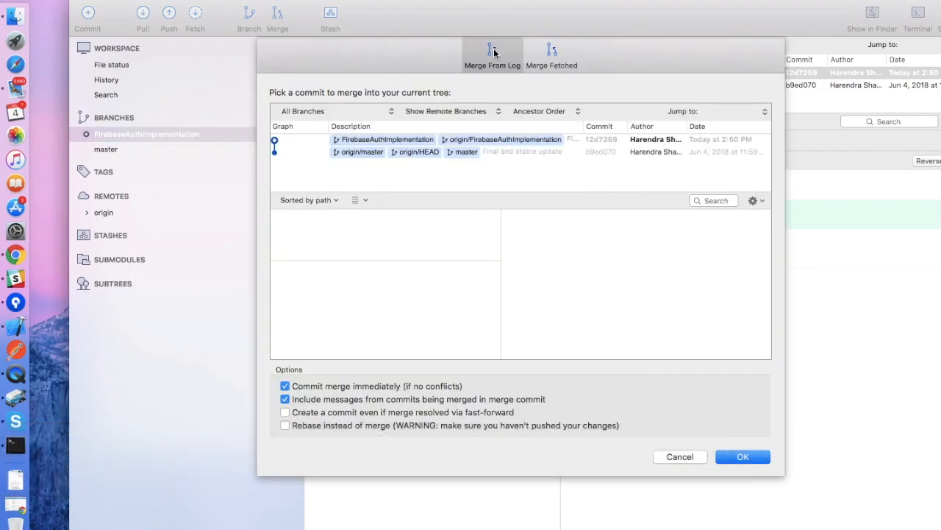
pyautogui.click(552, 51)
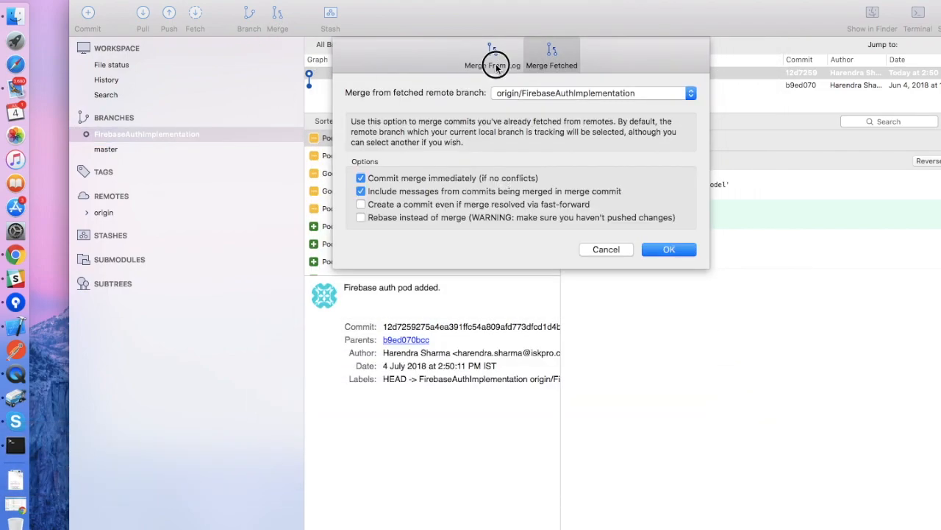
pyautogui.click(606, 248)
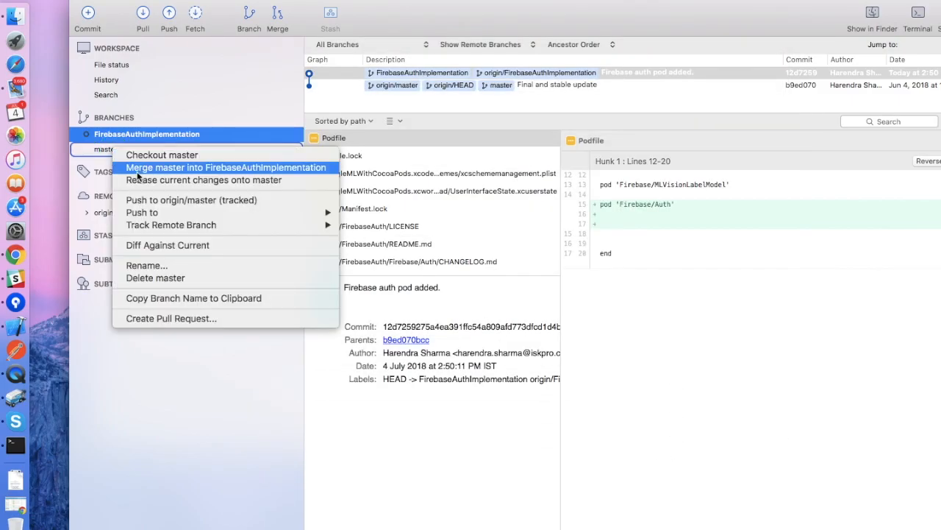
pyautogui.click(226, 167)
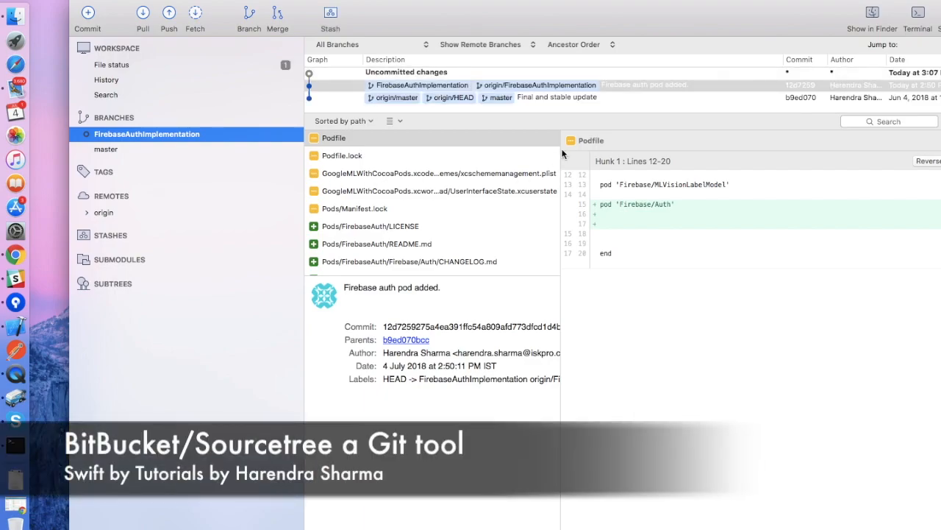
pyautogui.moveTo(584, 24)
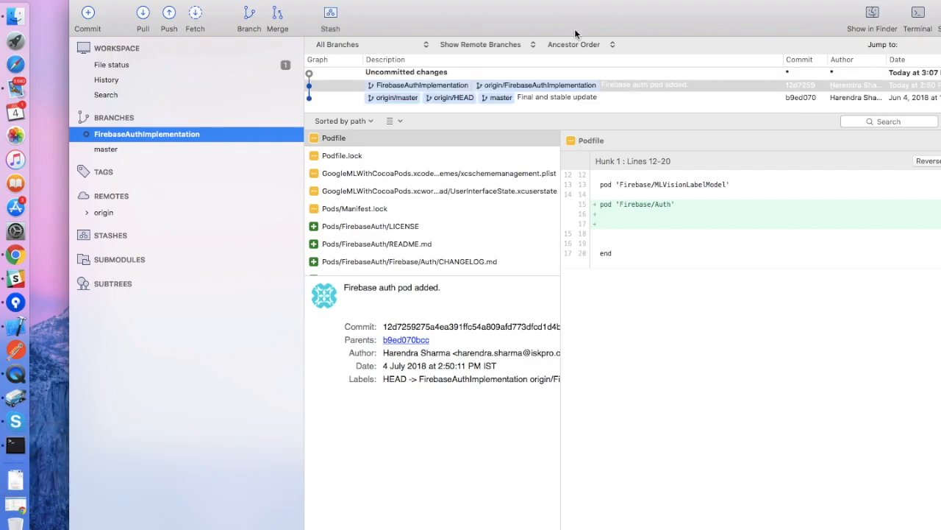